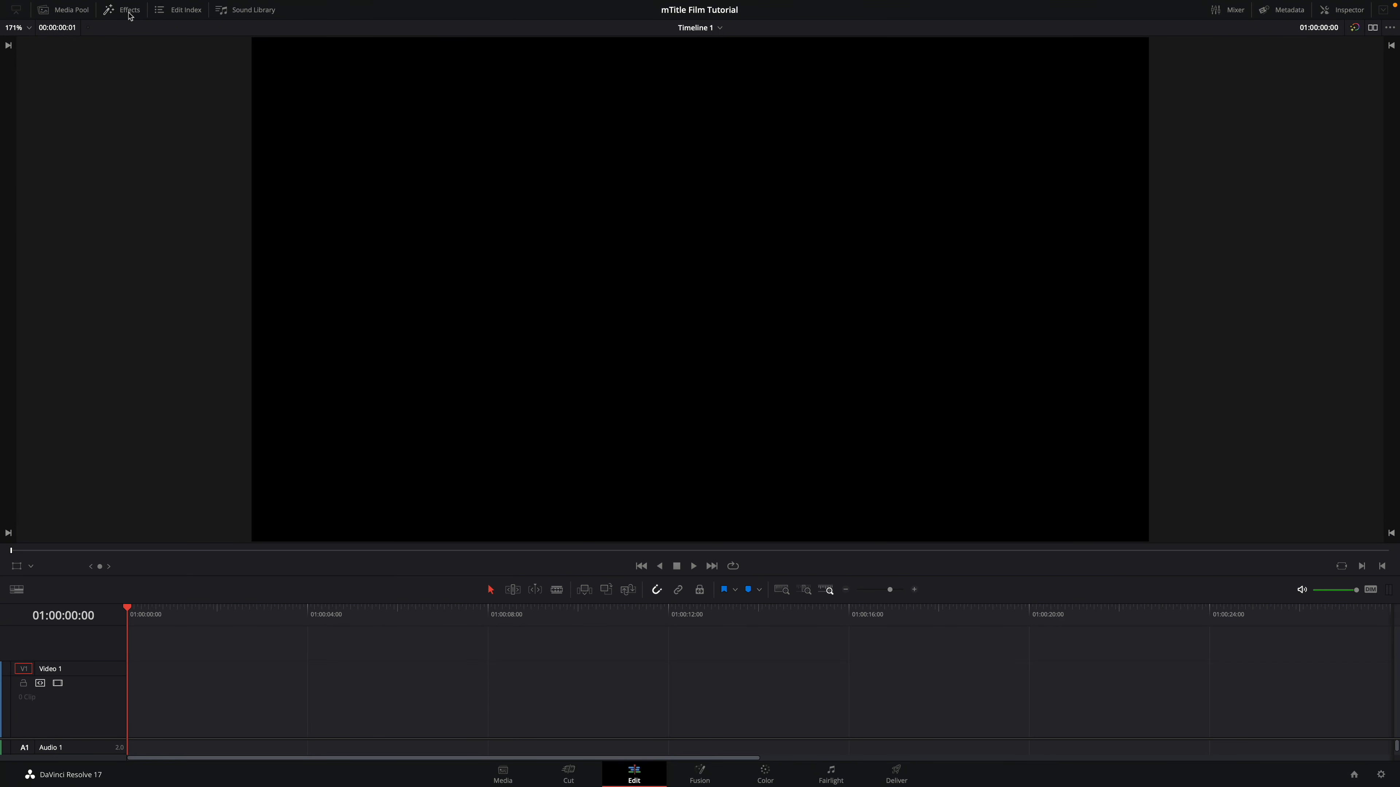
Step: Browse the effects library to the MotionVFX mTitle Film title collection
click(128, 10)
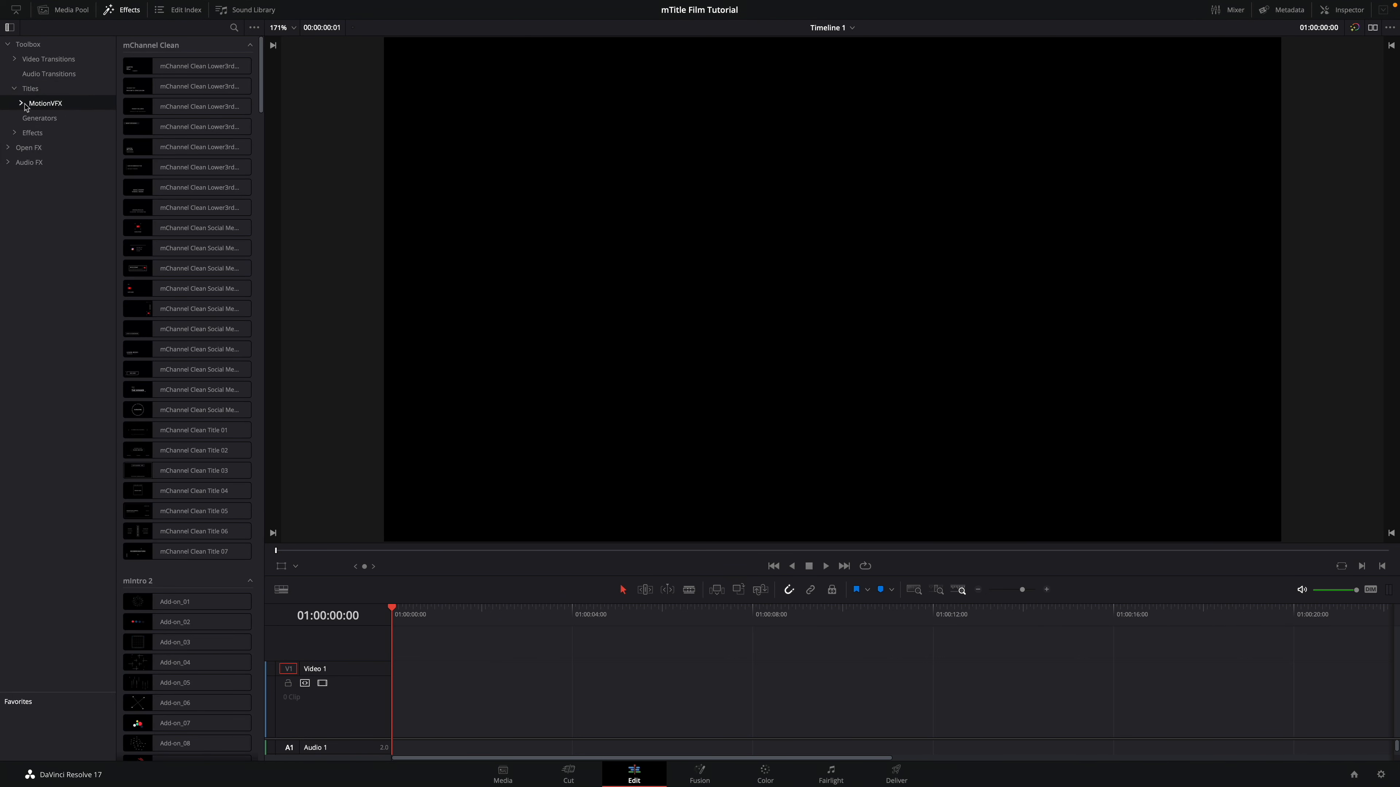
click(56, 192)
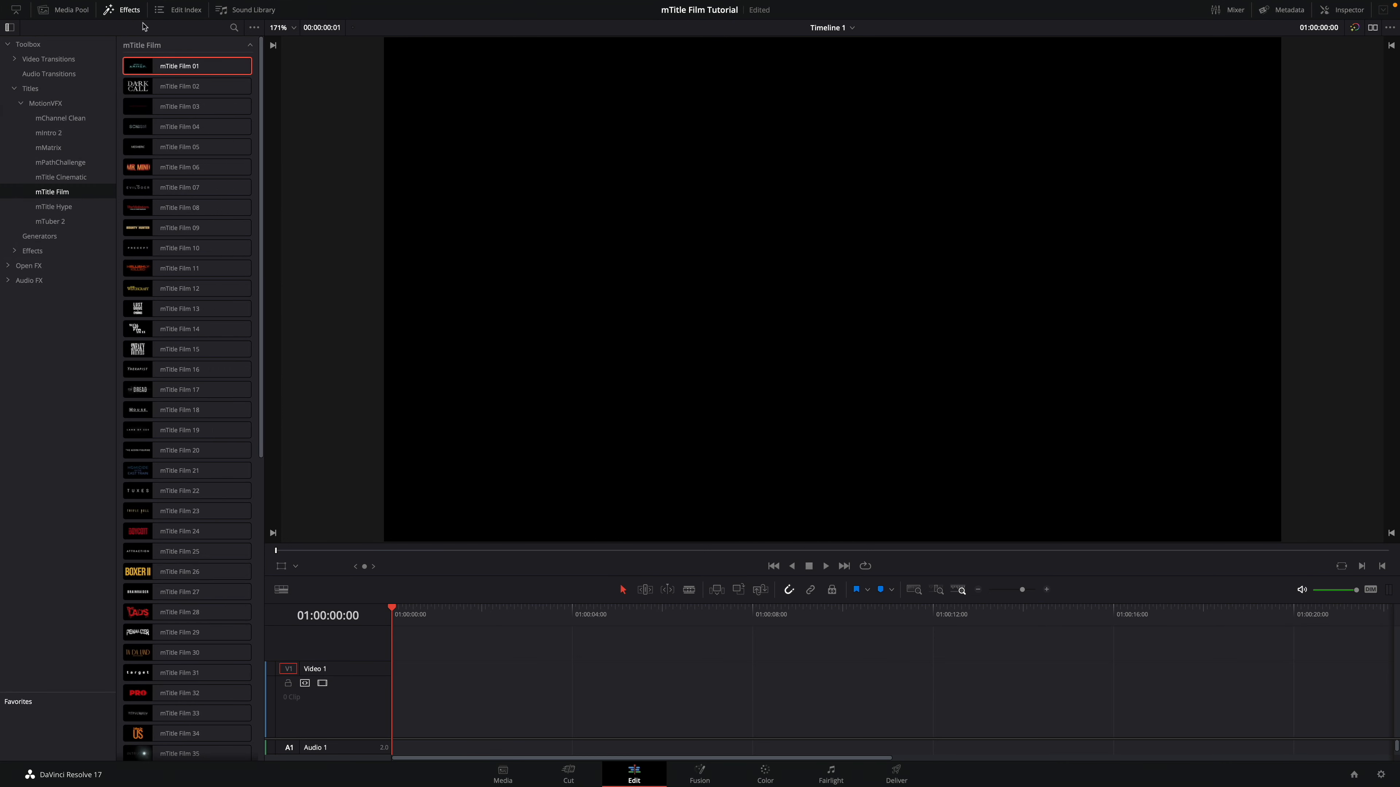
scroll(down, 3)
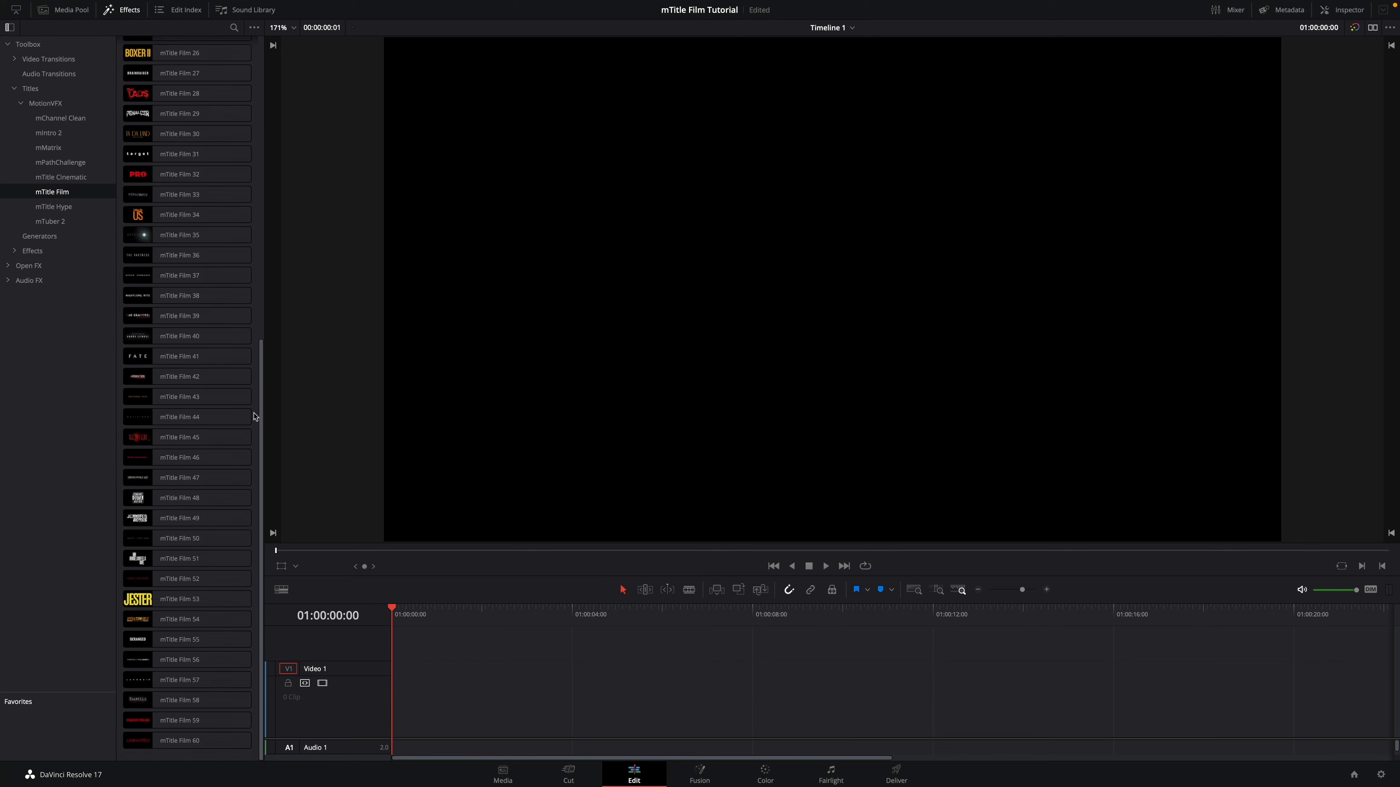
scroll(up, 3)
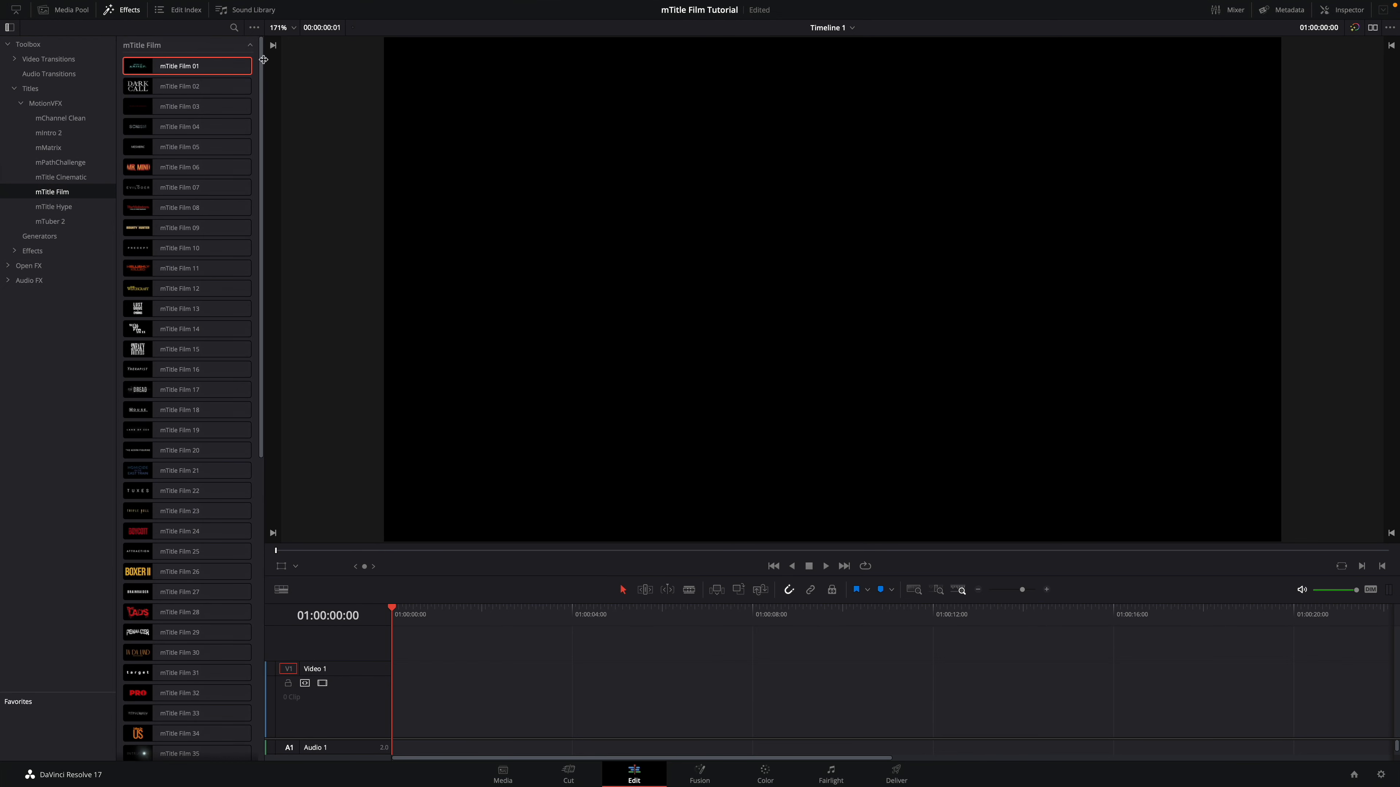
mouse_move(187, 65)
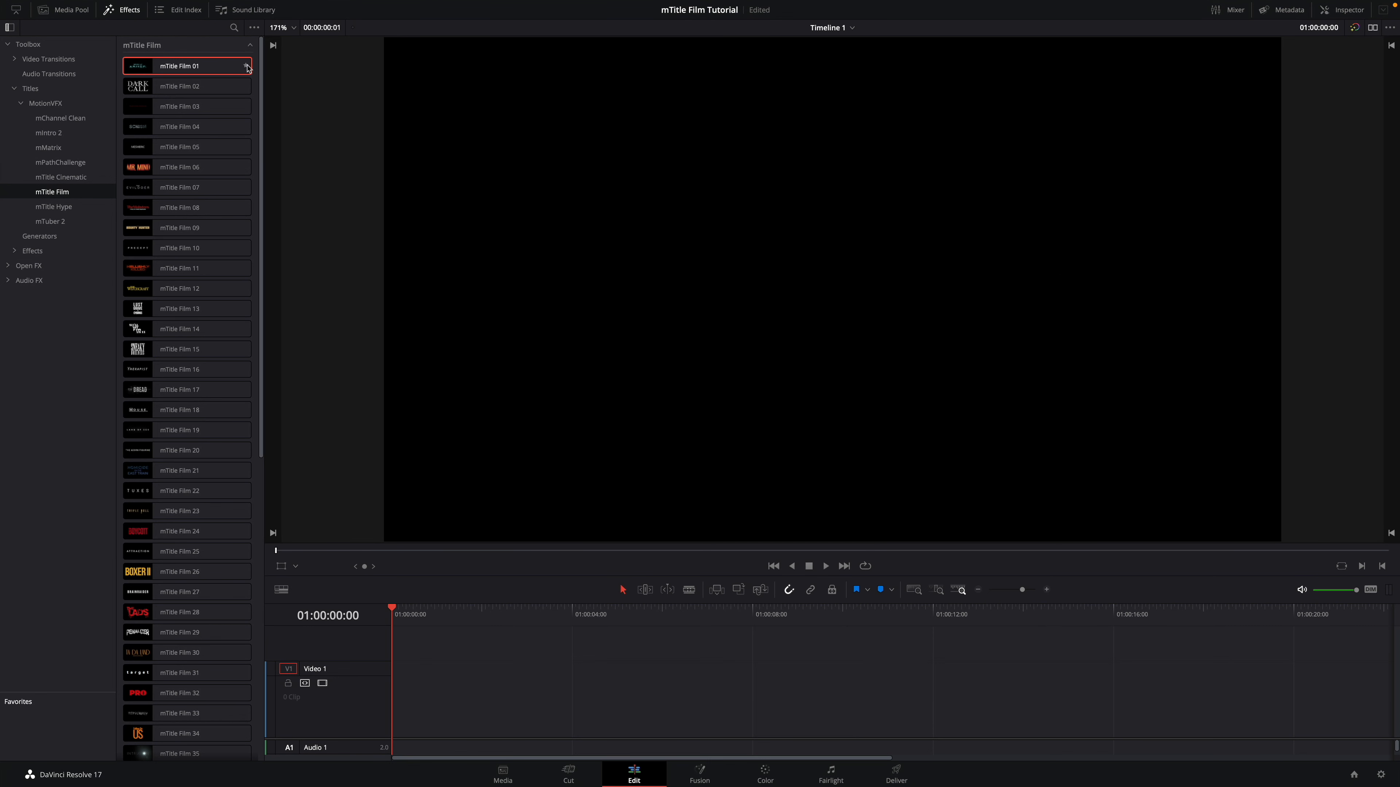
Step: Favourite mTitle Film 01 and preview the SCHISM title, mTitle Film 04
click(247, 65)
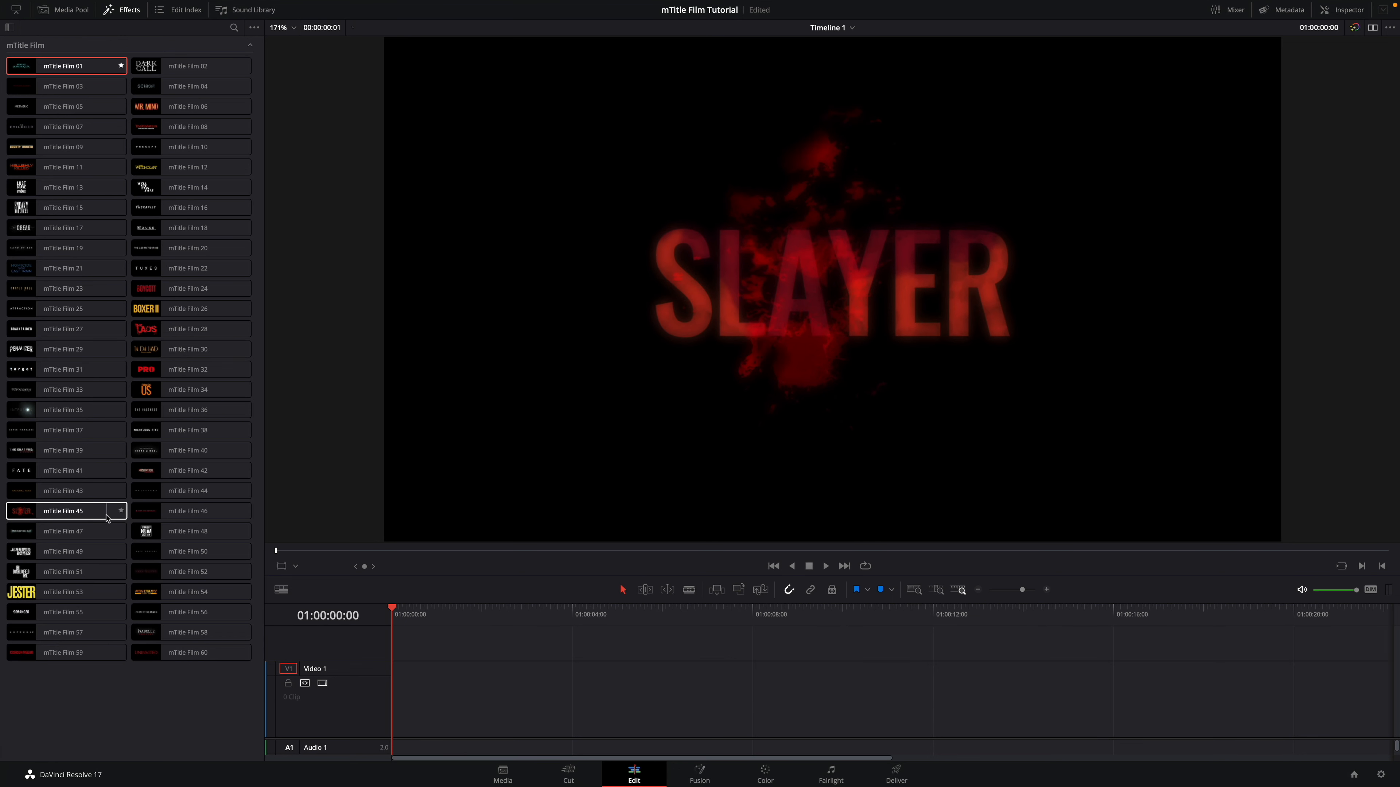
click(187, 86)
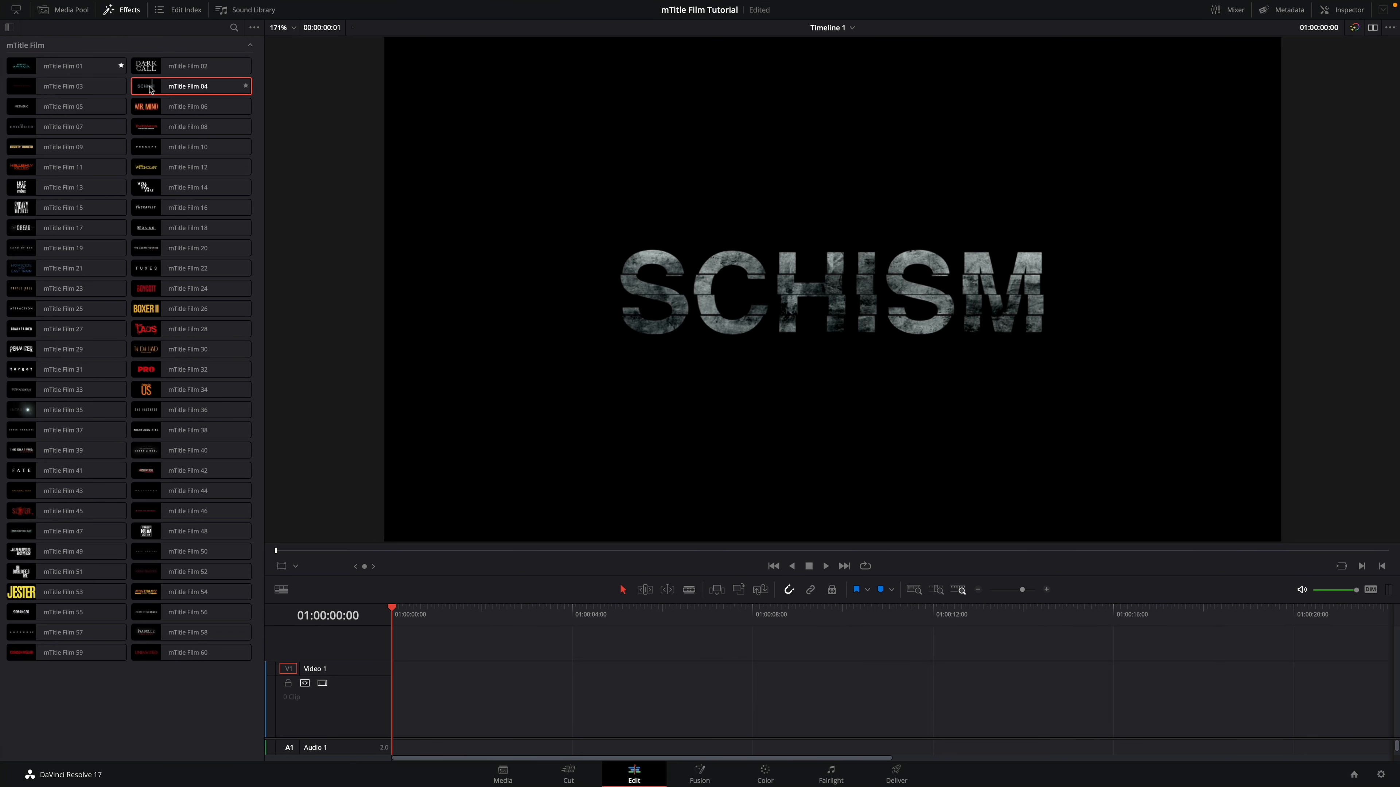
Step: Place mTitle Film 04 SCHISM at the start of Video 1 as a five-second clip and select it
drag(187, 86, 514, 699)
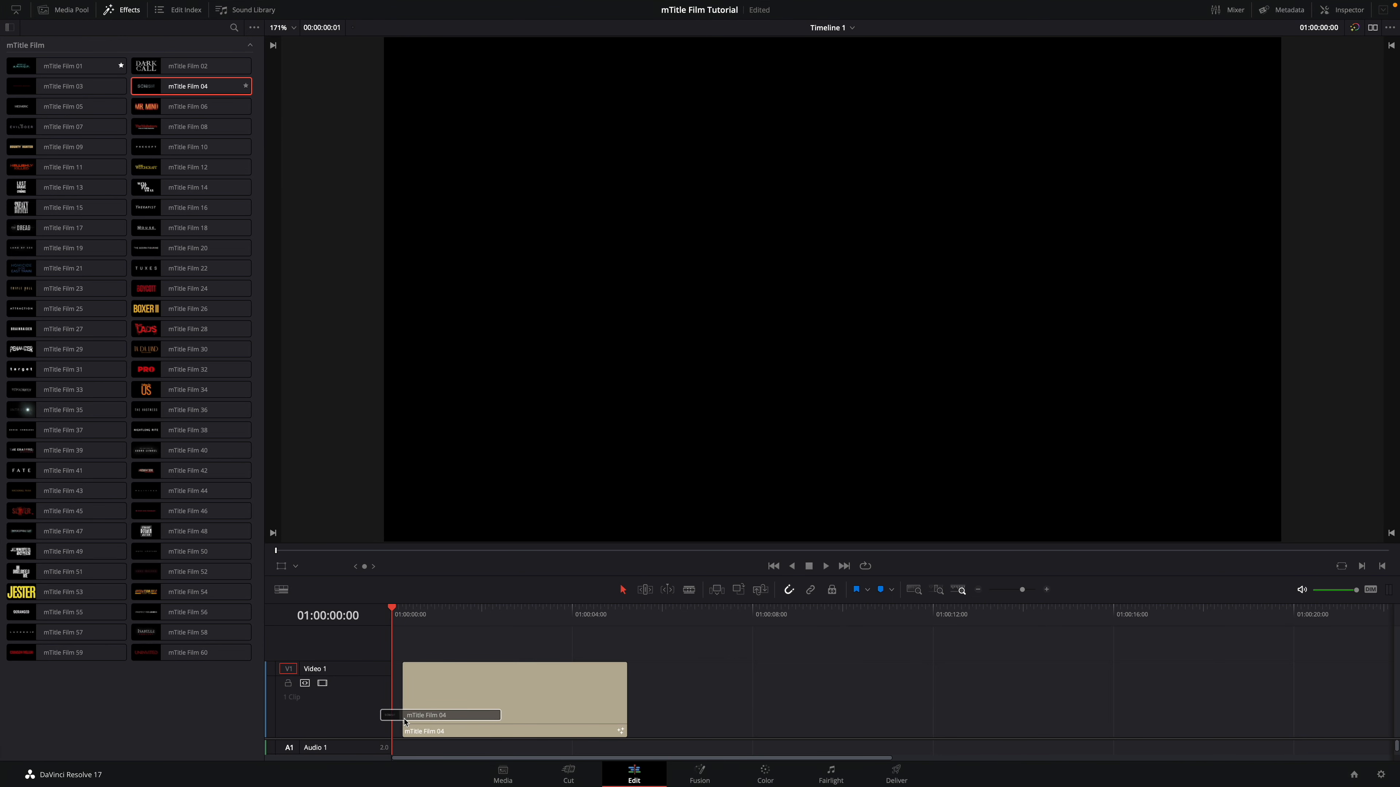
click(460, 614)
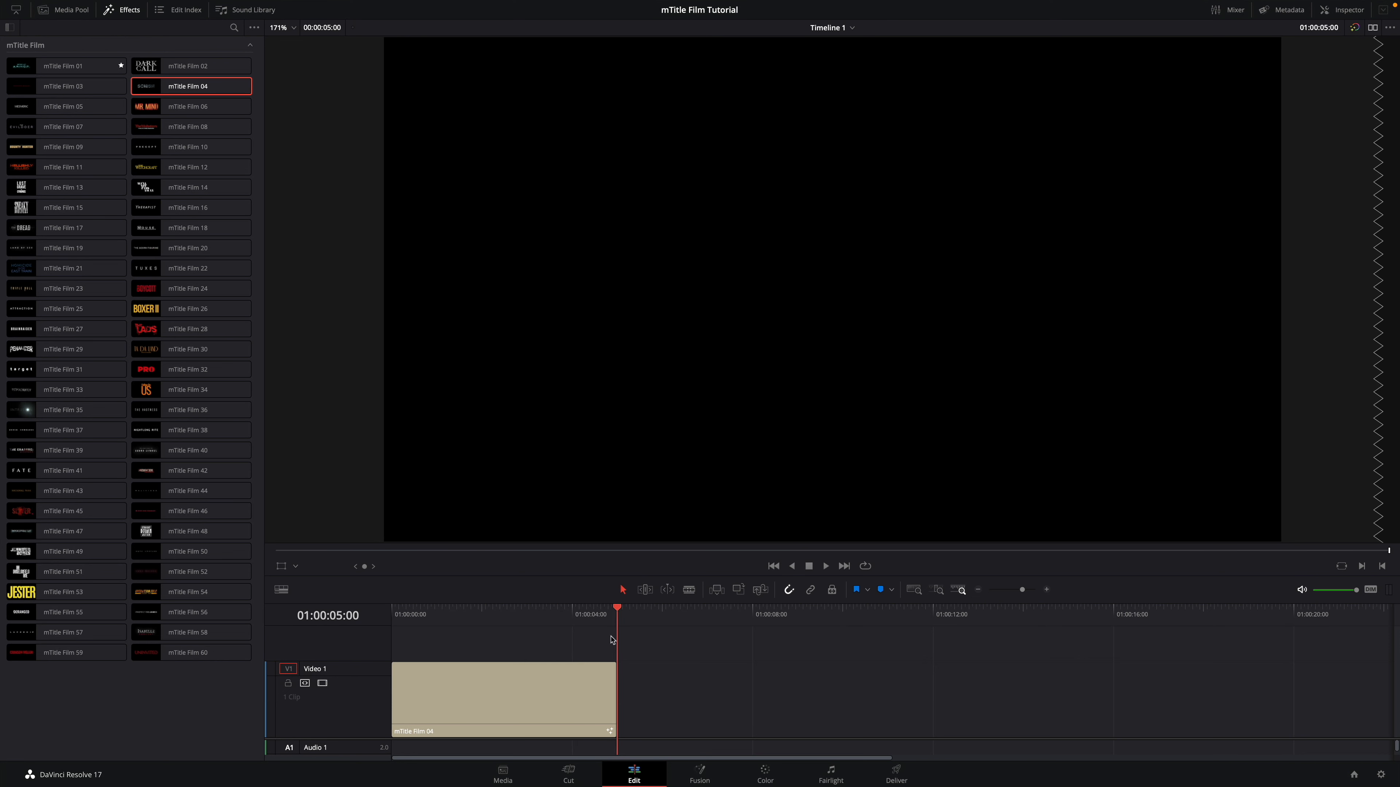
drag(614, 705, 729, 705)
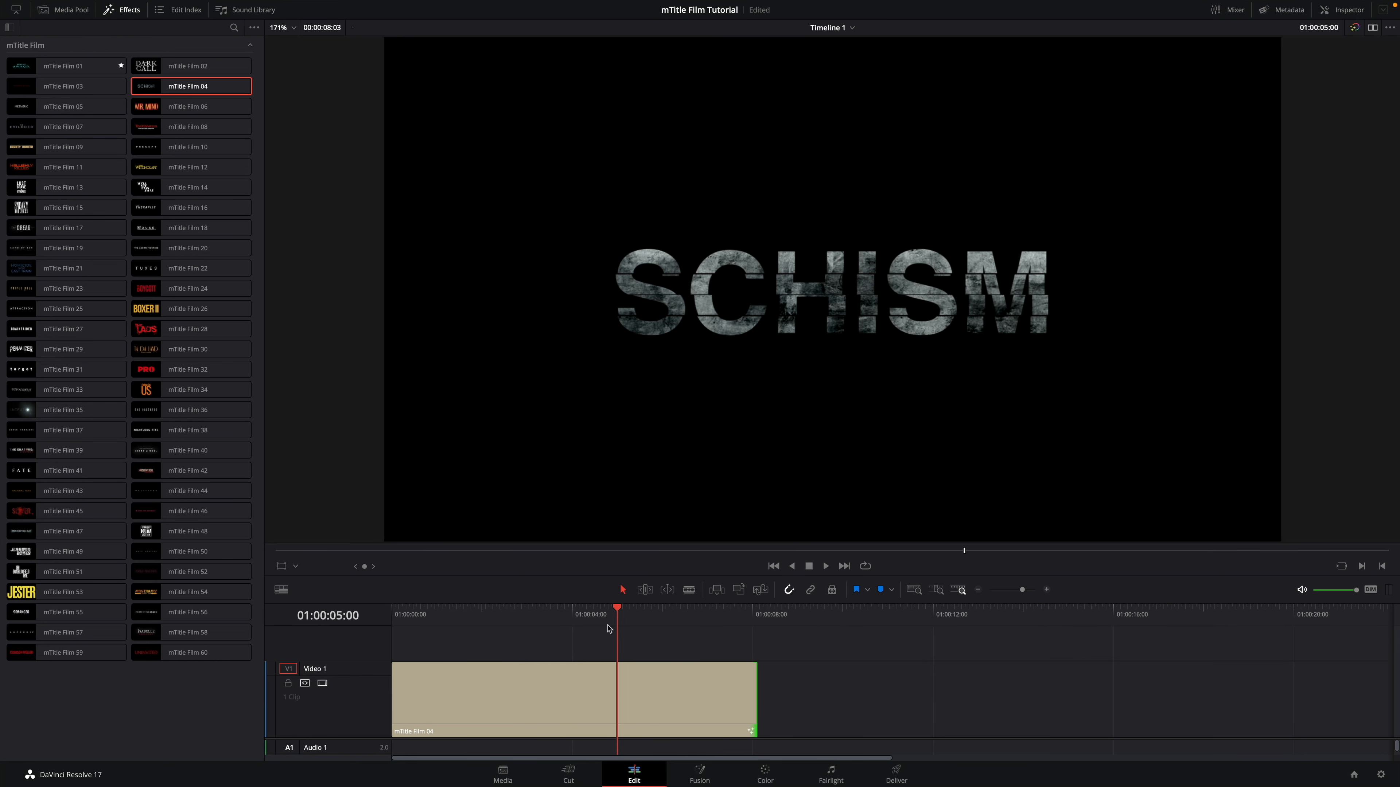
click(447, 614)
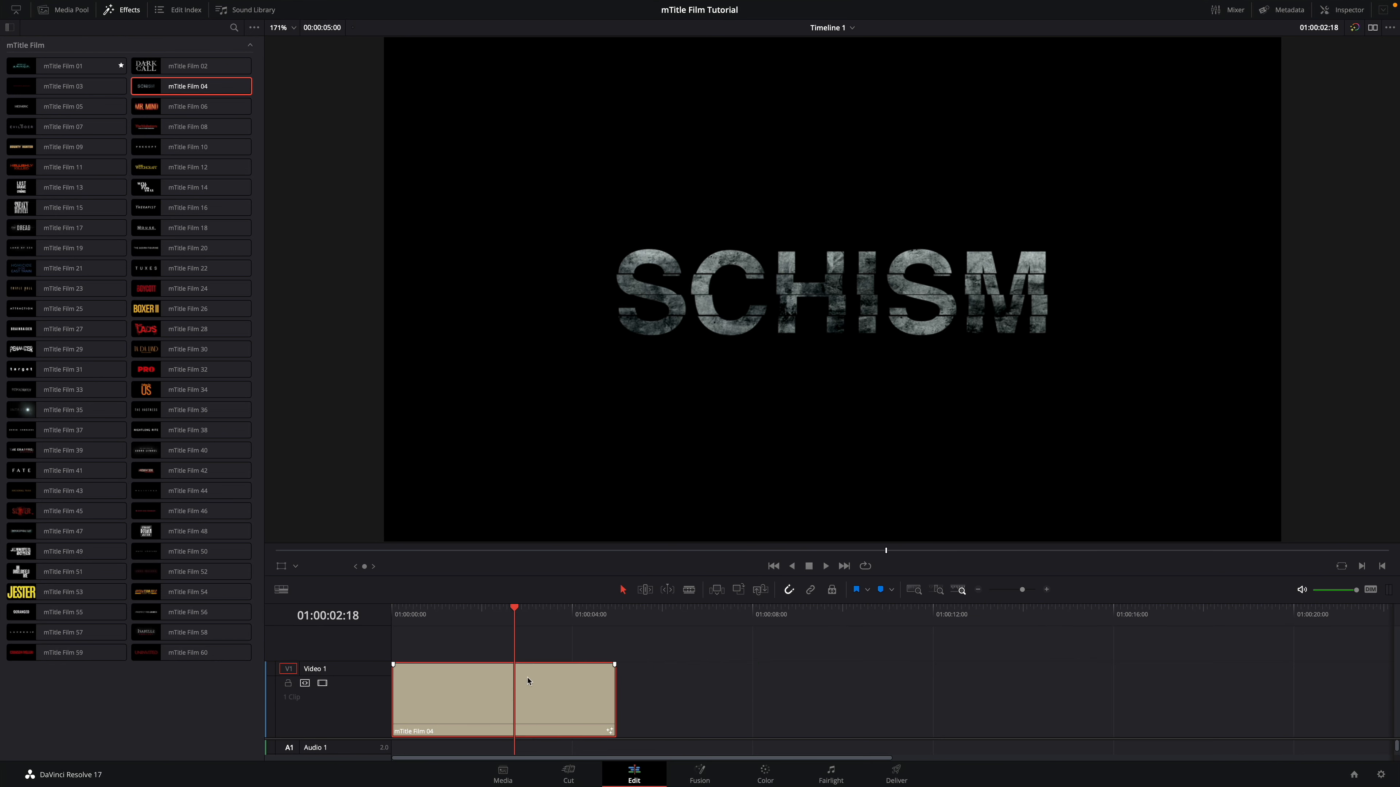
mouse_move(540, 699)
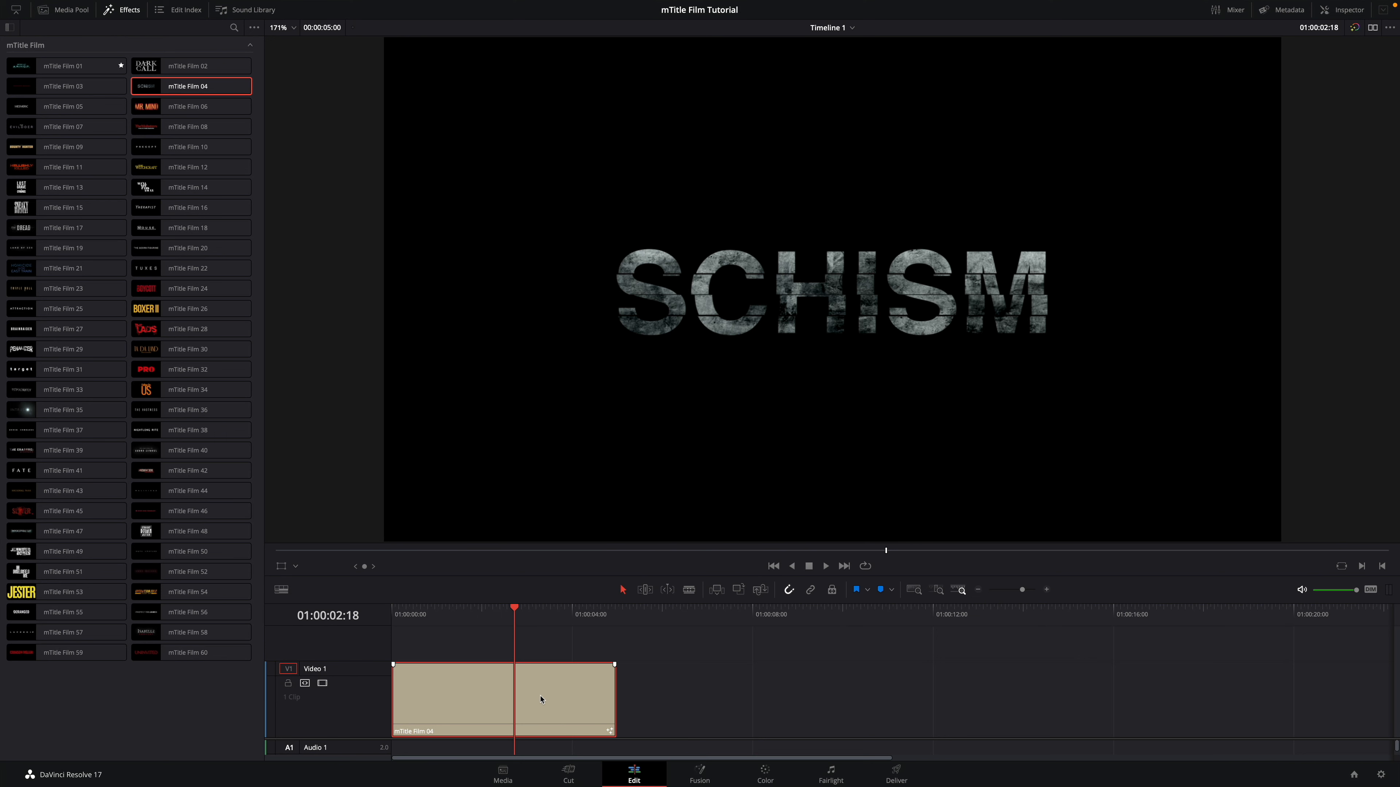
Step: Confirm the 5-second standard generator duration in User > Editing preferences, then close them
key(cmd+,)
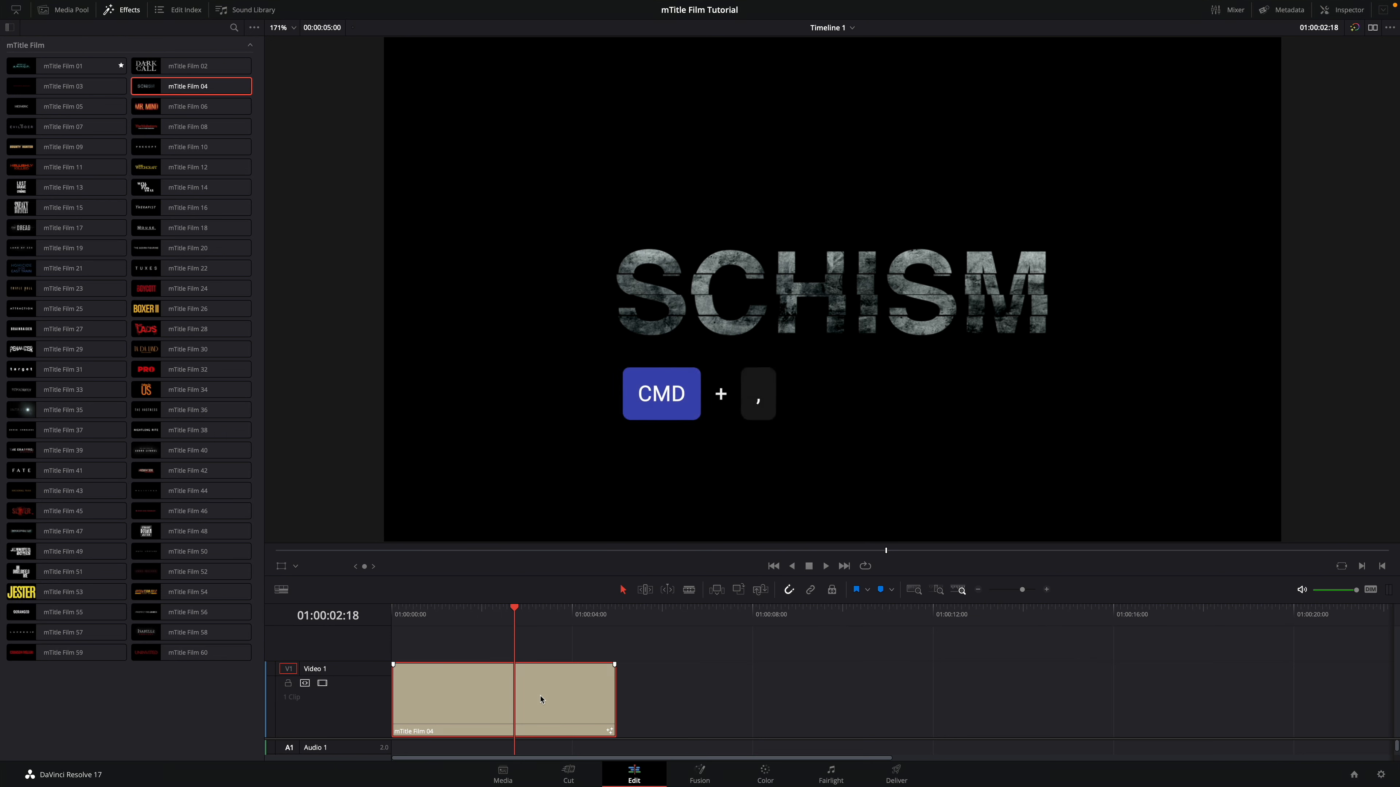
key(cmd+,)
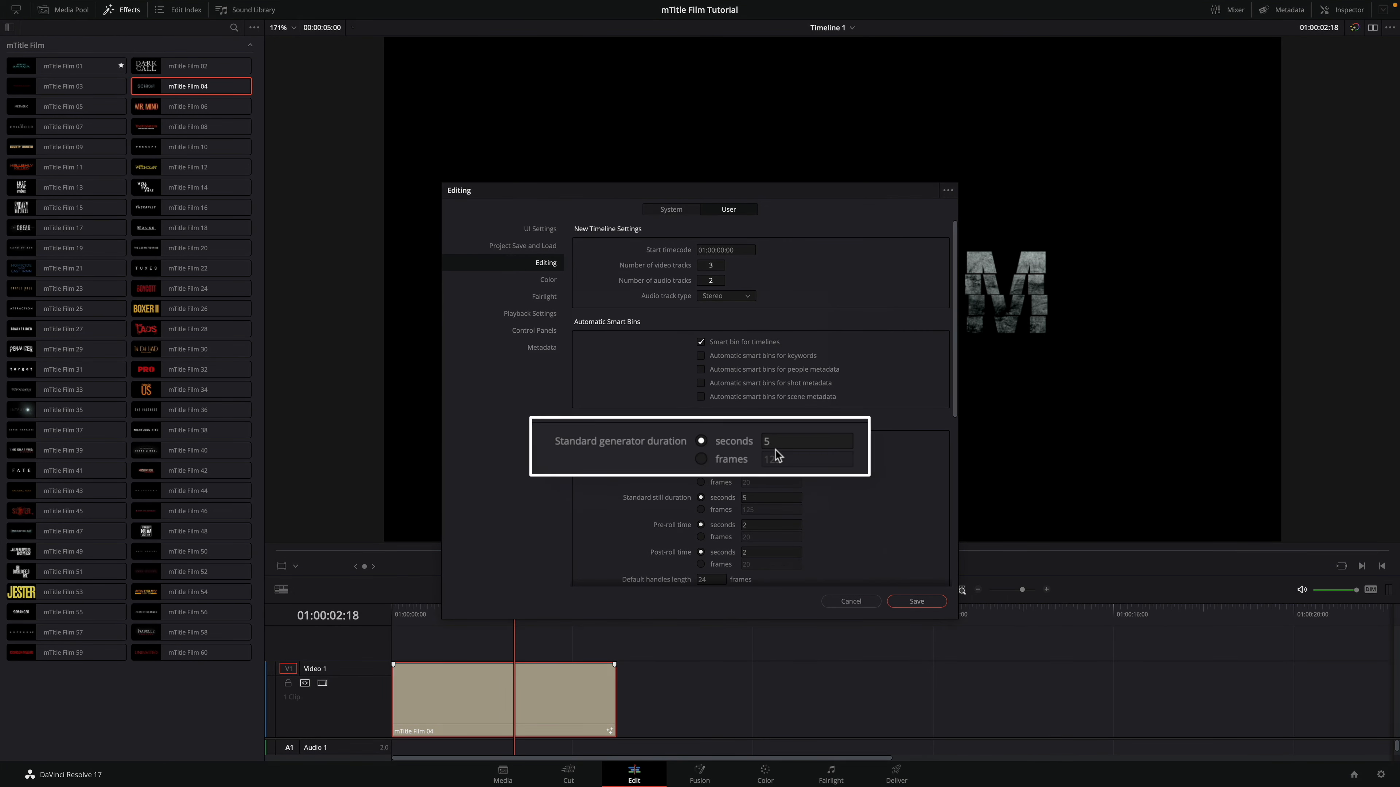
click(915, 601)
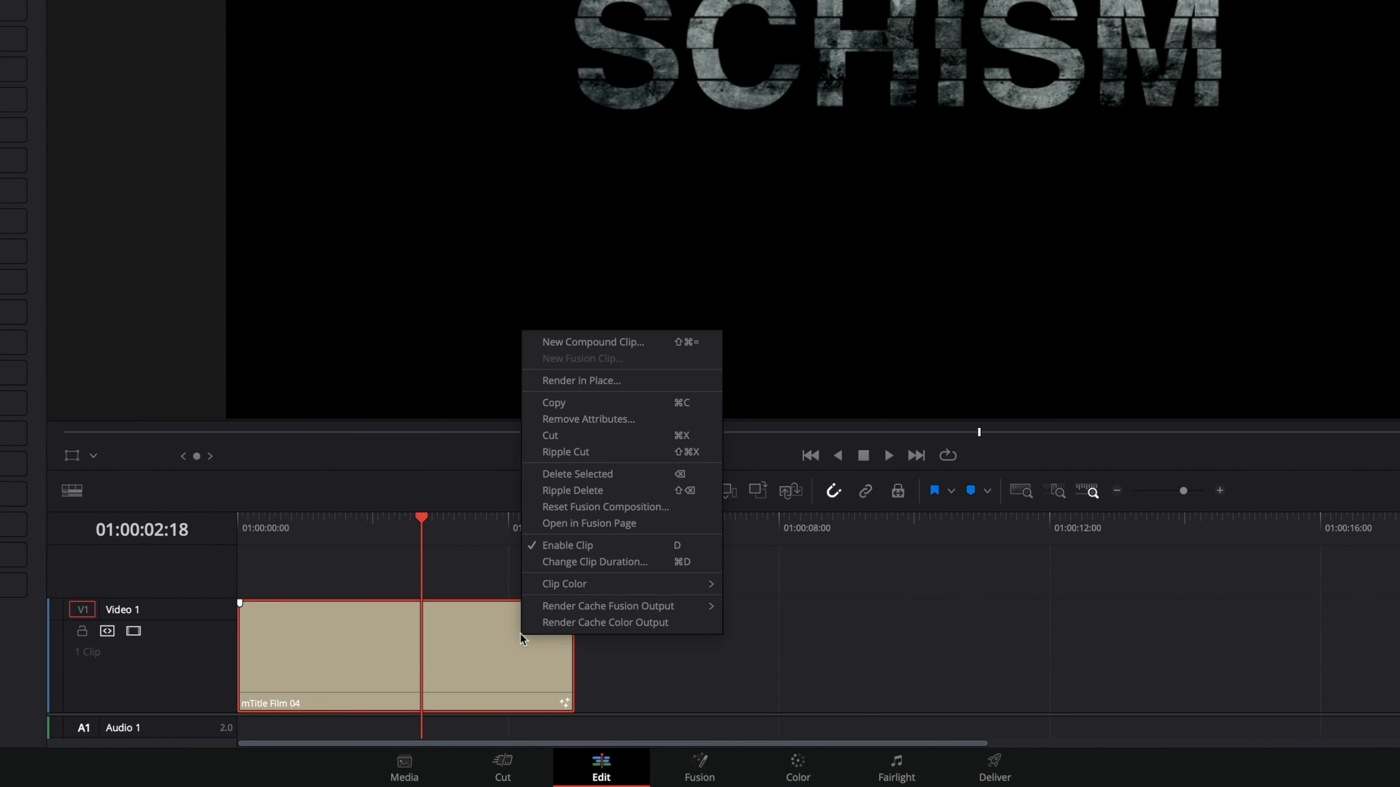
mouse_move(593, 342)
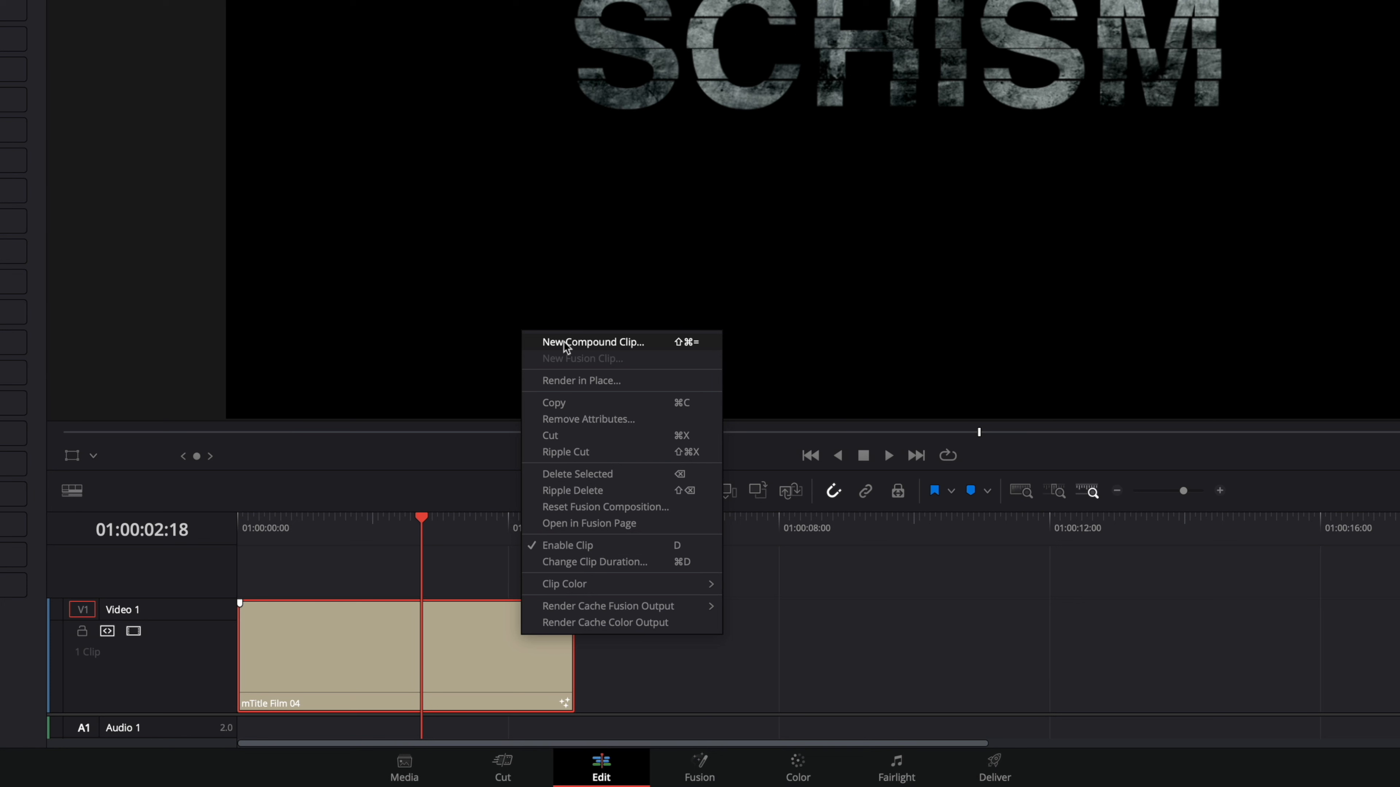
click(592, 342)
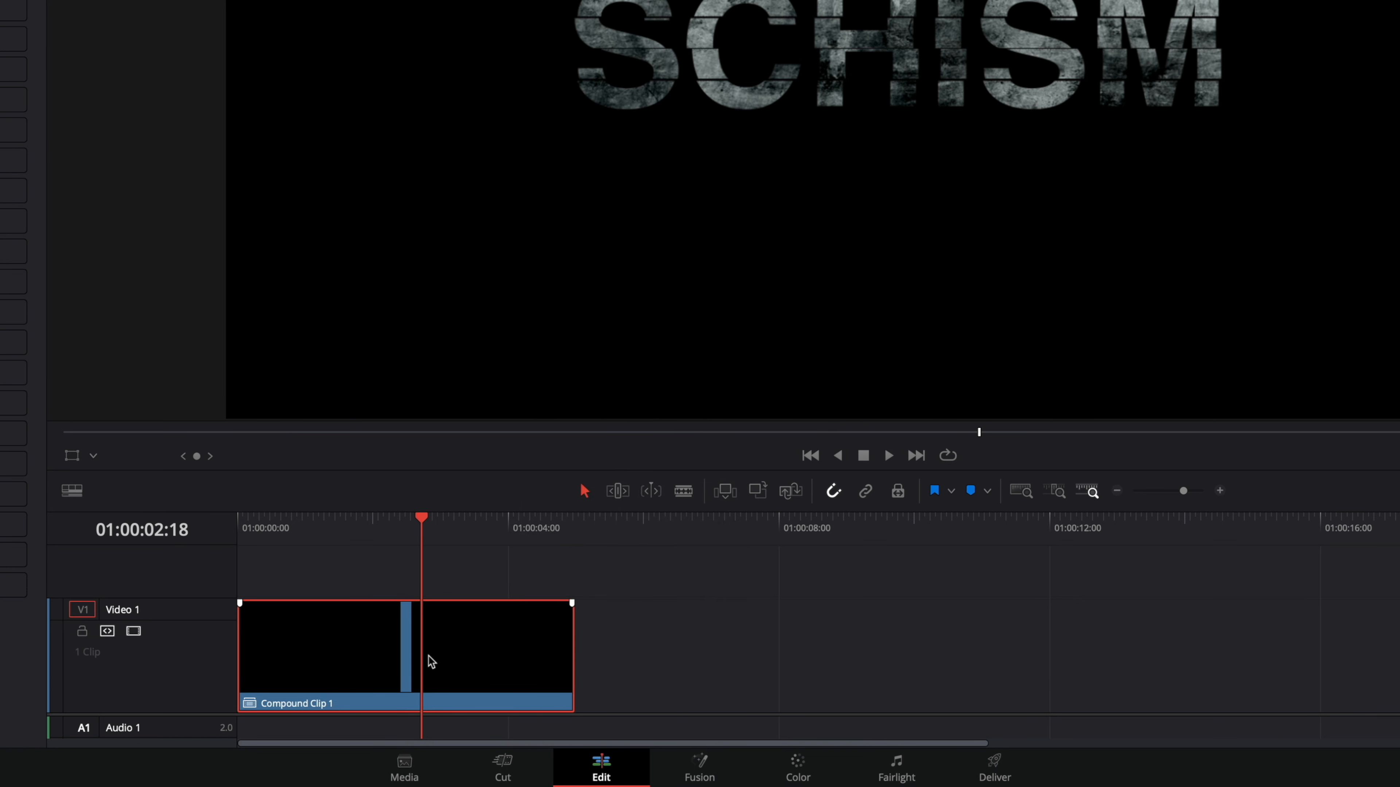
right_click(428, 660)
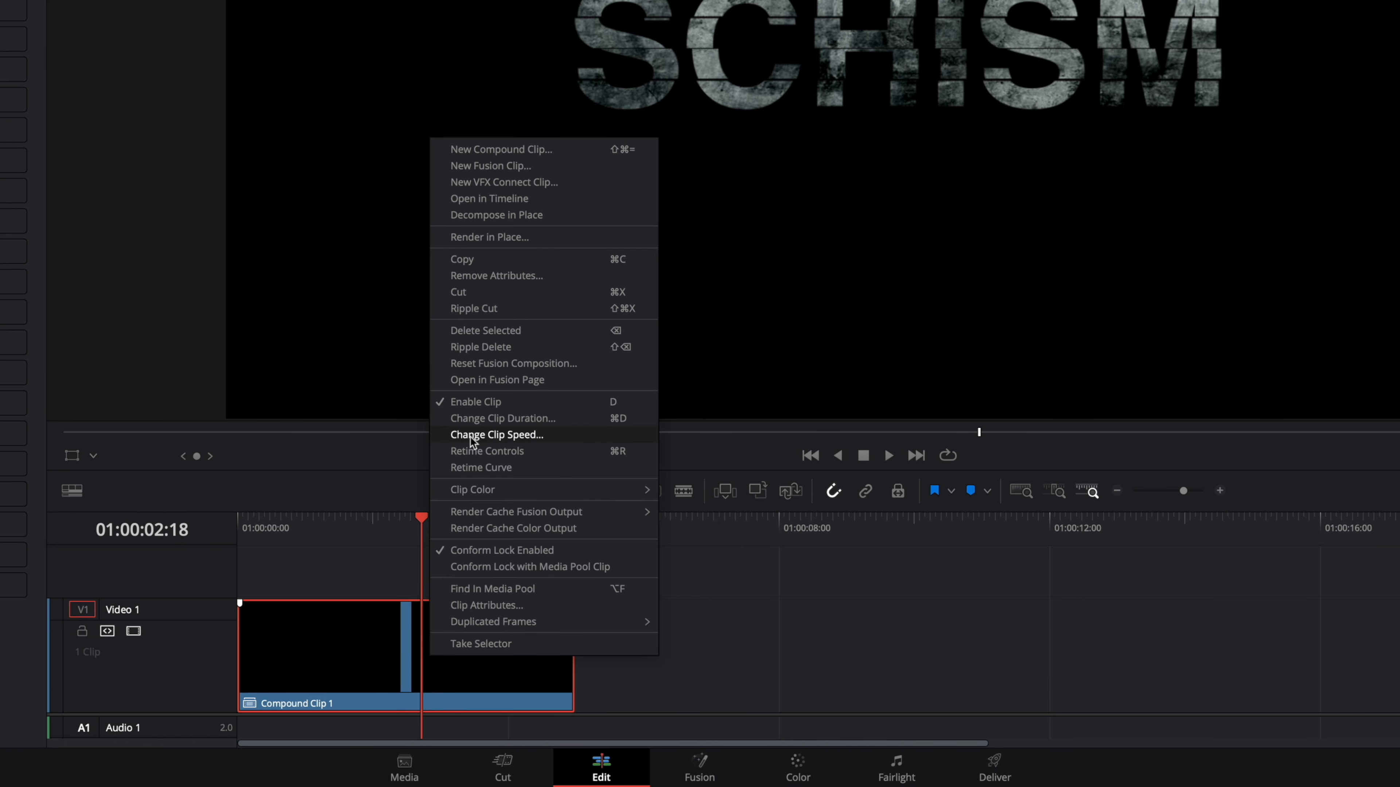
click(497, 434)
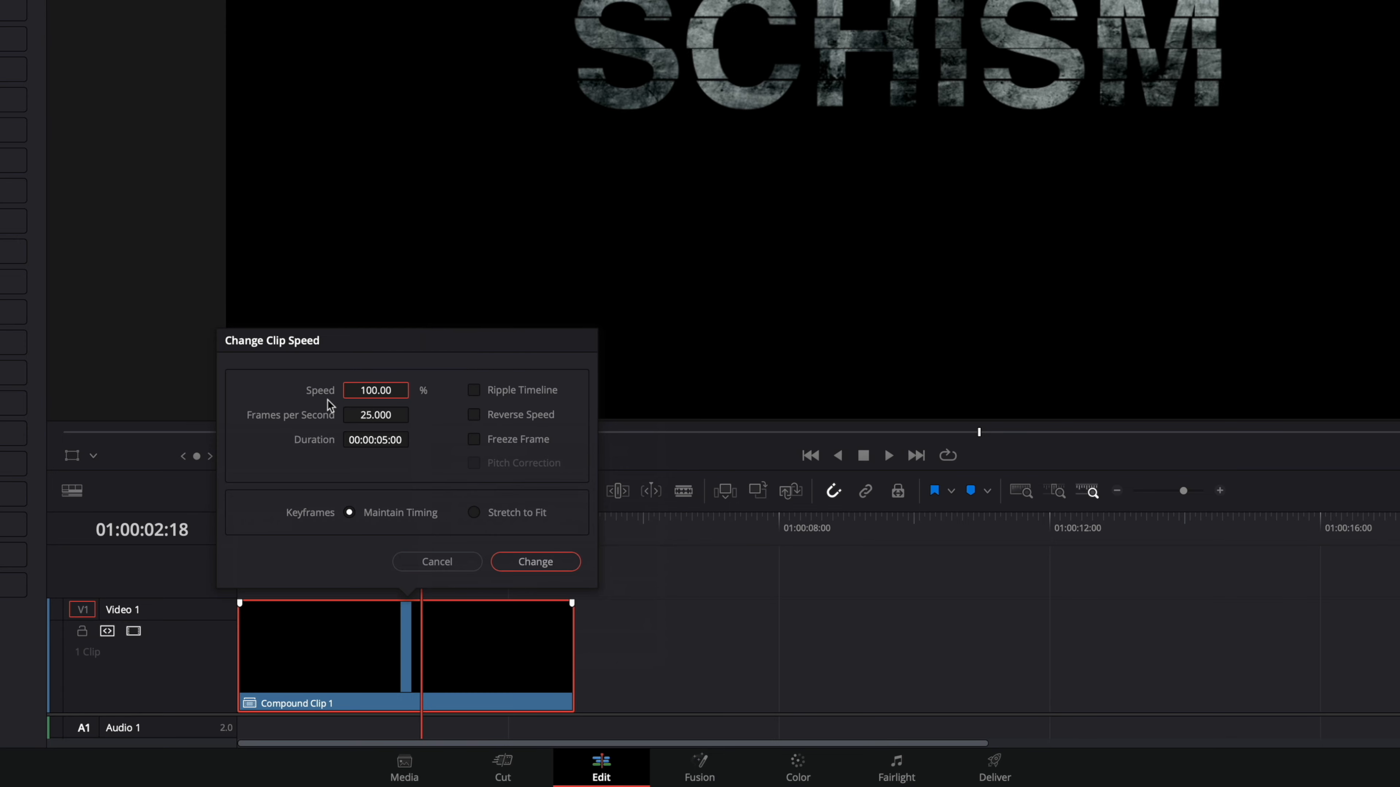
click(436, 561)
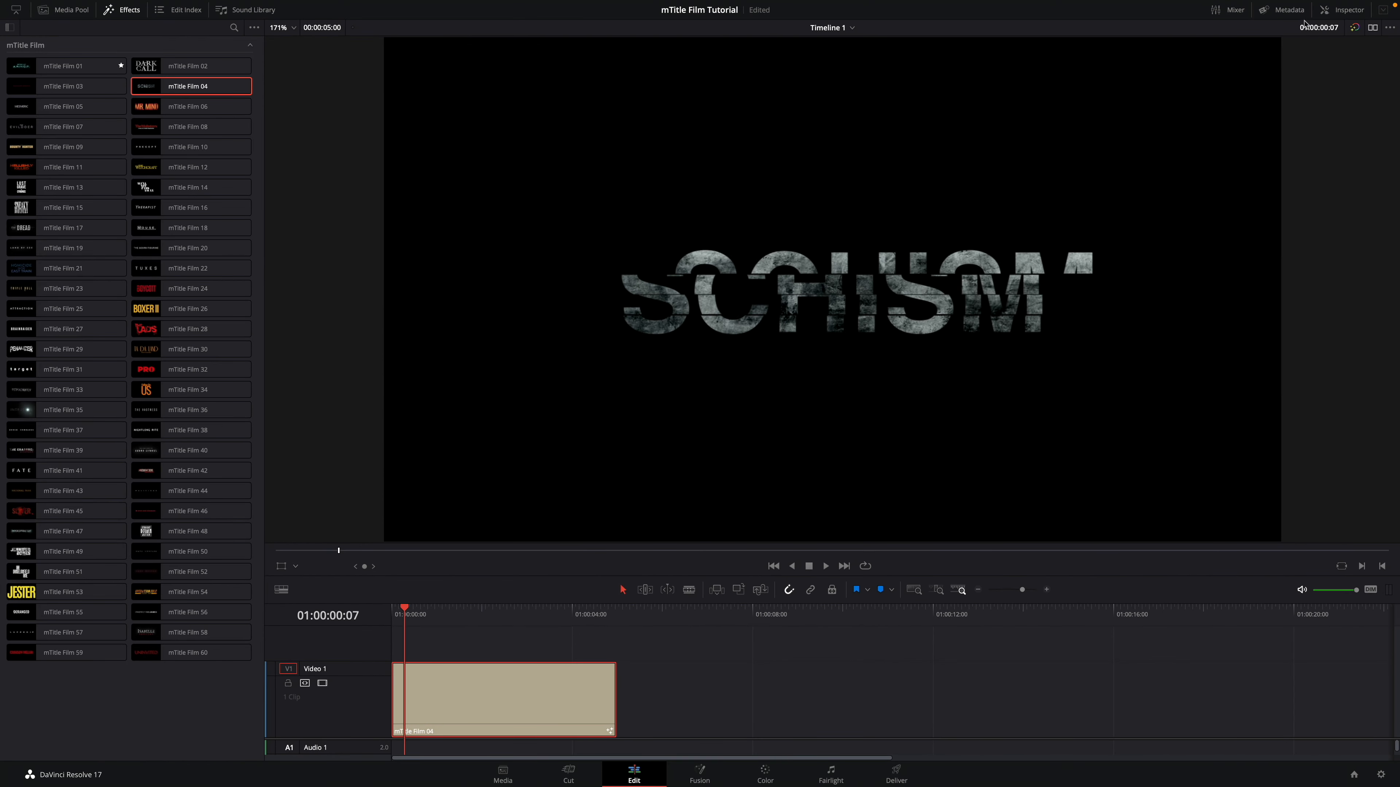
click(1348, 9)
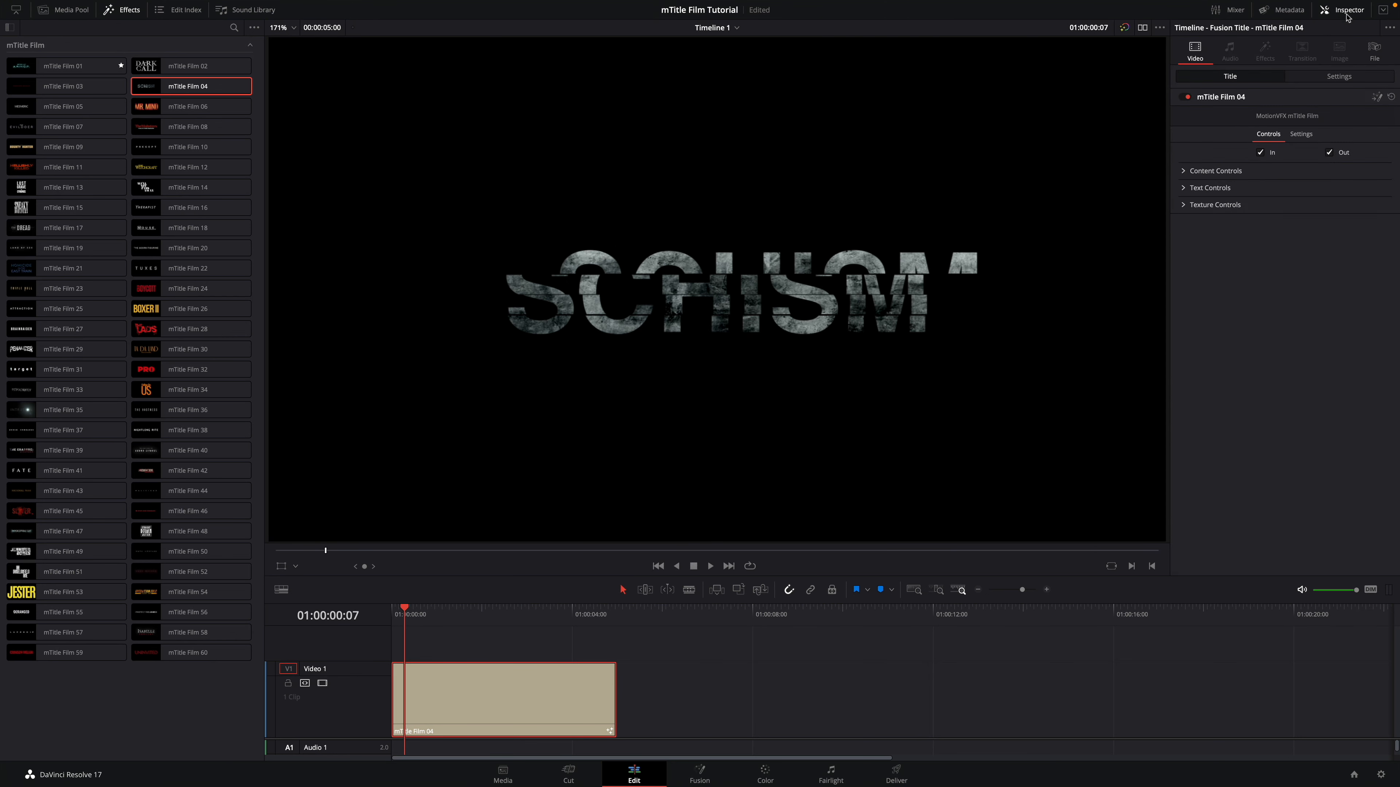
mouse_move(1267, 166)
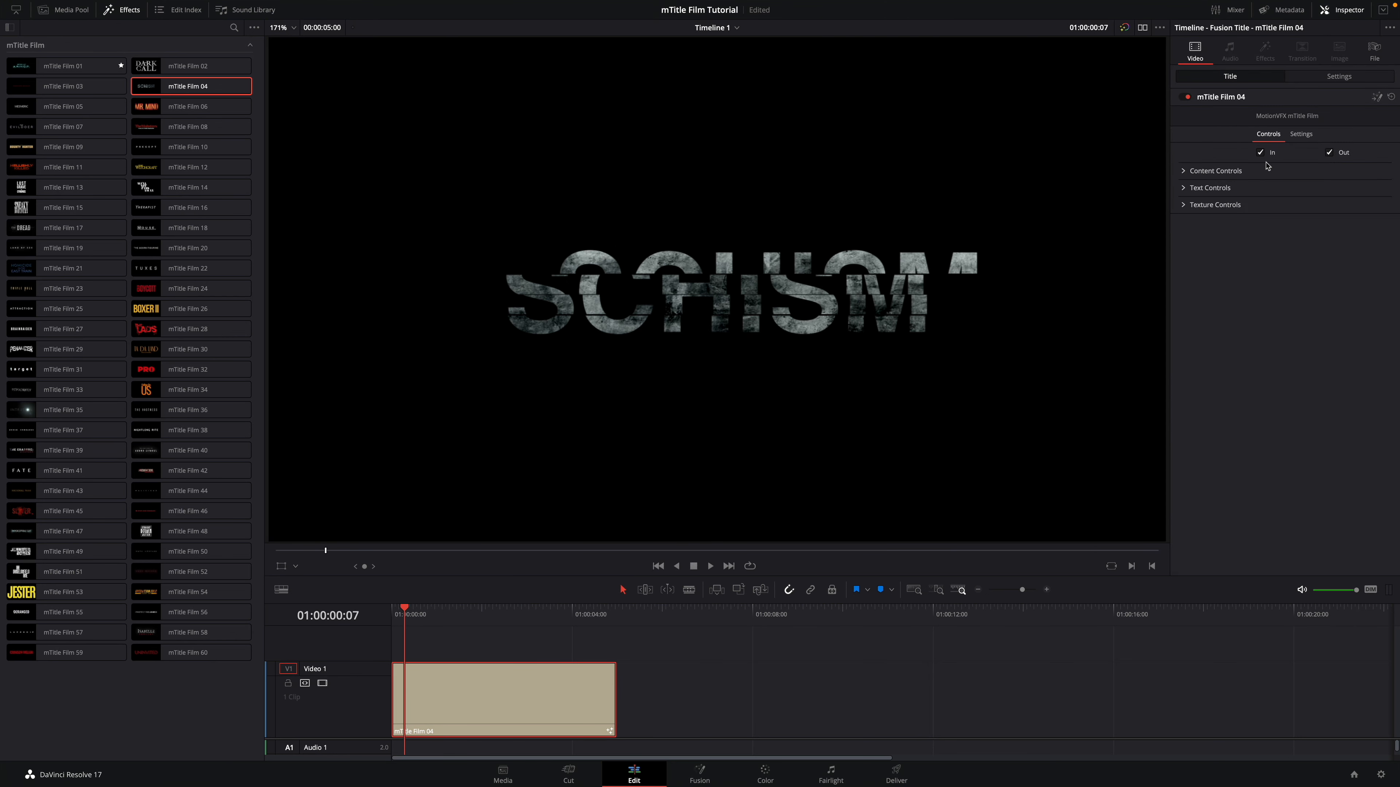
click(1261, 153)
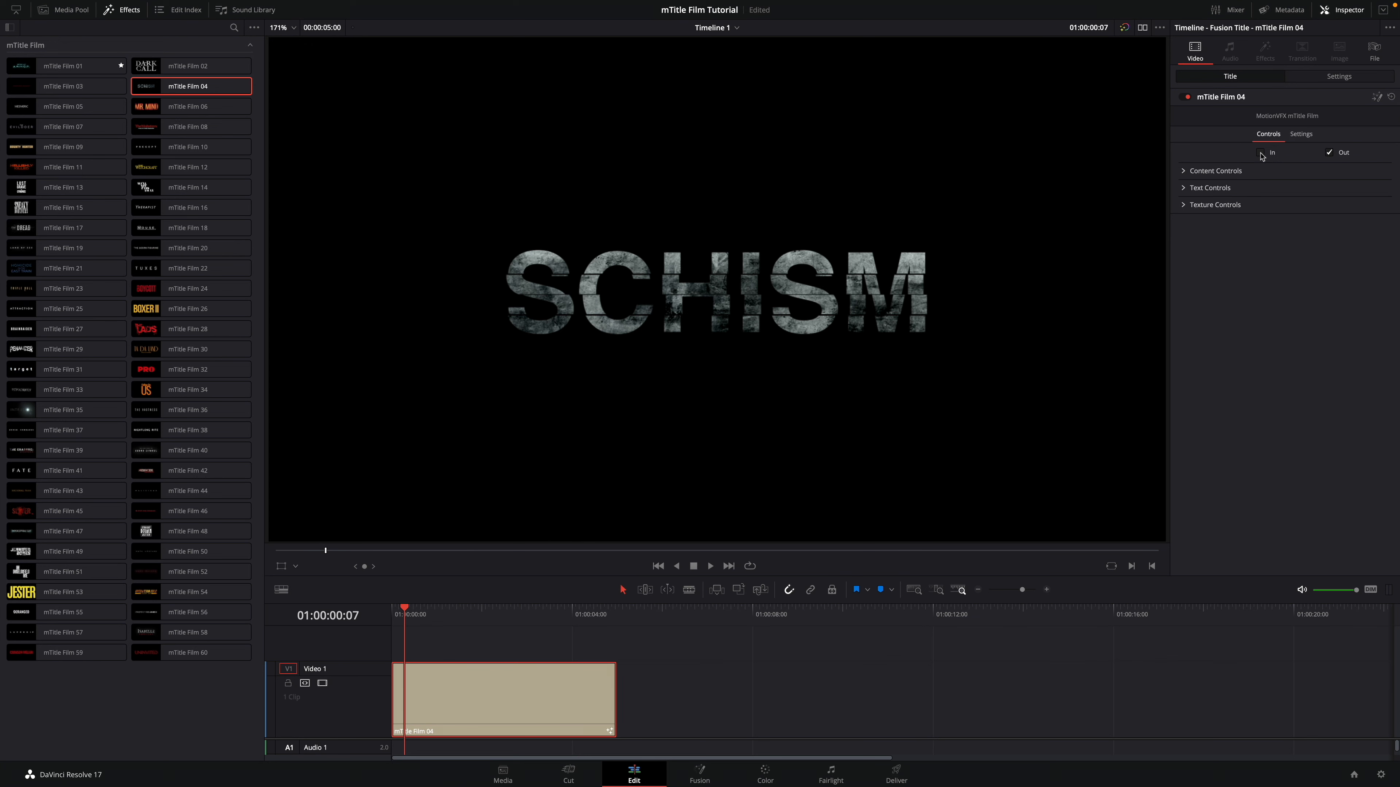
click(1260, 153)
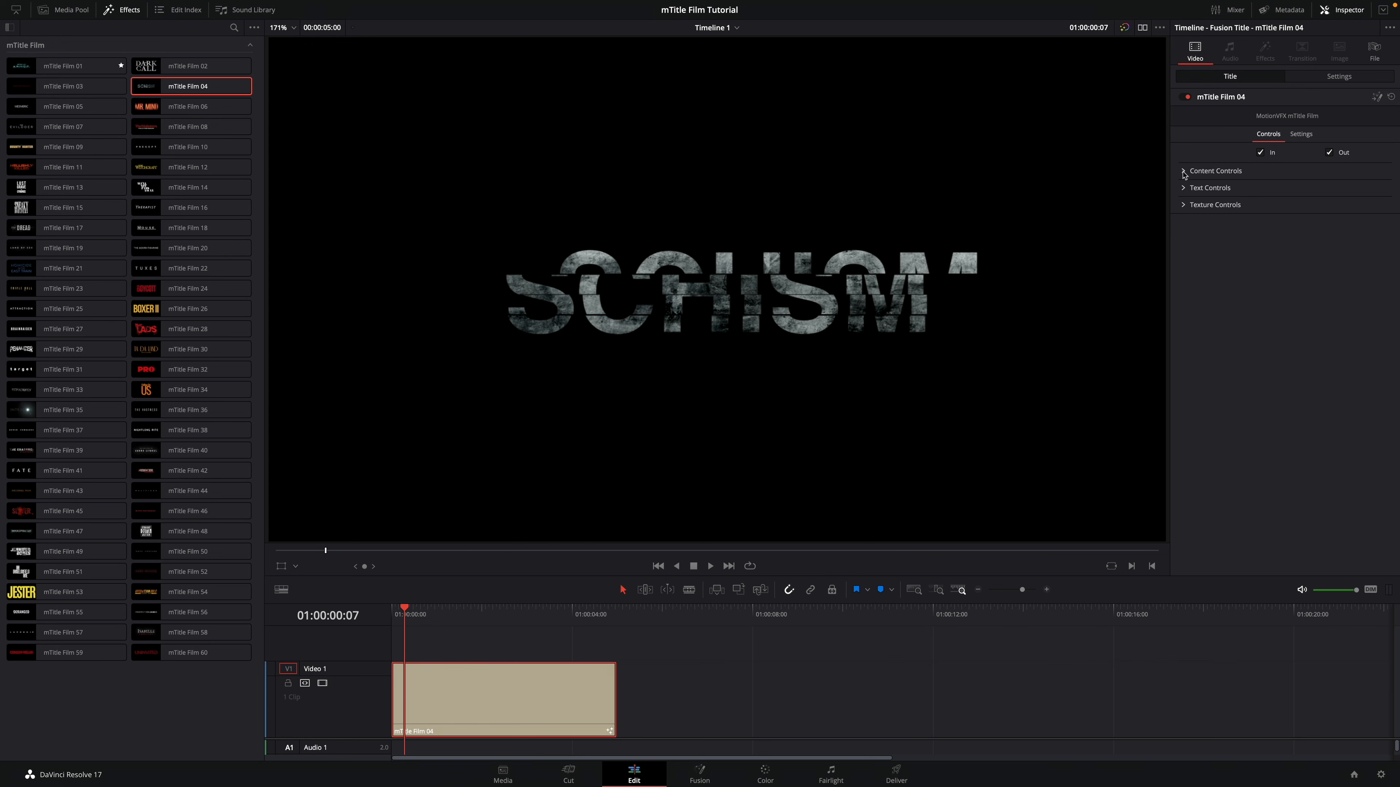
Step: Try content sizes 0.666 and 0.781 and move SCHISM toward the bottom right before resetting to defaults
click(1184, 171)
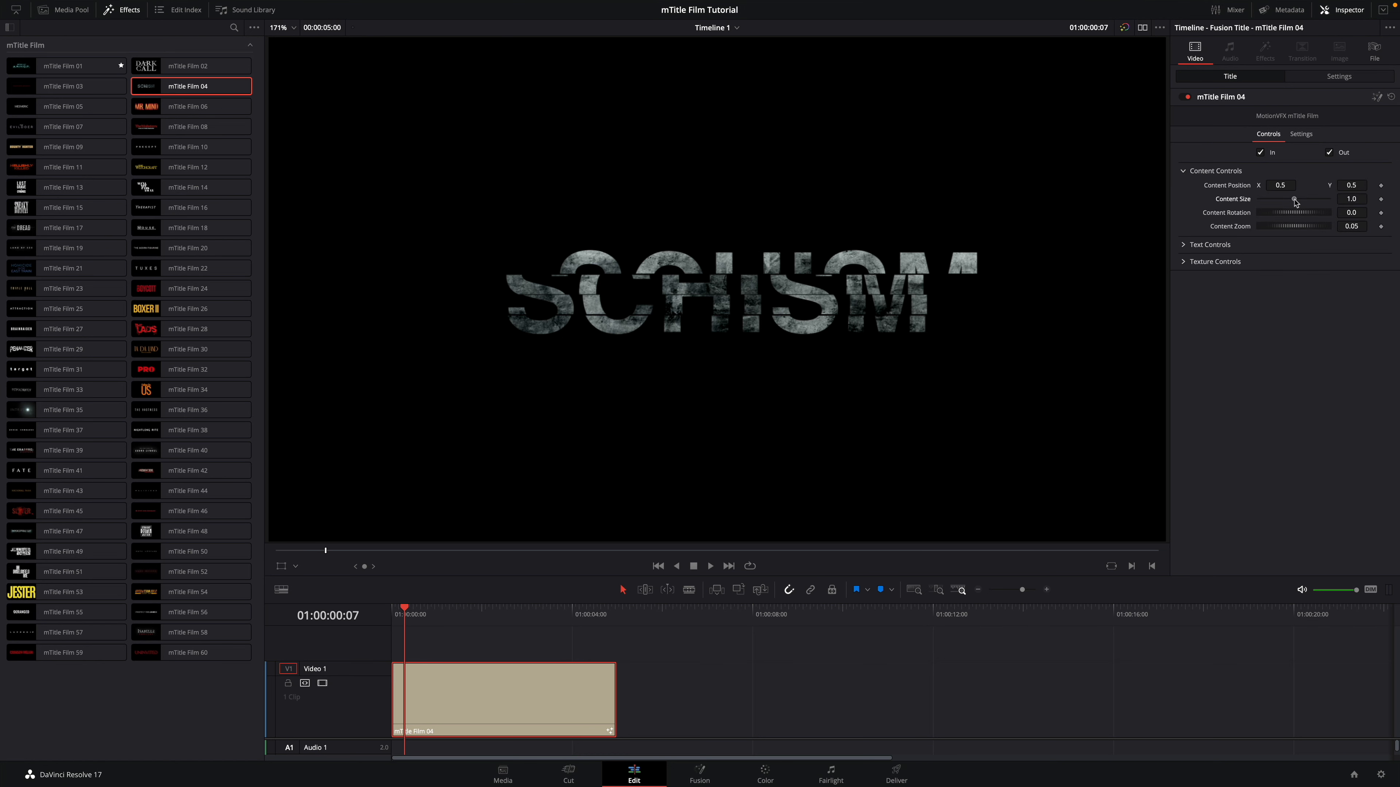
drag(1312, 198, 1277, 198)
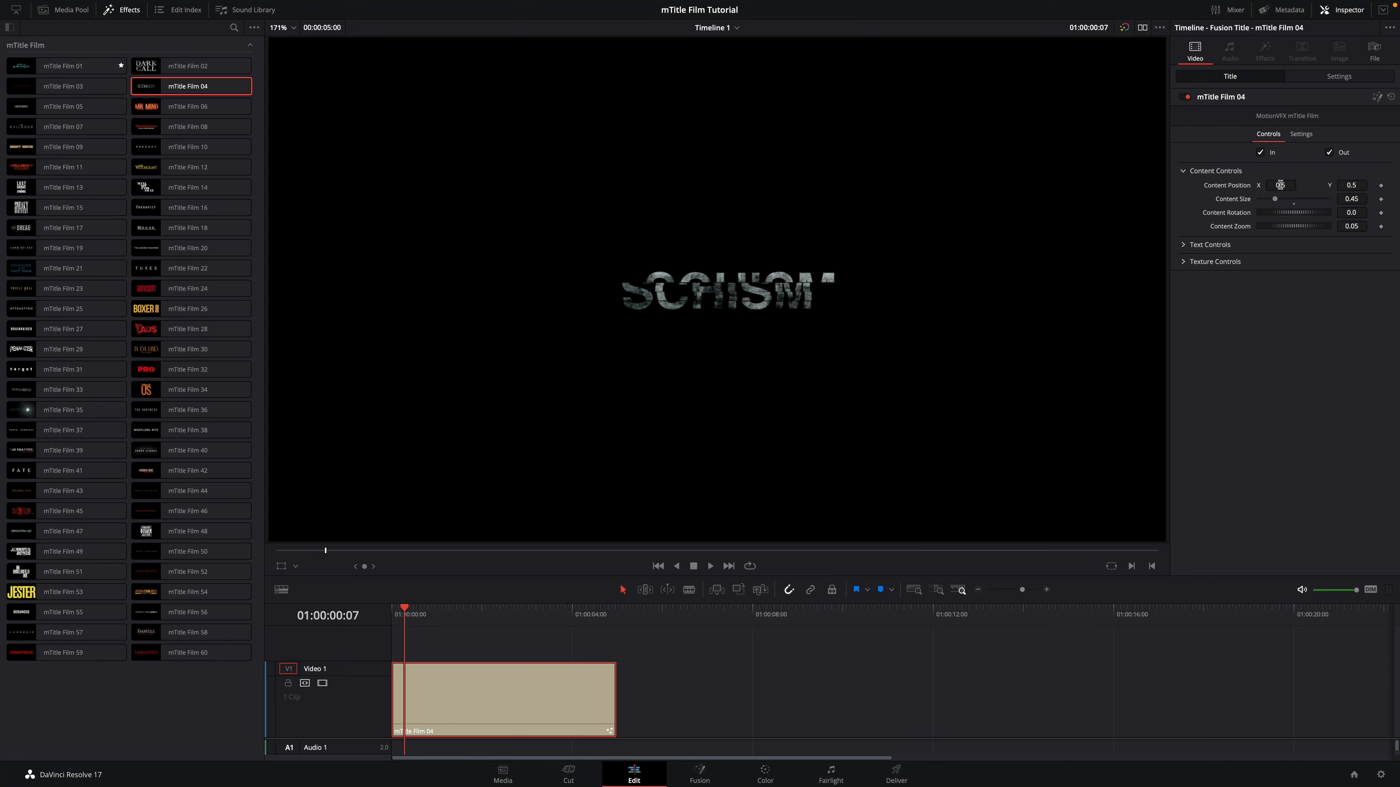
text(0.666)
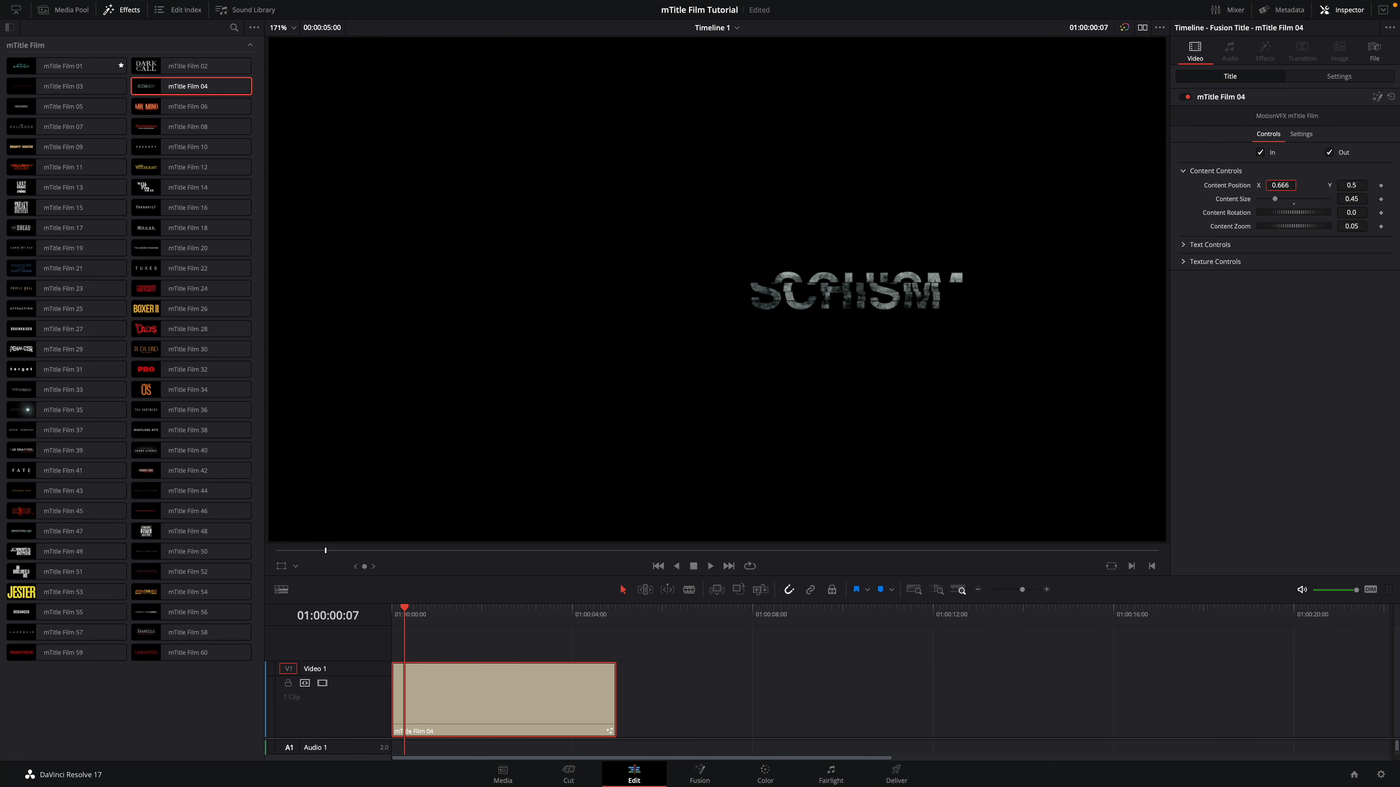
text(0.781)
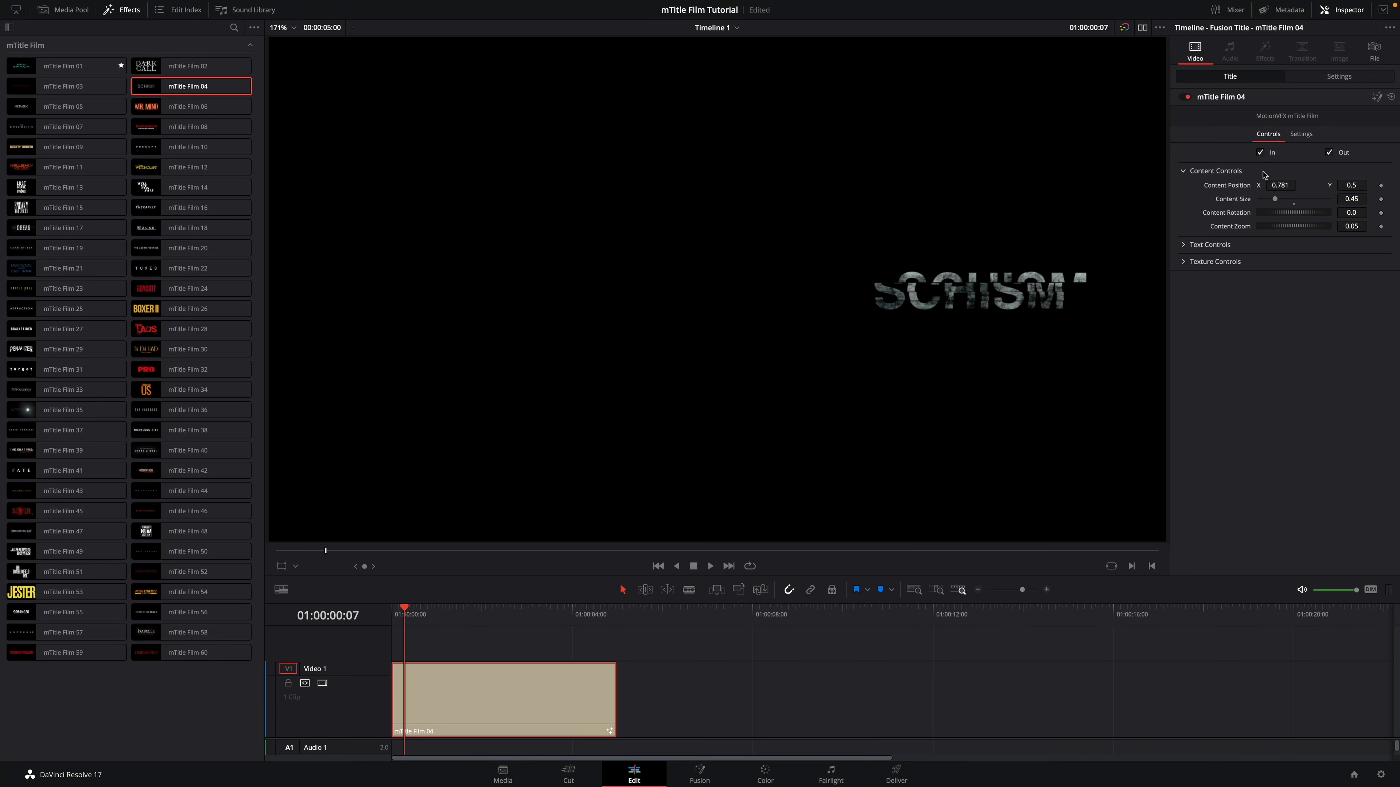
click(295, 567)
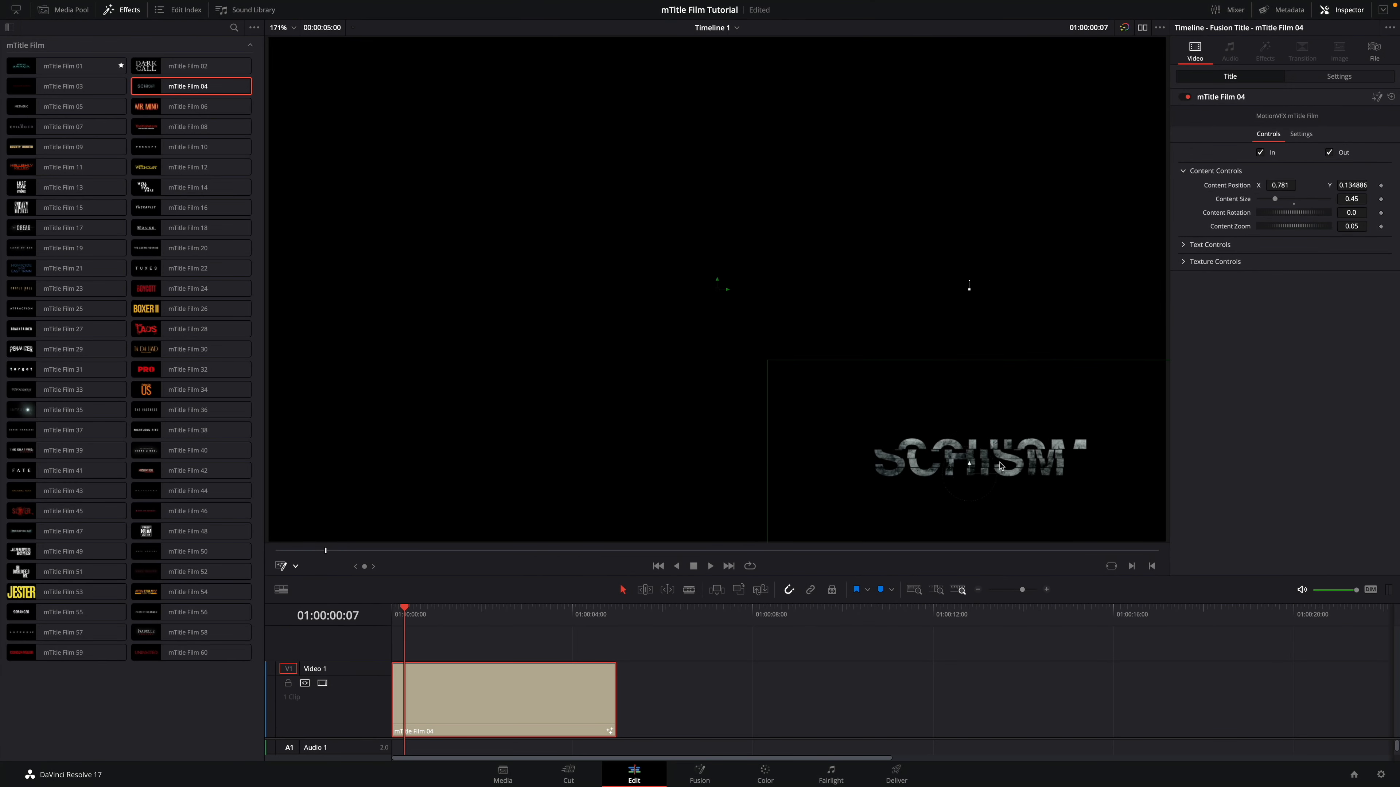
drag(973, 464, 1007, 497)
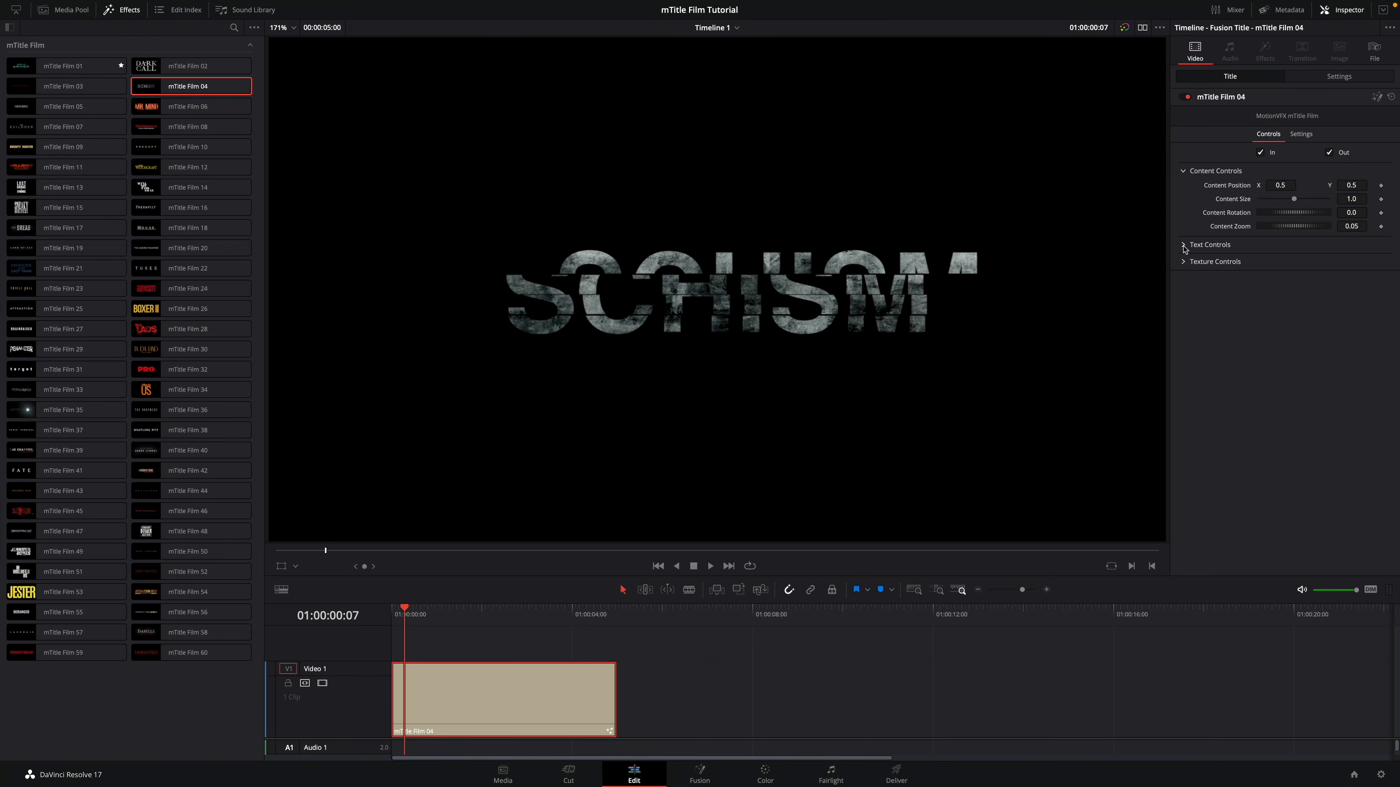
Step: Reword the title to TREMORS and raise its texture contrast for brighter letters
click(1209, 245)
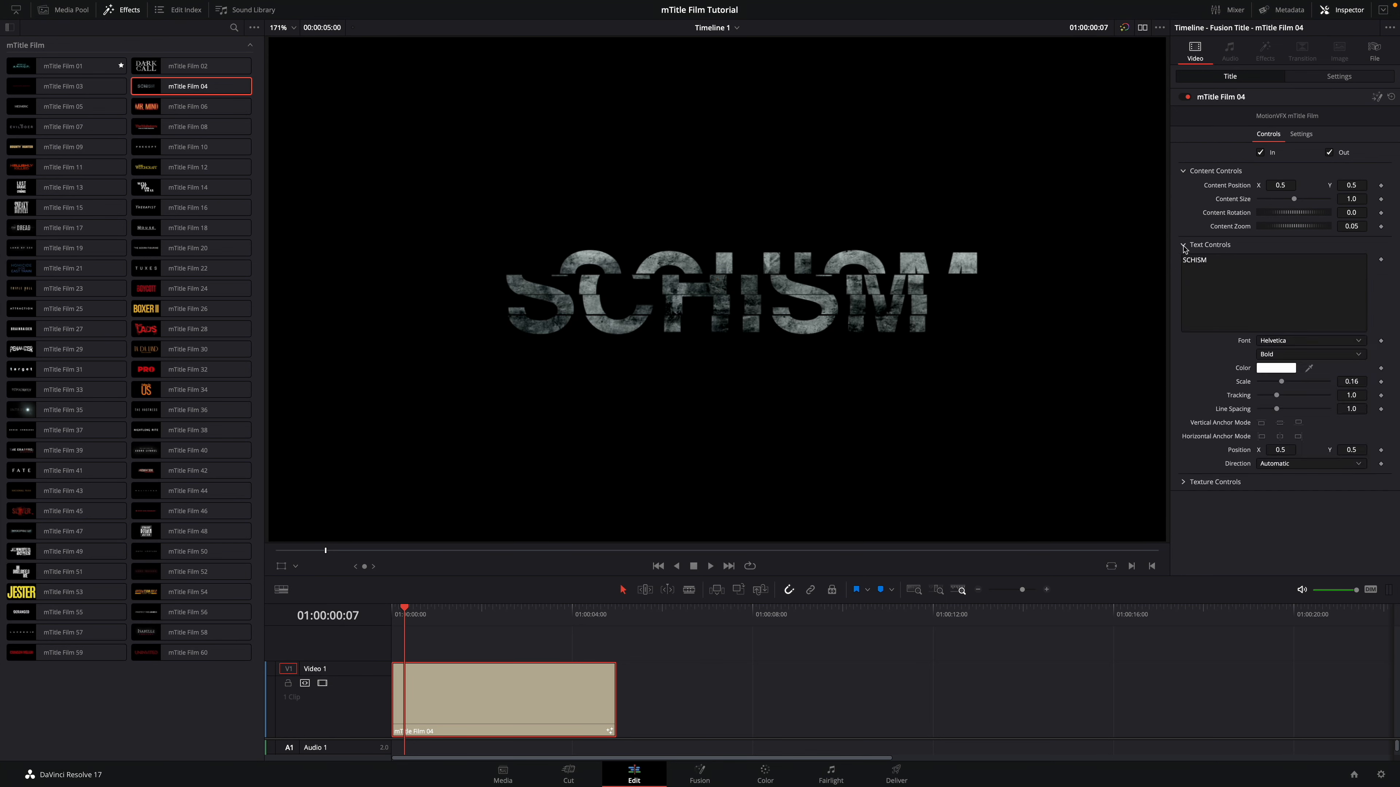
click(1272, 259)
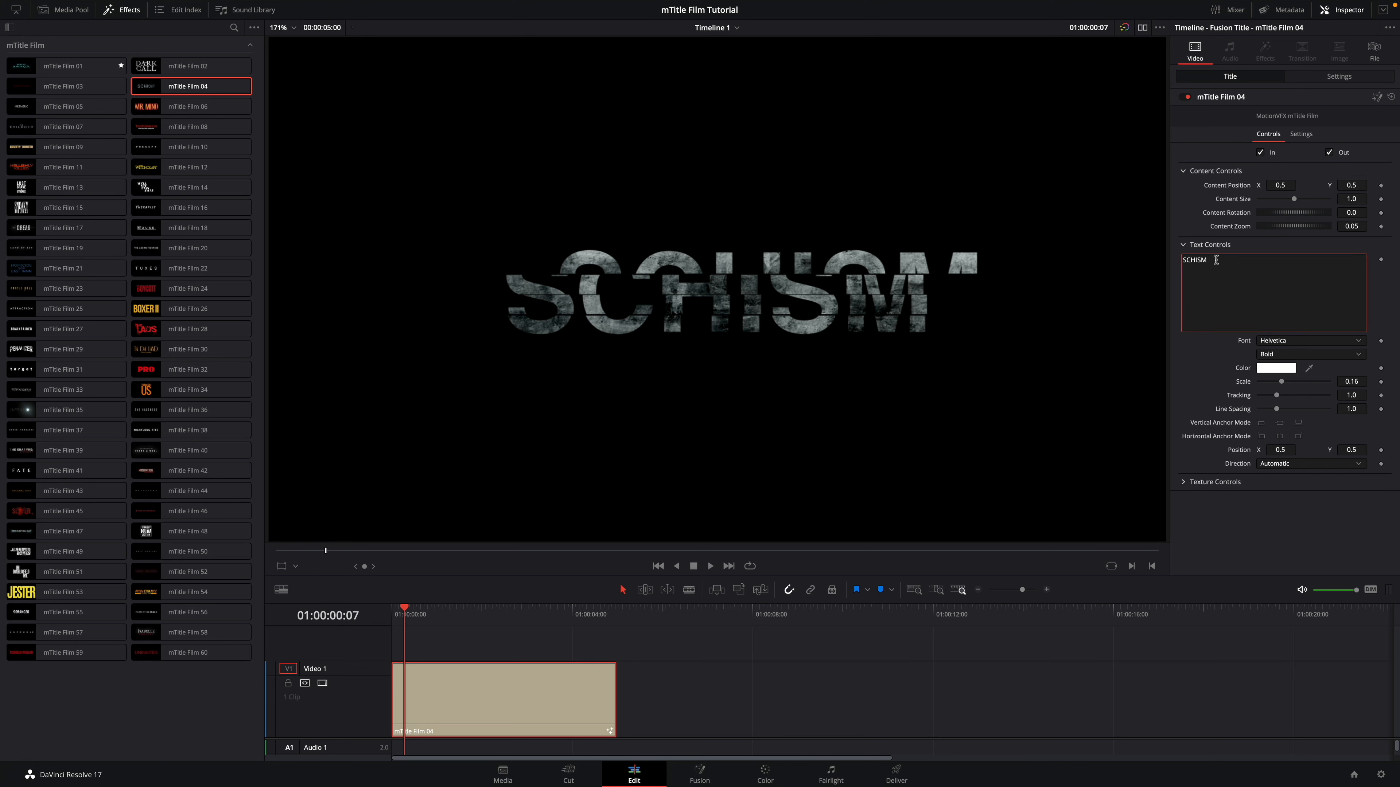
text(TREMORS)
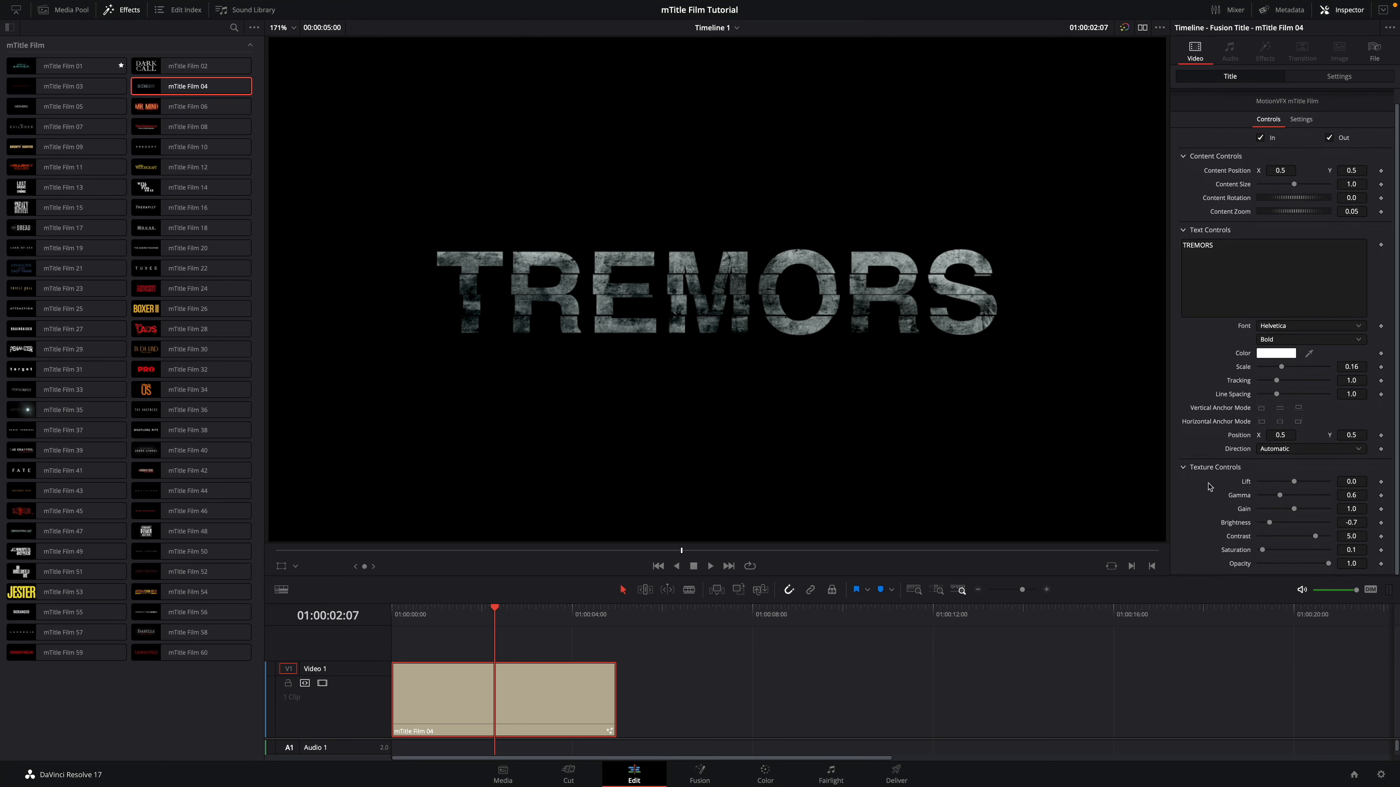
mouse_move(1297, 487)
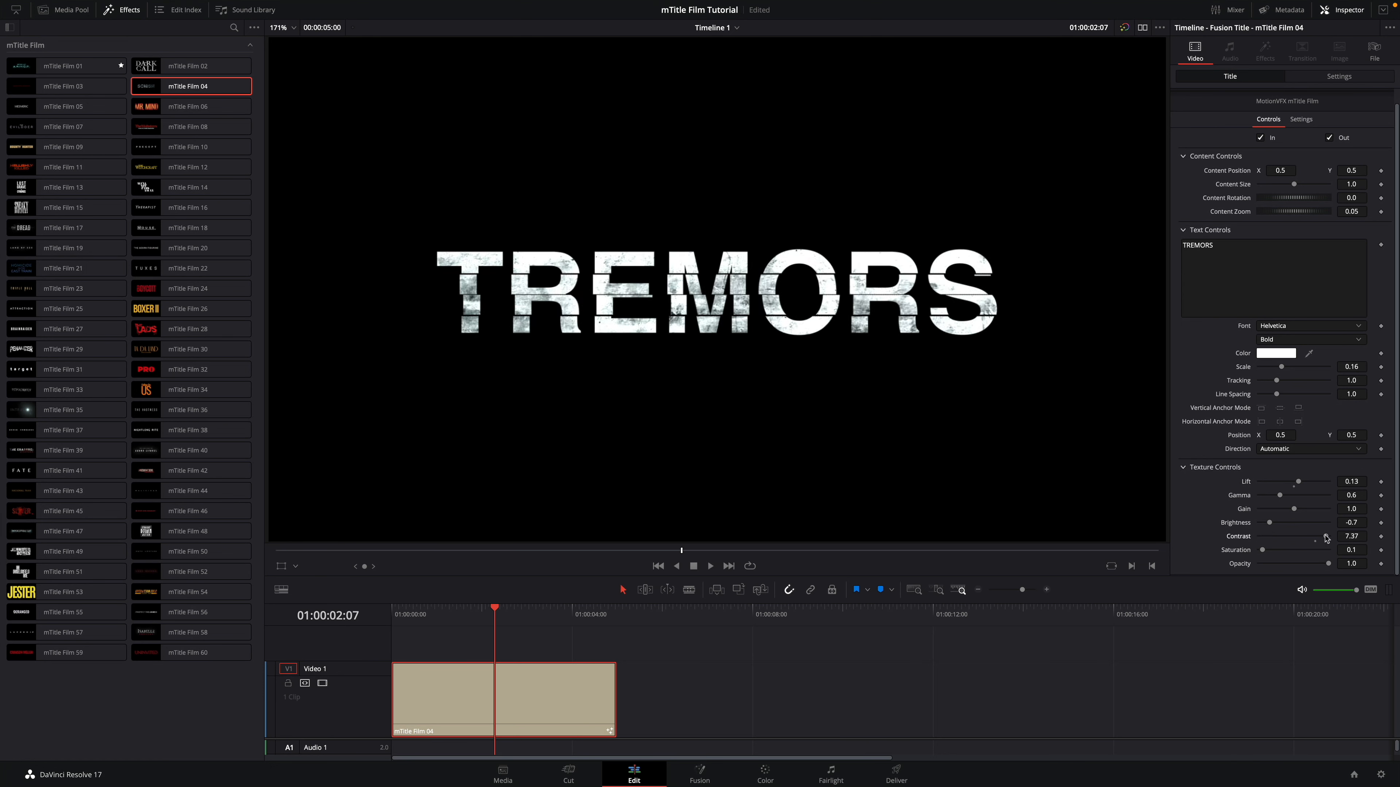
drag(1294, 522, 1260, 522)
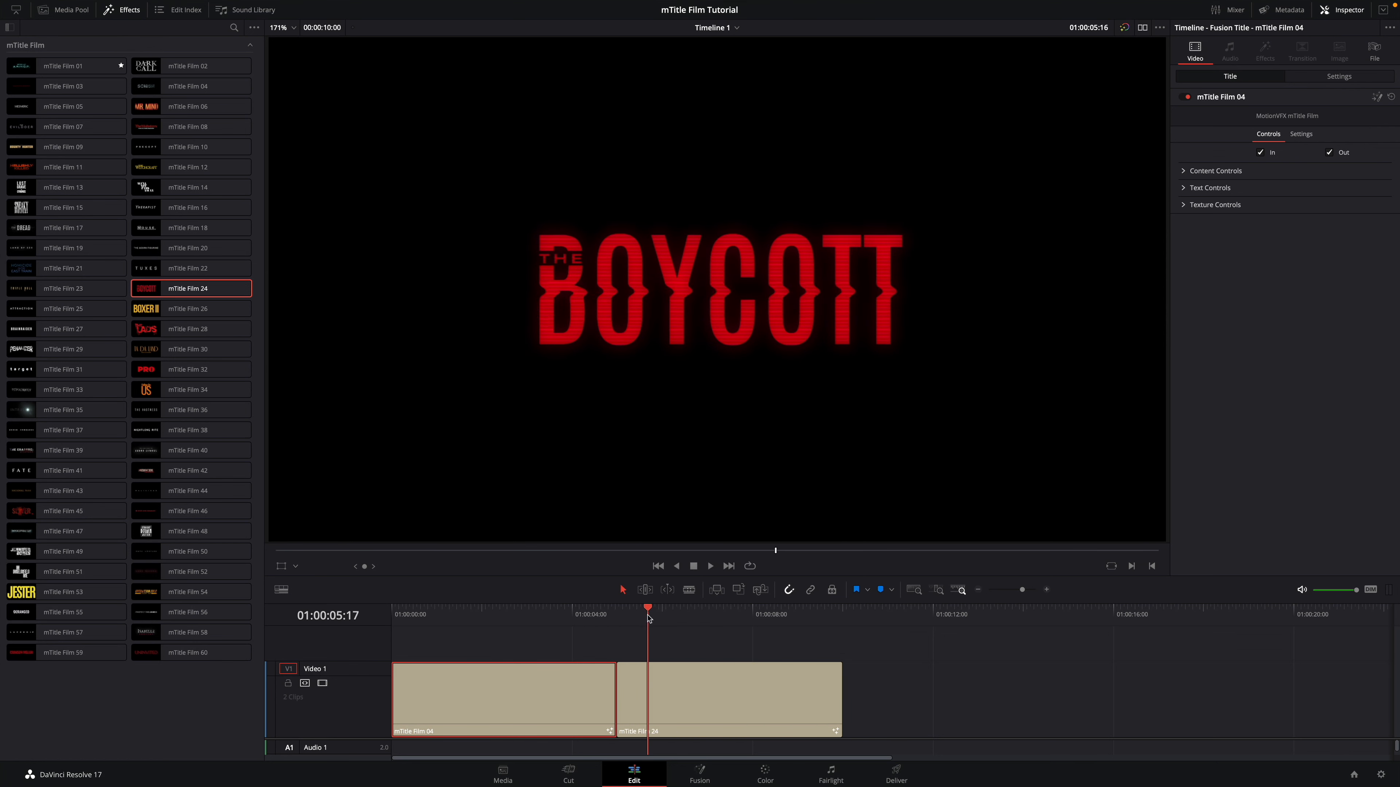
Step: Make the second title read THE BIG CONSPIRACY and slightly enlarge its THE BIG header
click(827, 614)
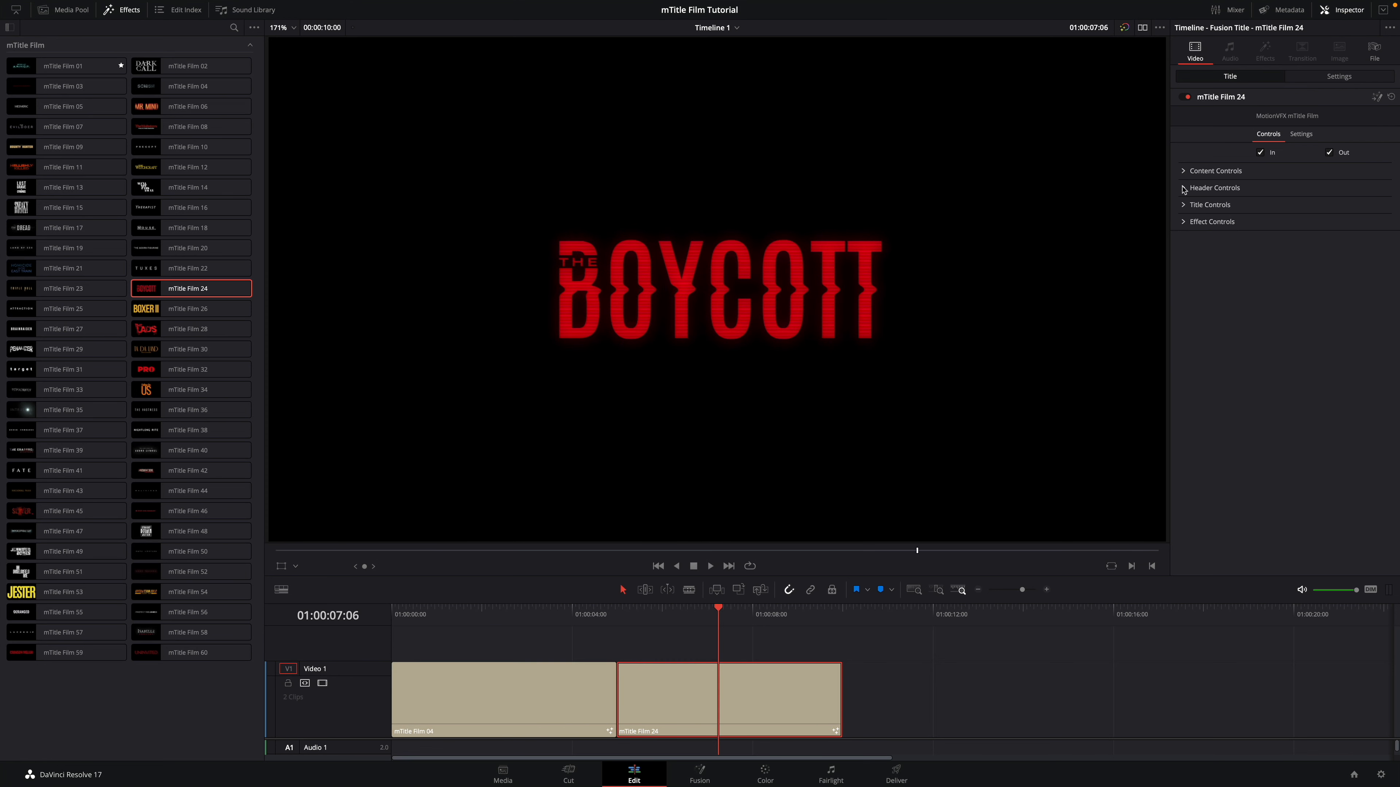
click(1214, 188)
text(THE BIG)
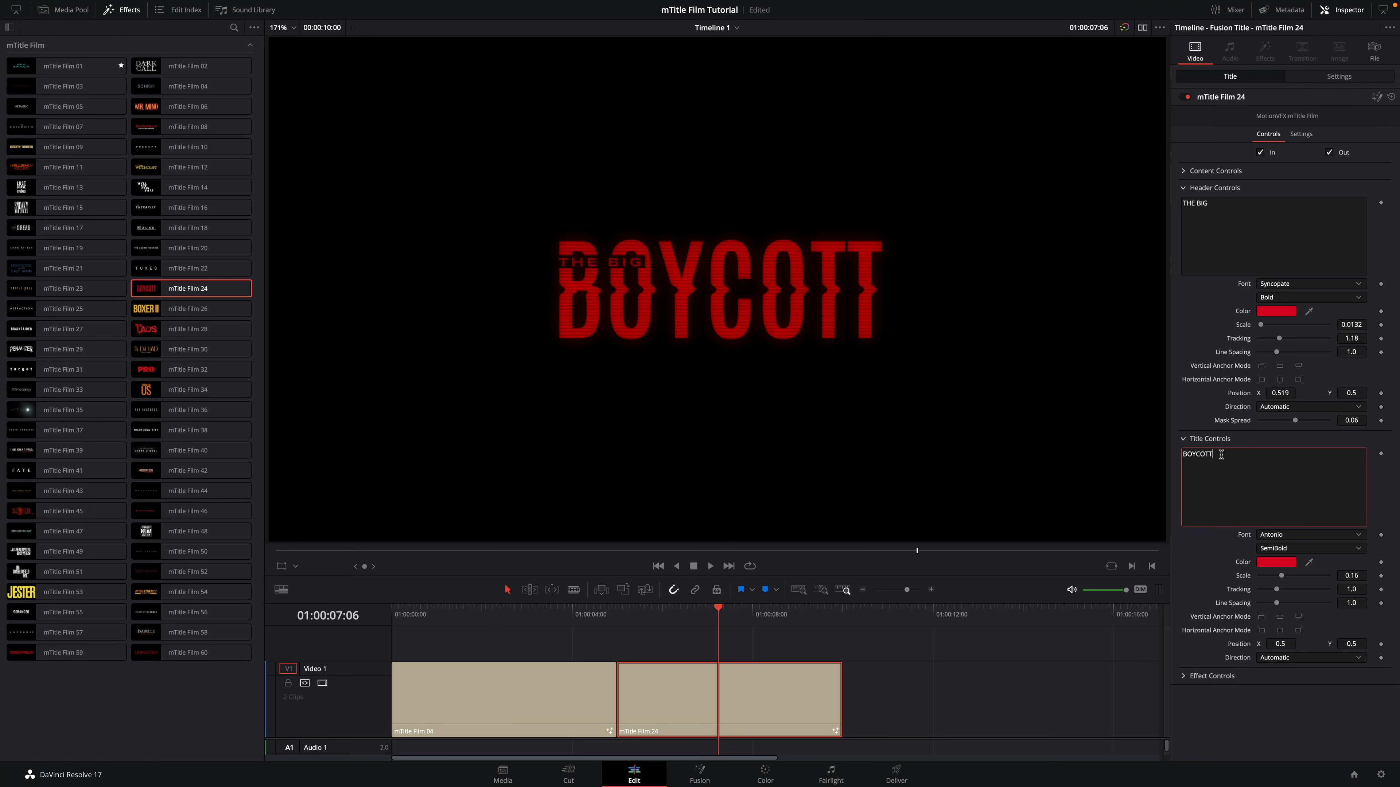
text(CONSPIRACY)
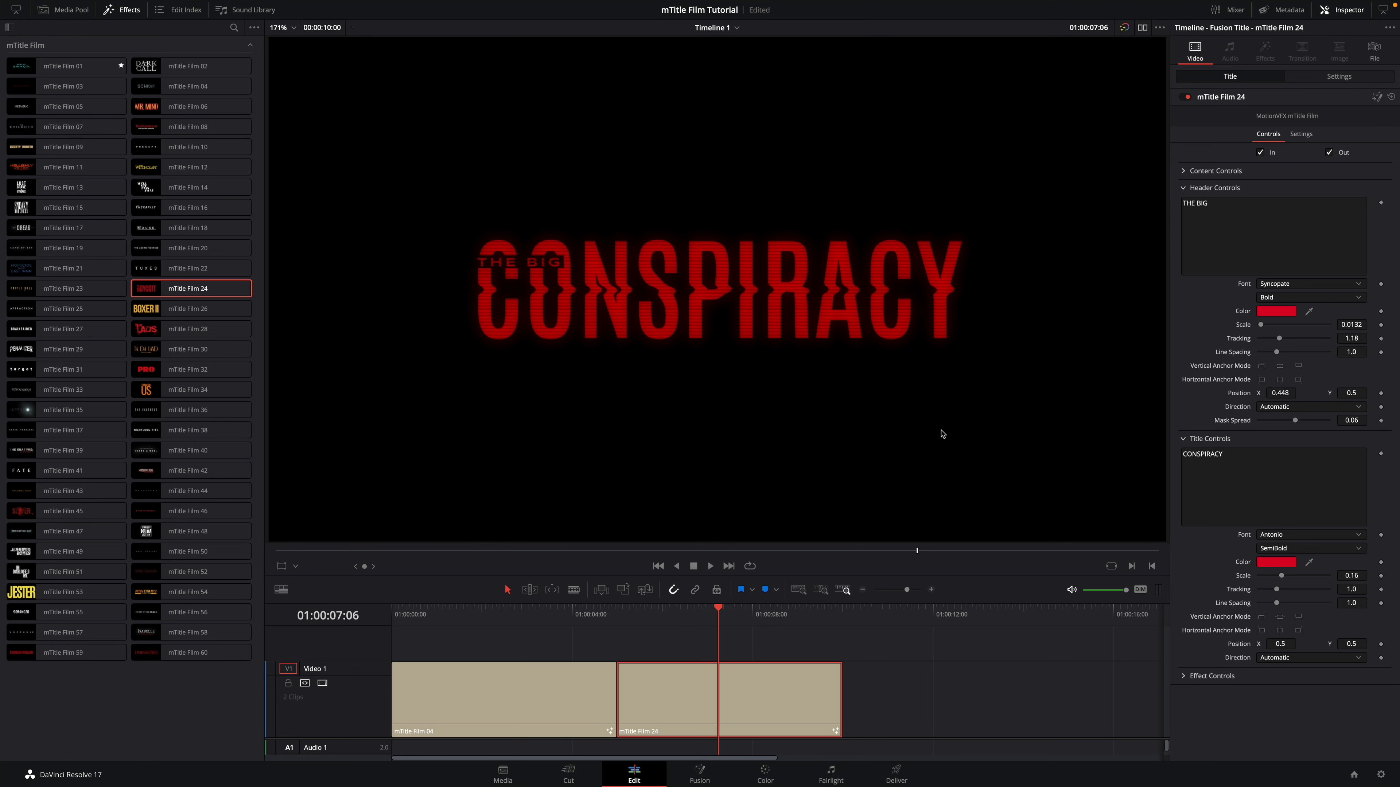
drag(1278, 324, 1285, 323)
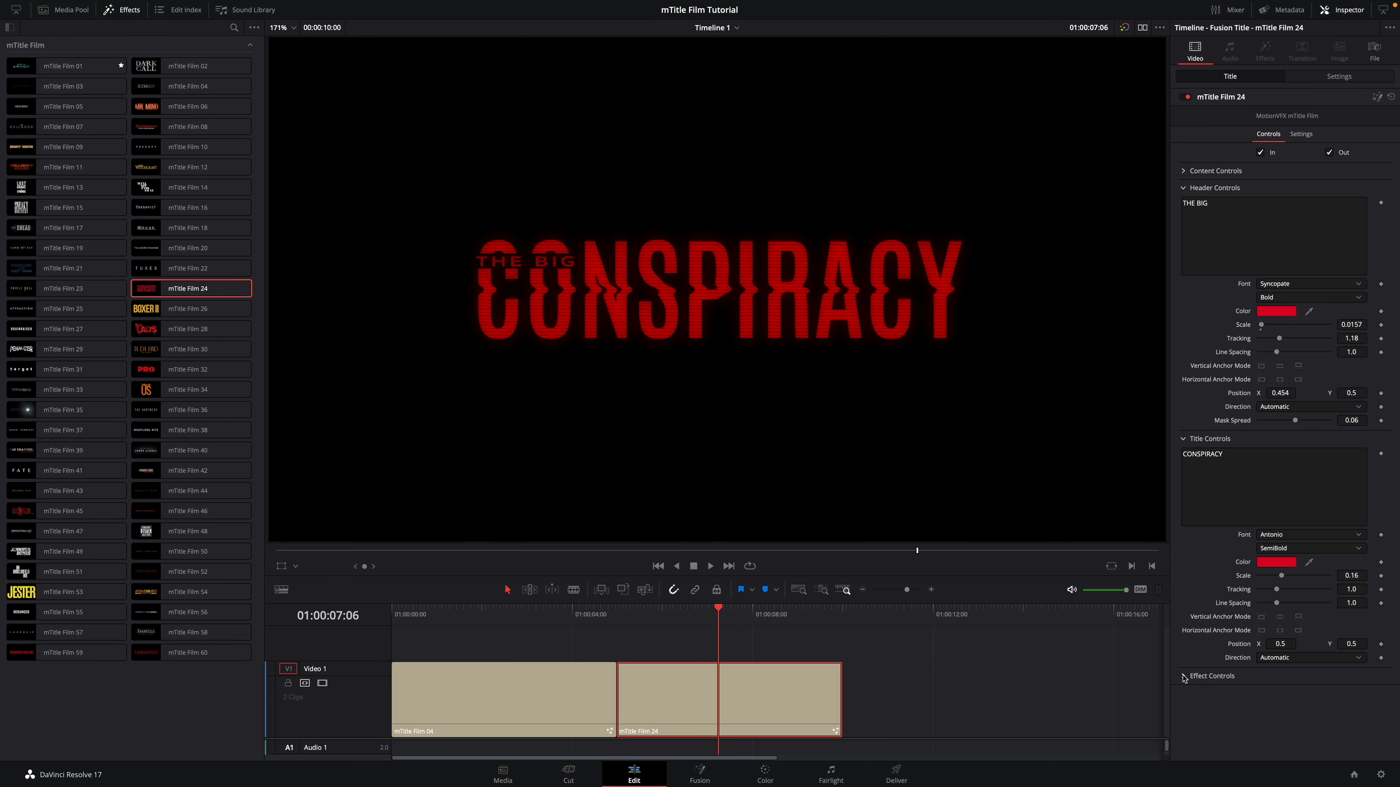
Step: Strengthen the Displace distortion so CONSPIRACY's letters warp, and toggle its scan lines
click(1210, 675)
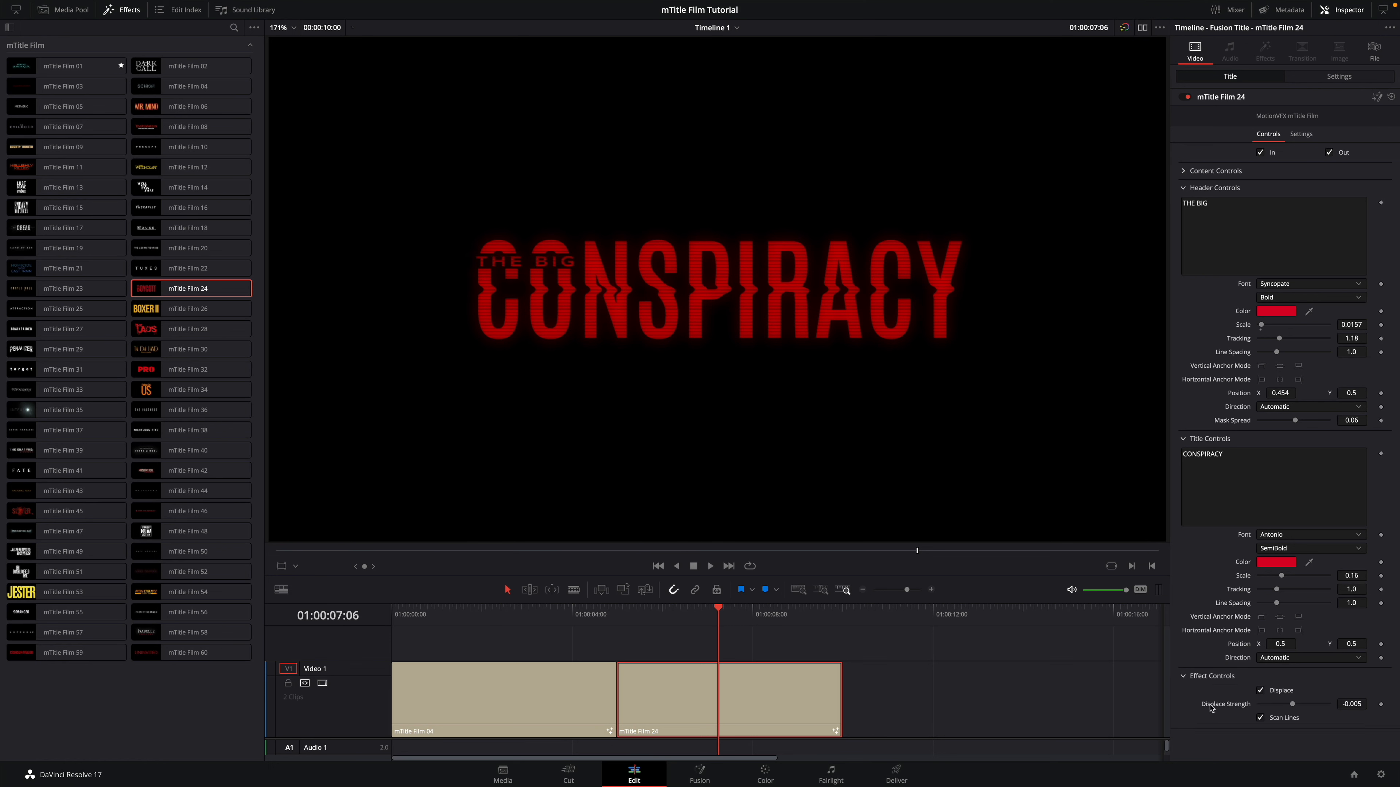
click(1260, 691)
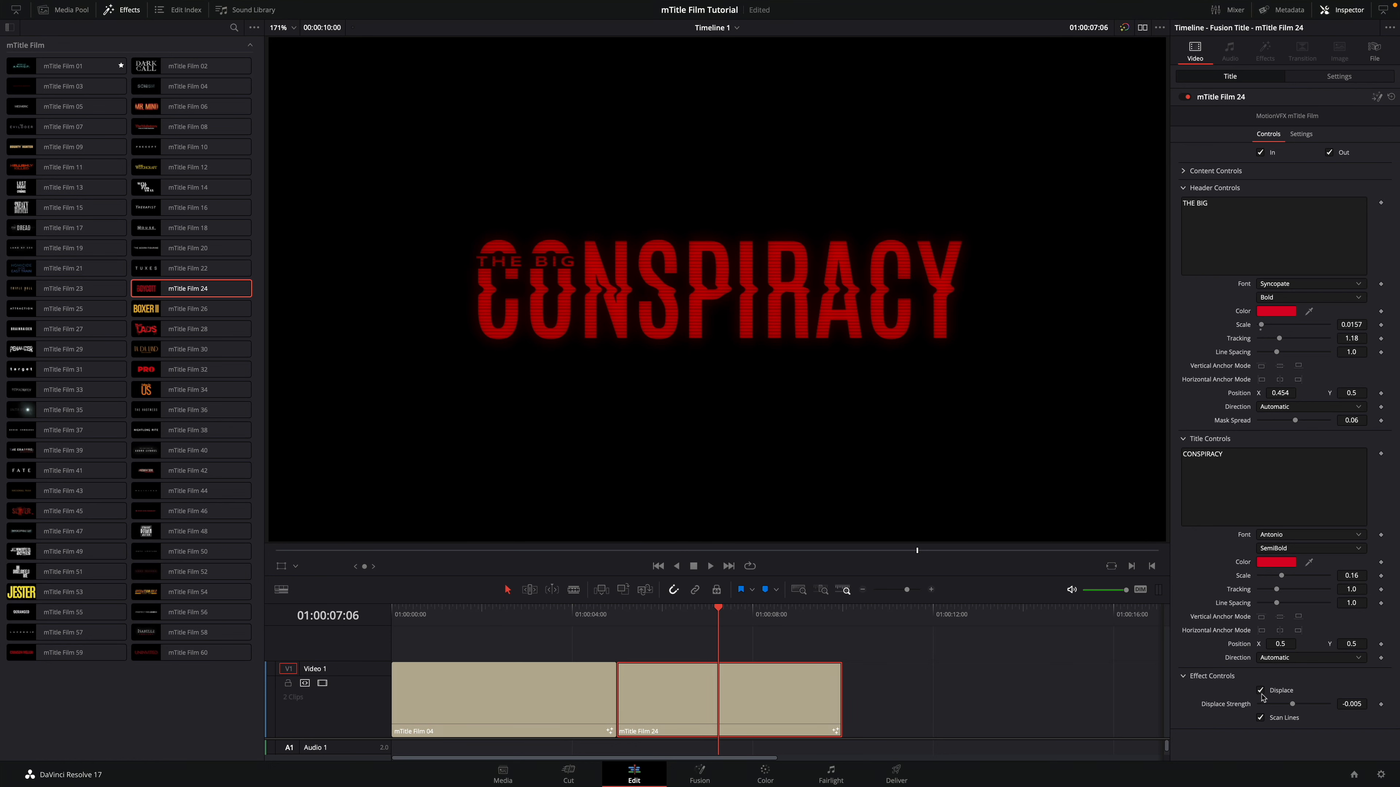
drag(1277, 704, 1290, 704)
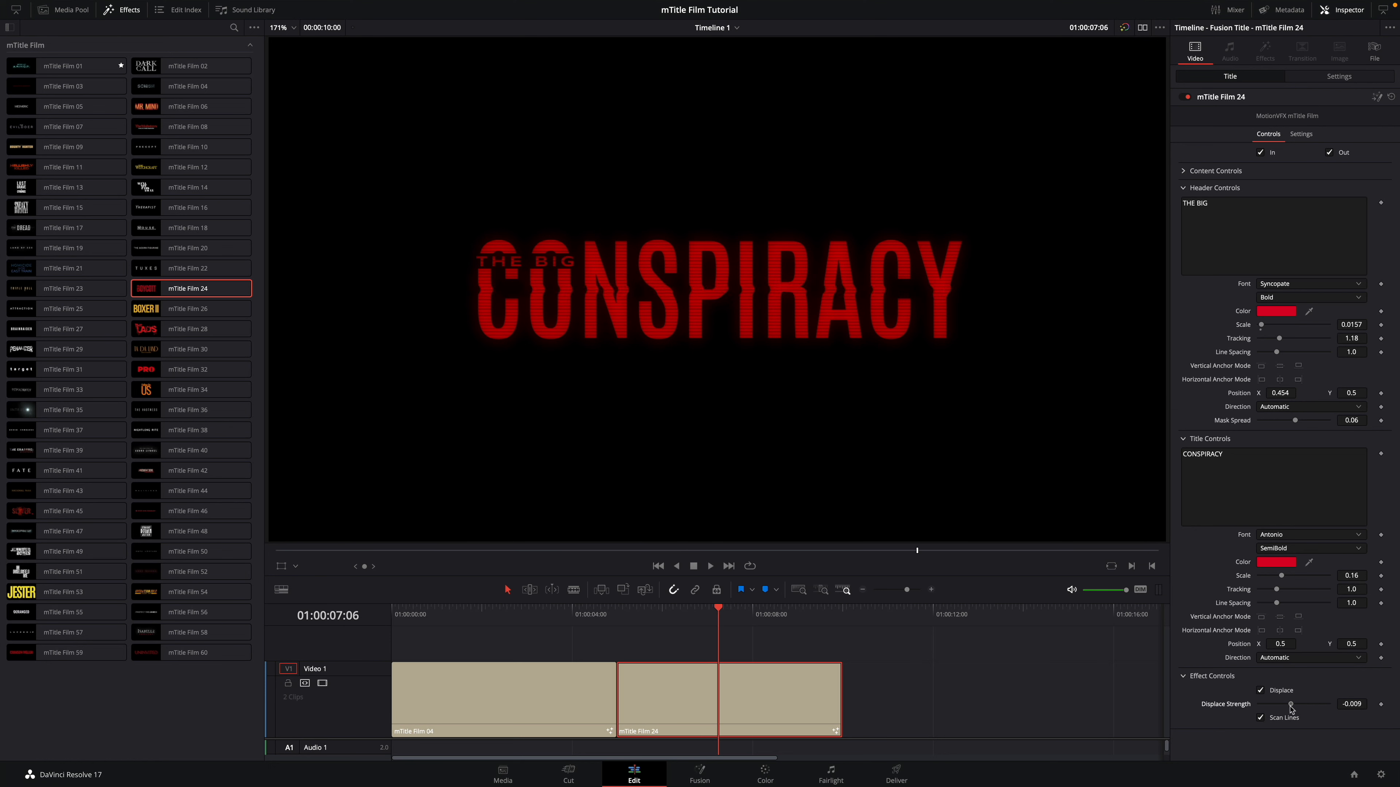
drag(1290, 704, 1284, 703)
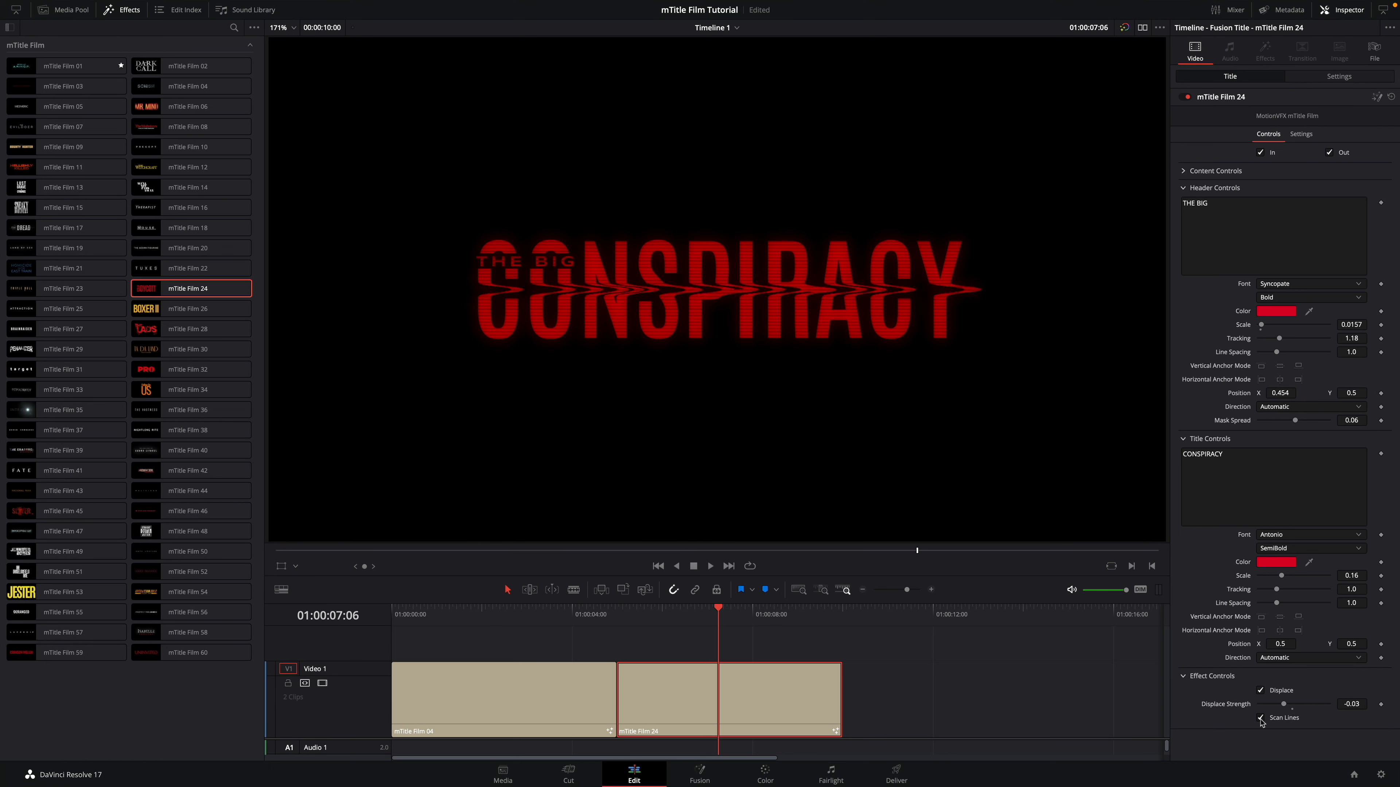
click(1260, 719)
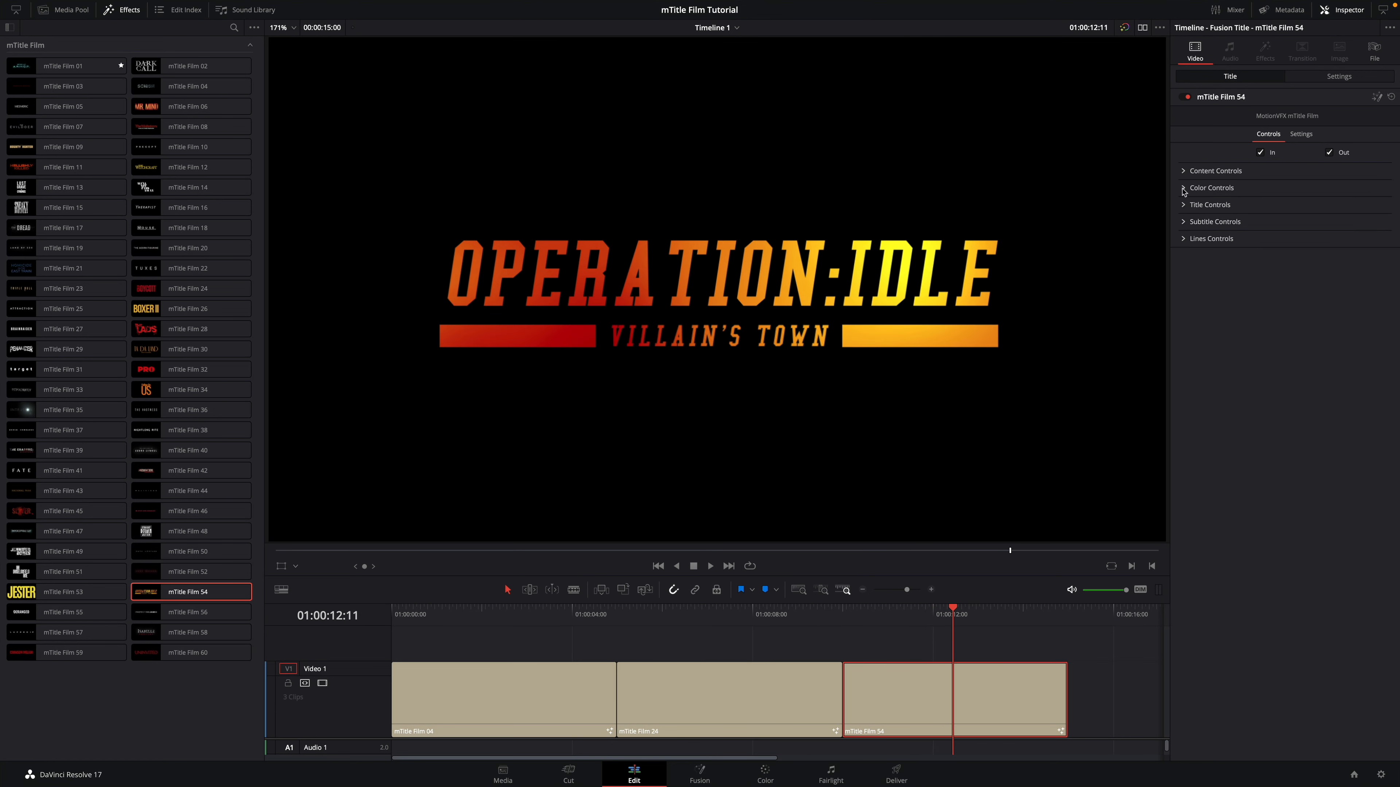
Step: Set OPERATION:IDLE's Color 1 and Color 2 to blue shades instead of red-orange
click(1184, 171)
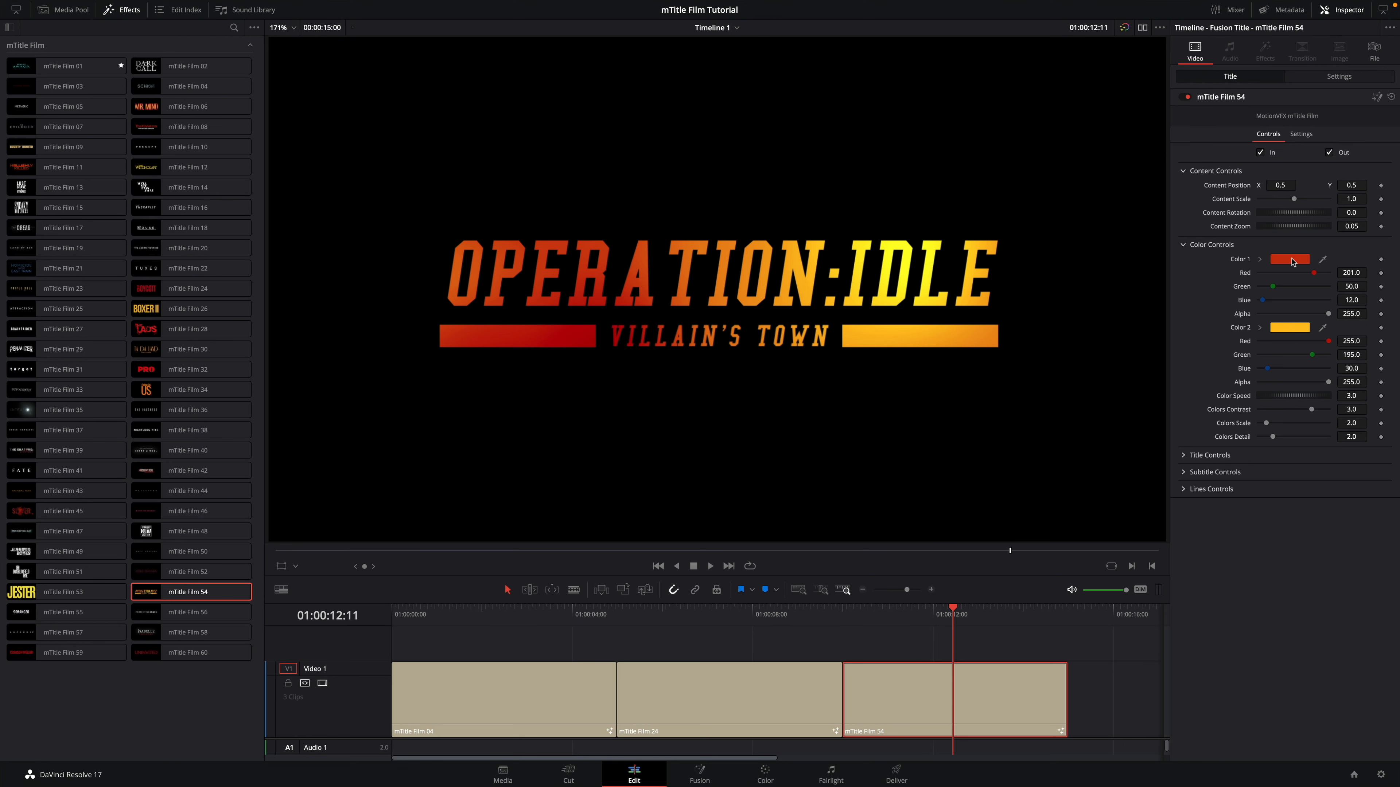
click(1289, 259)
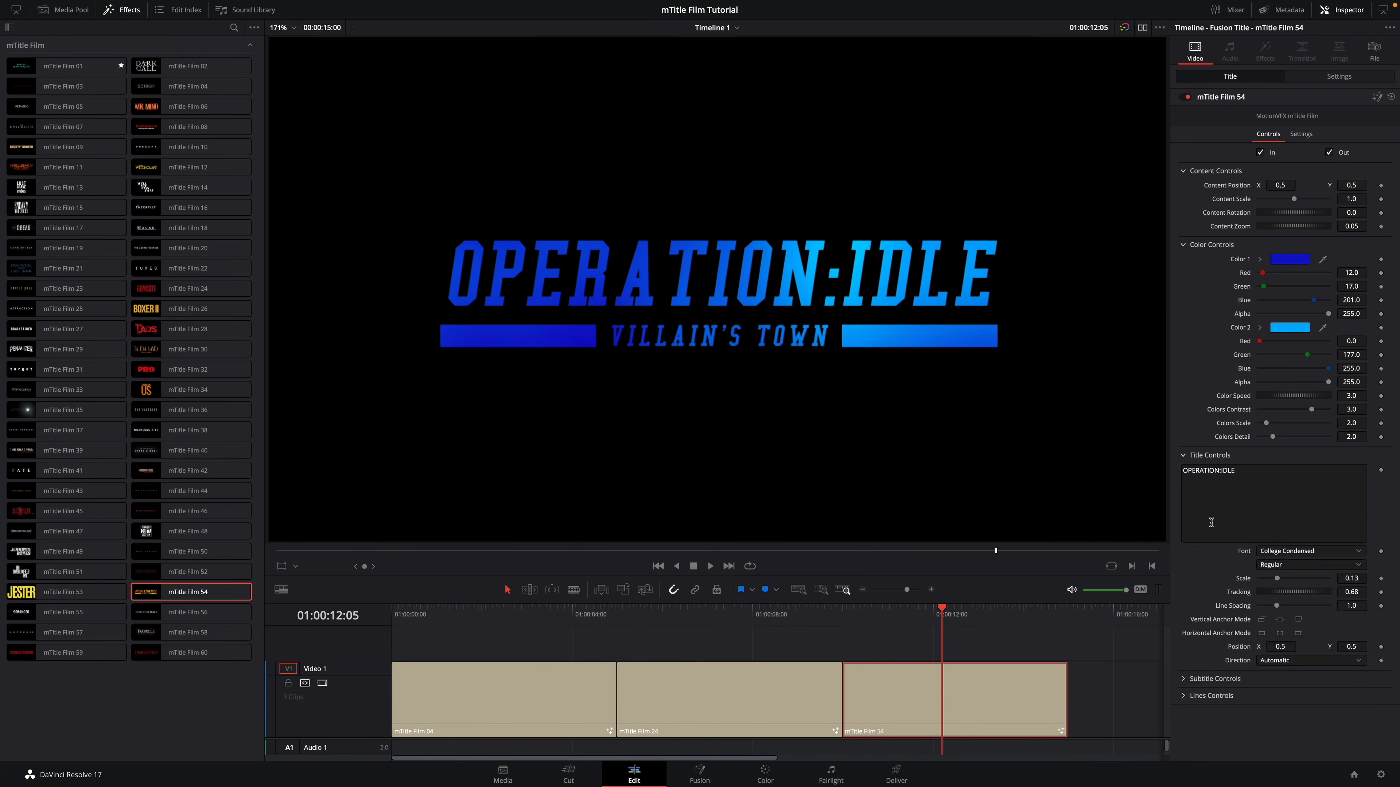
scroll(down, 3)
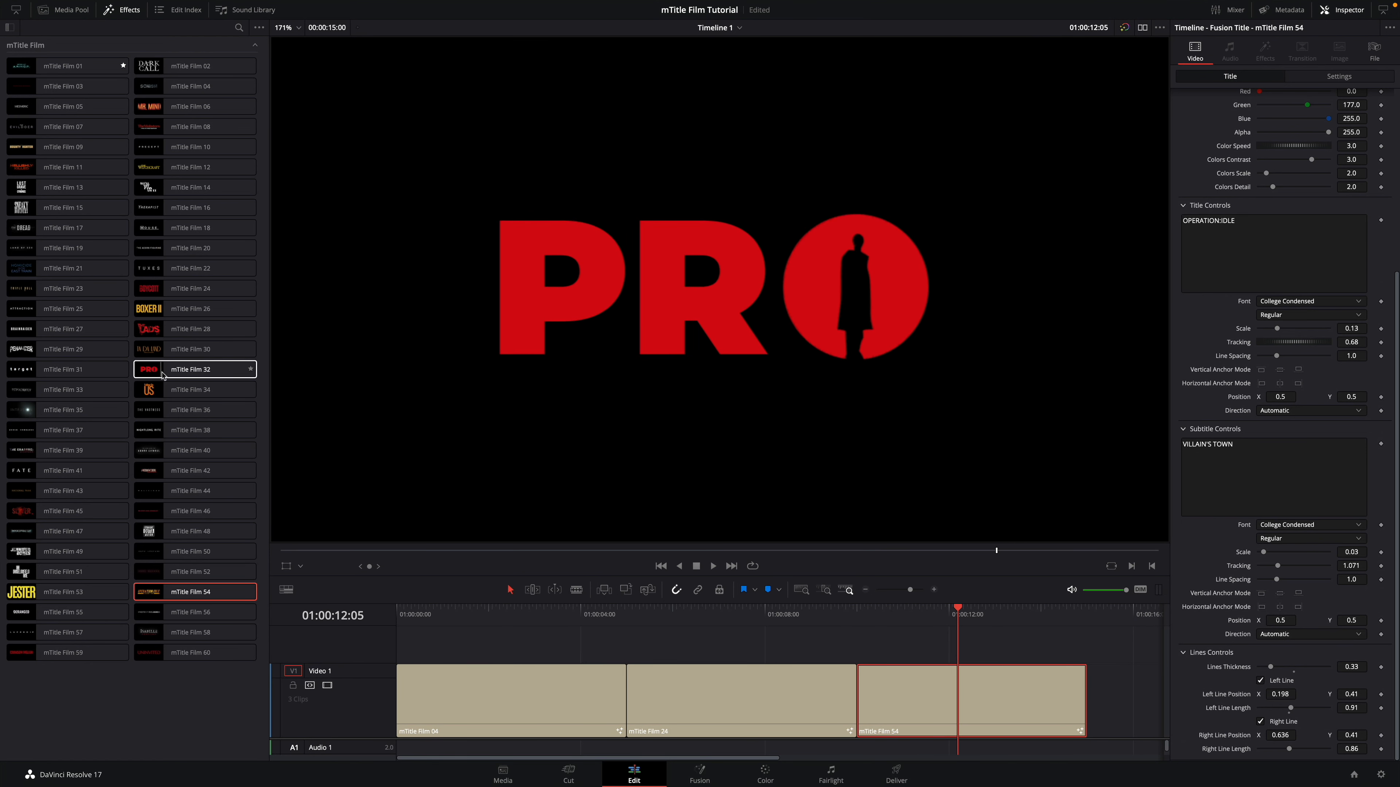
Step: Place mTitle Film 32 PRO at the timeline end and enable its Custom Logo placeholder
drag(194, 369, 522, 633)
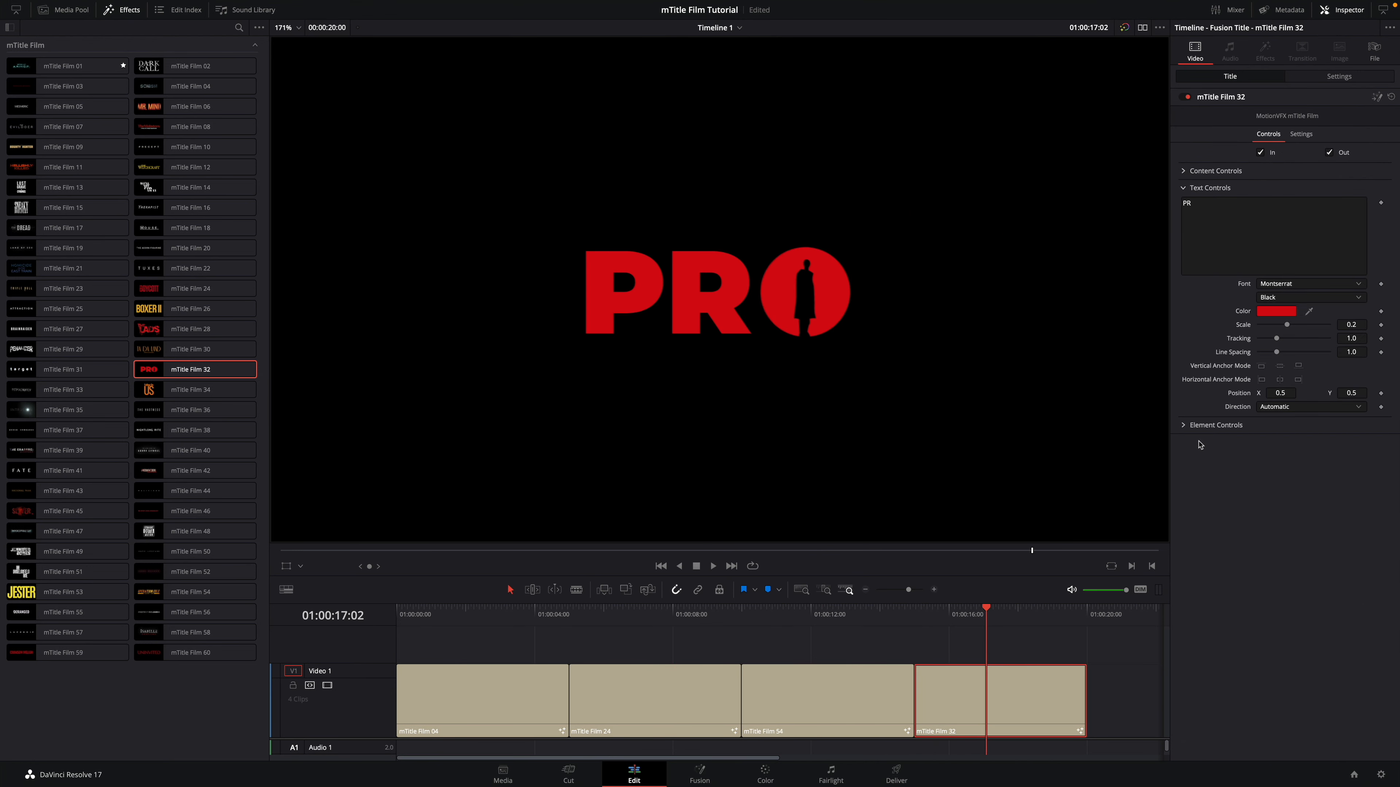
click(1214, 425)
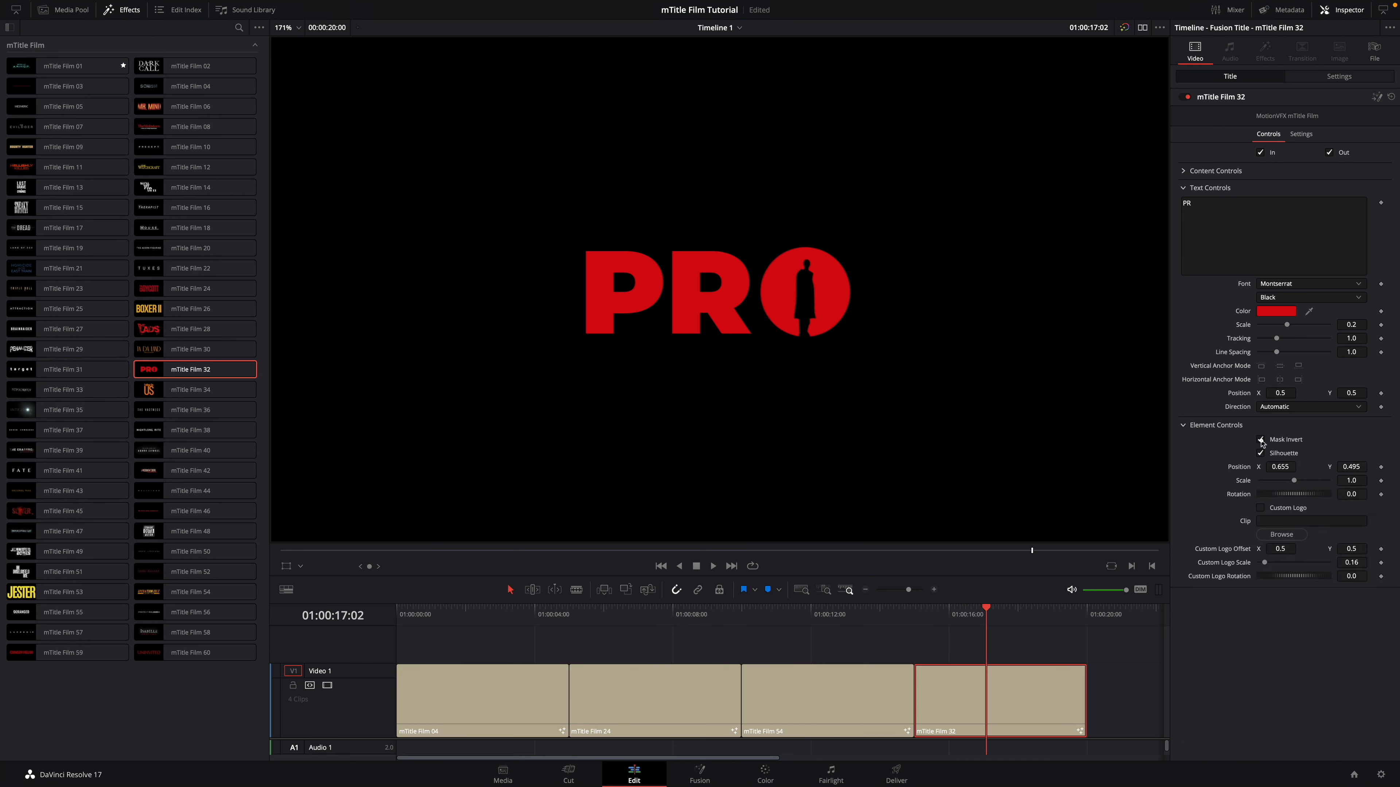
click(1259, 439)
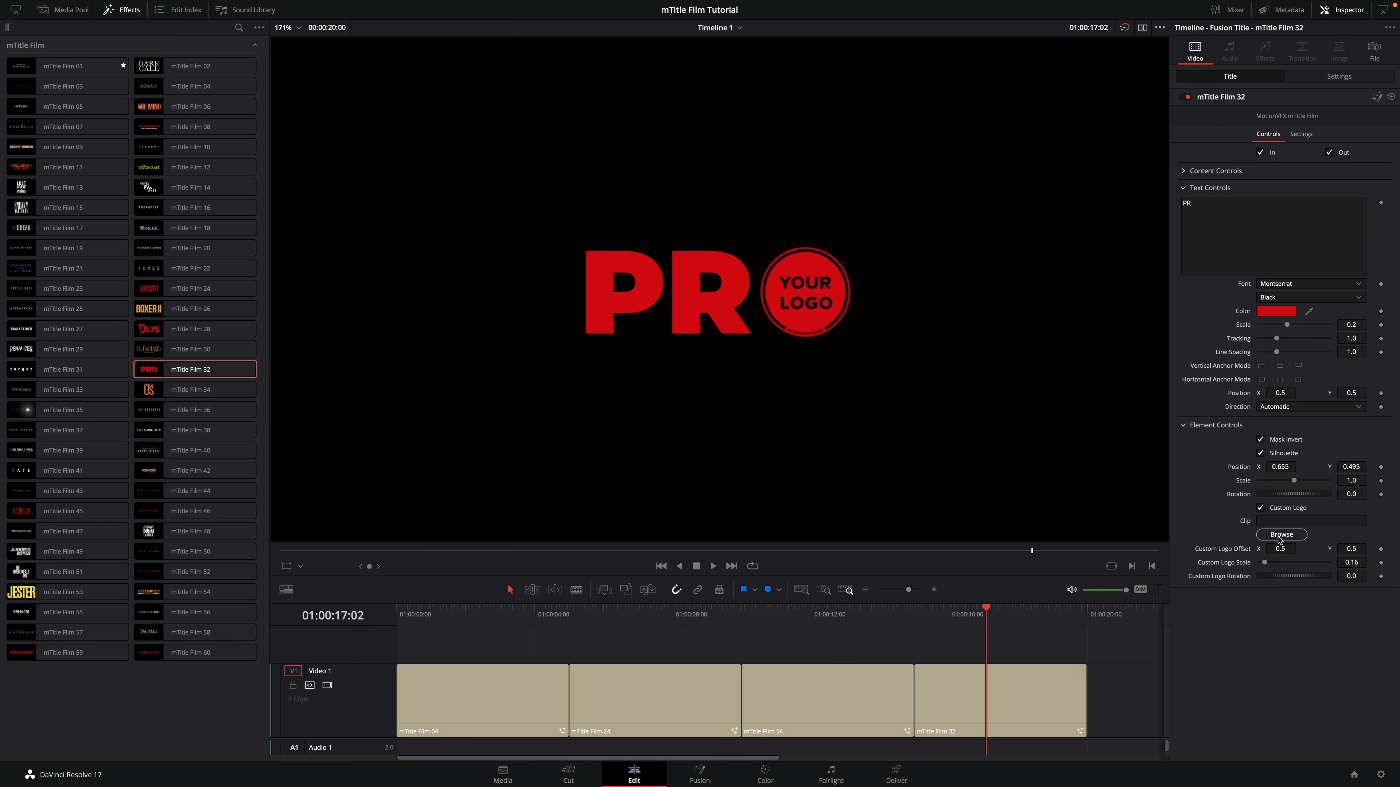
Step: Load travel mystic.png as the custom logo and lower its scale to fit the circle
click(1280, 534)
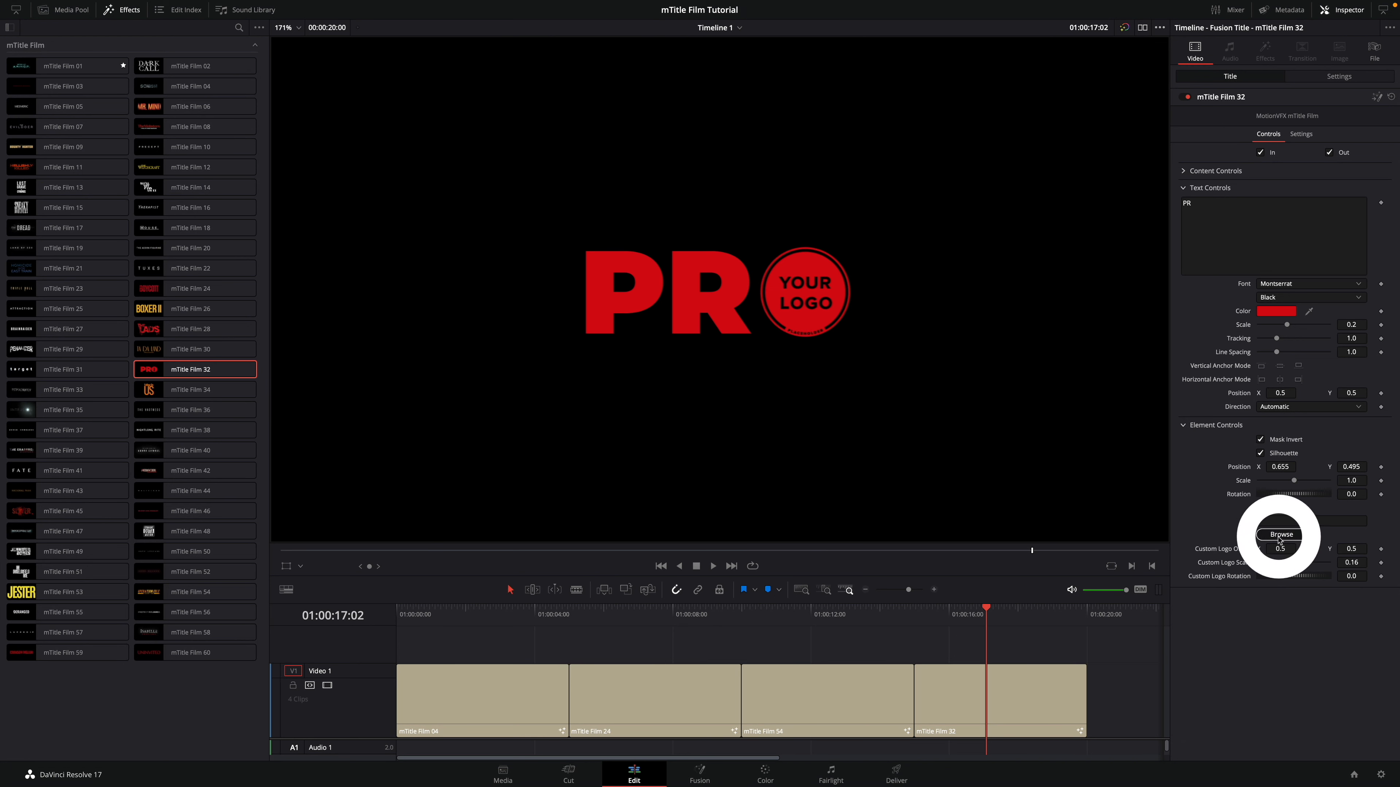
click(1281, 534)
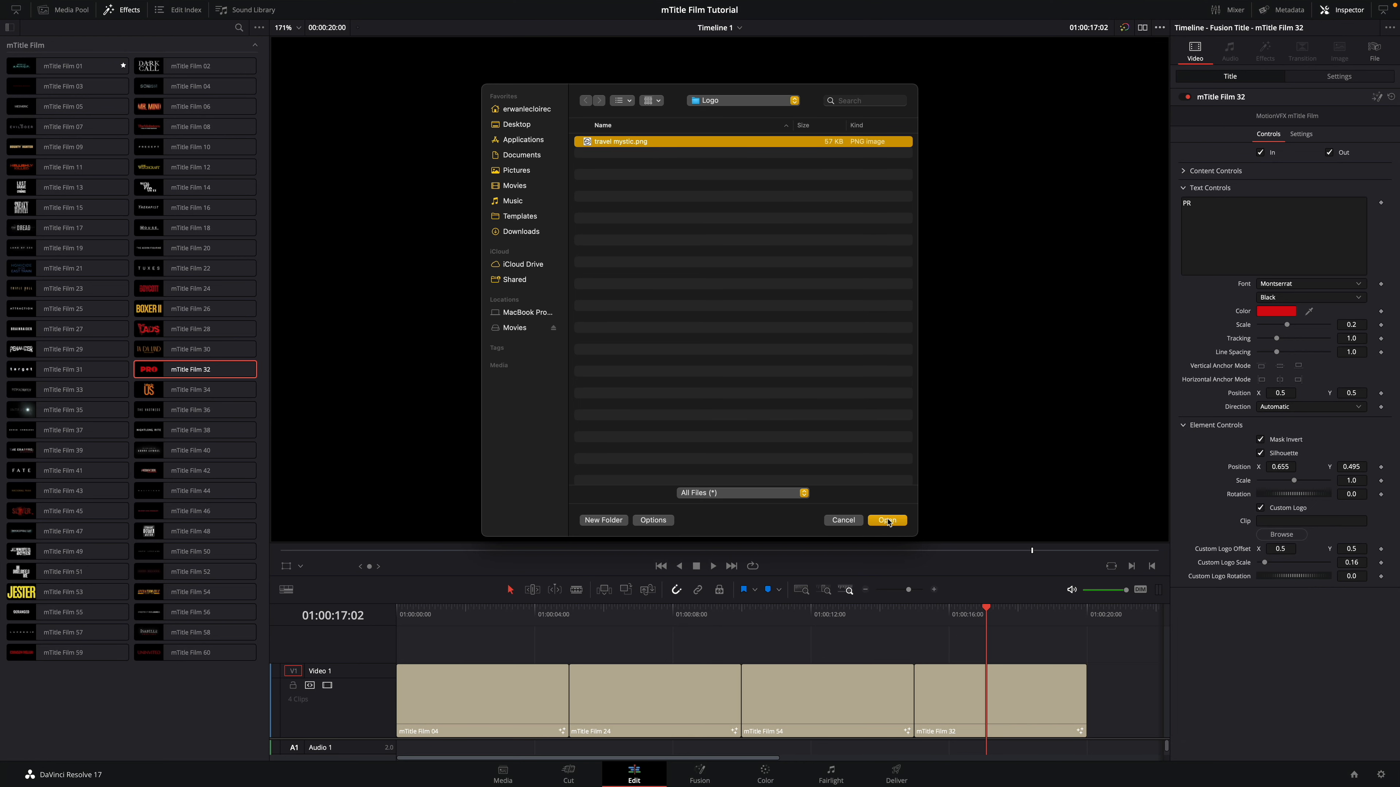
click(887, 521)
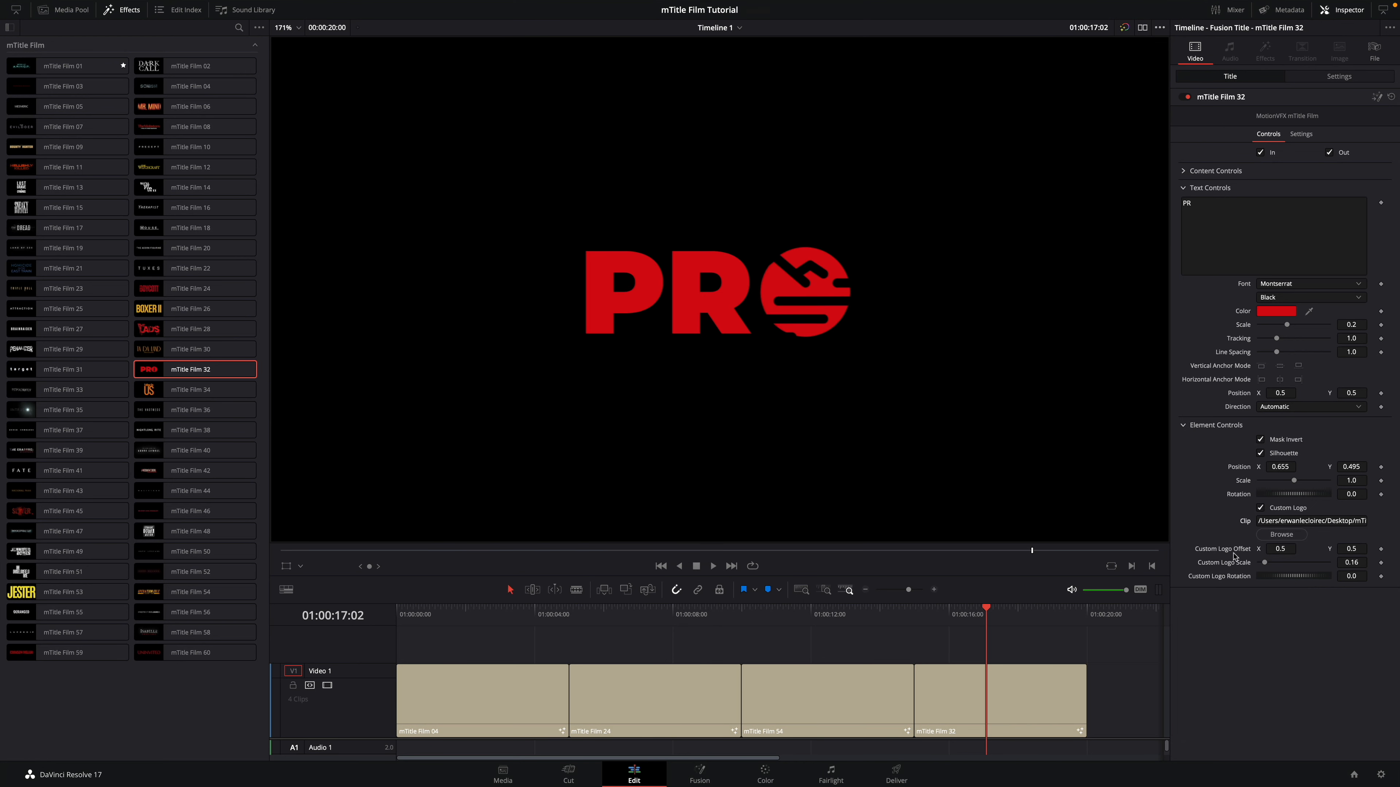
drag(1267, 563, 1264, 563)
text(H)
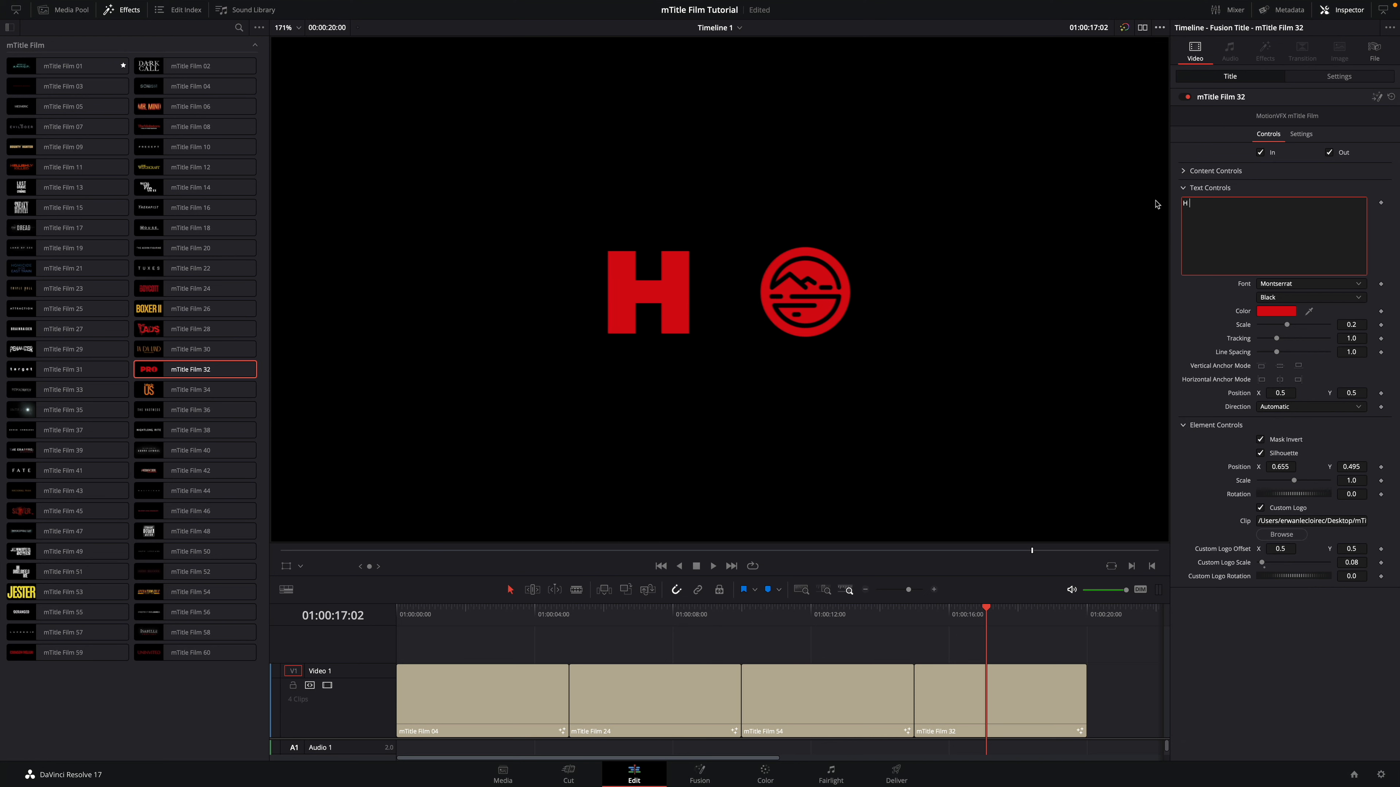
Step: Complete the text as 'H rizon', colour title and logo orange, and resize the title
text(rizon)
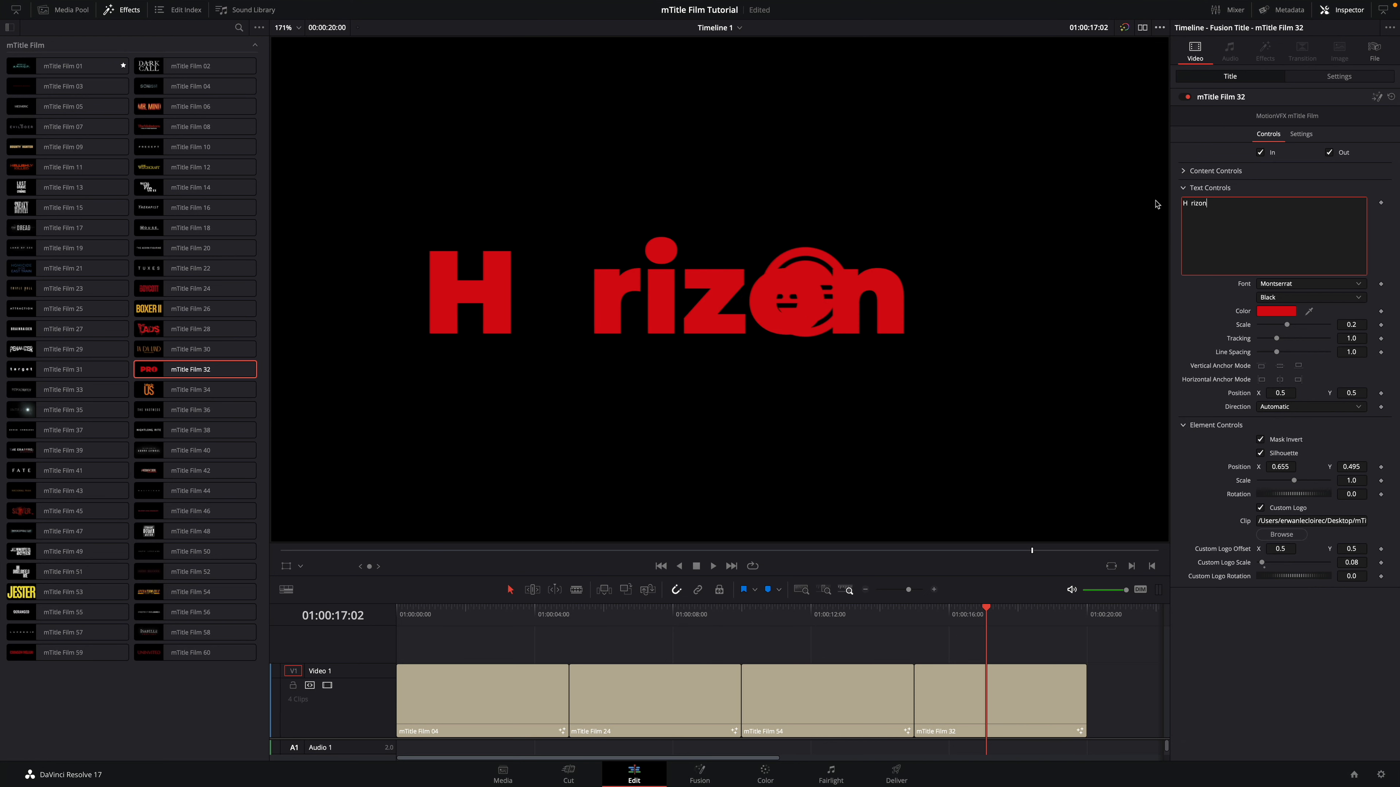
mouse_move(1262, 494)
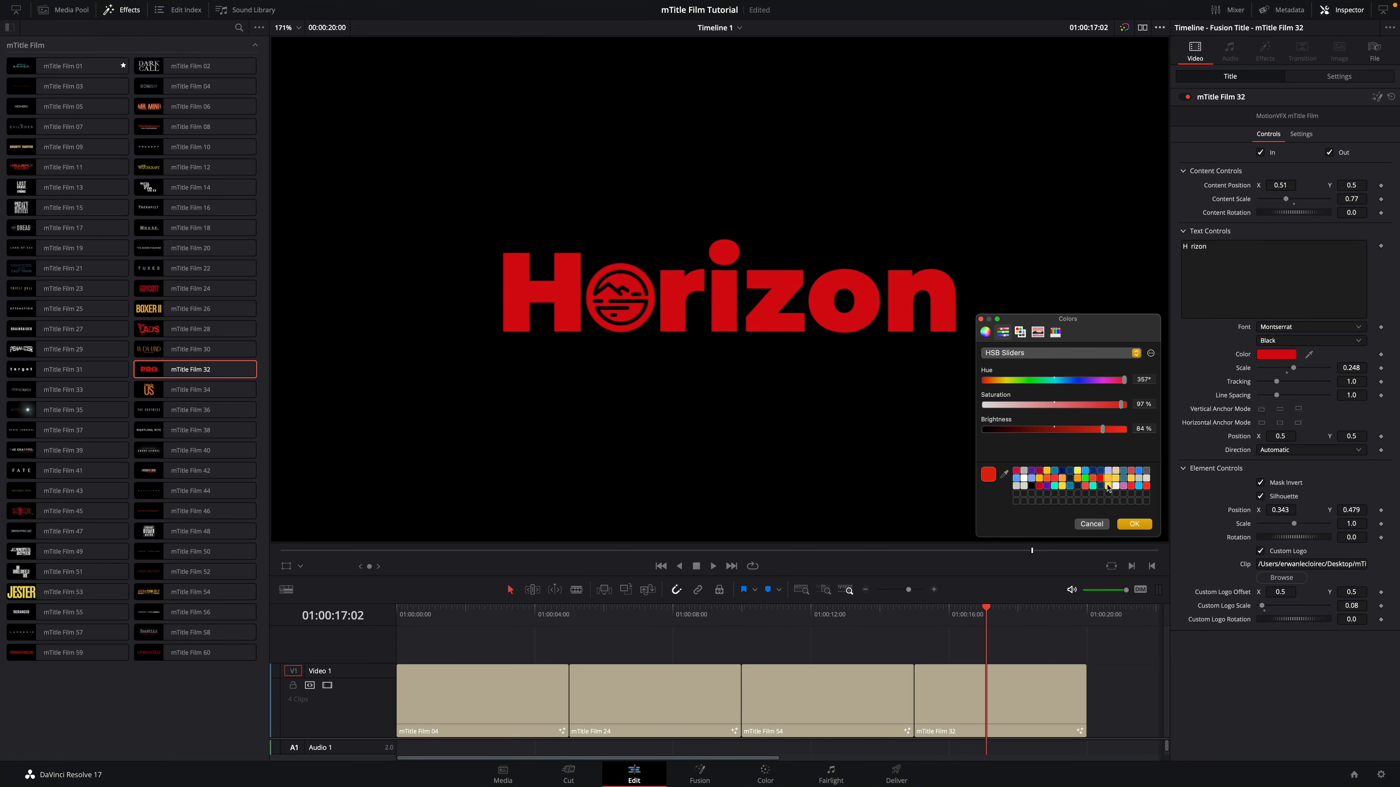
click(1134, 524)
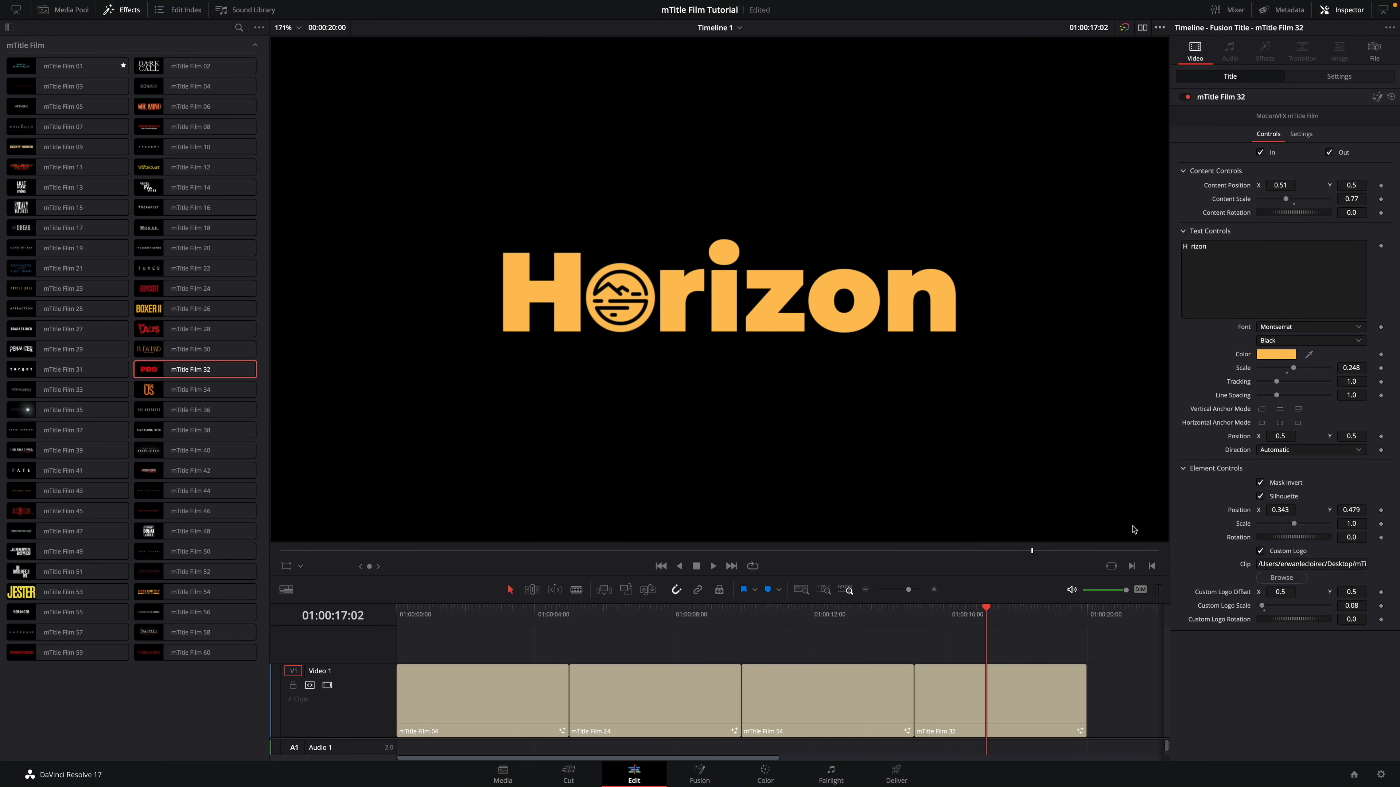
drag(1295, 368, 1290, 369)
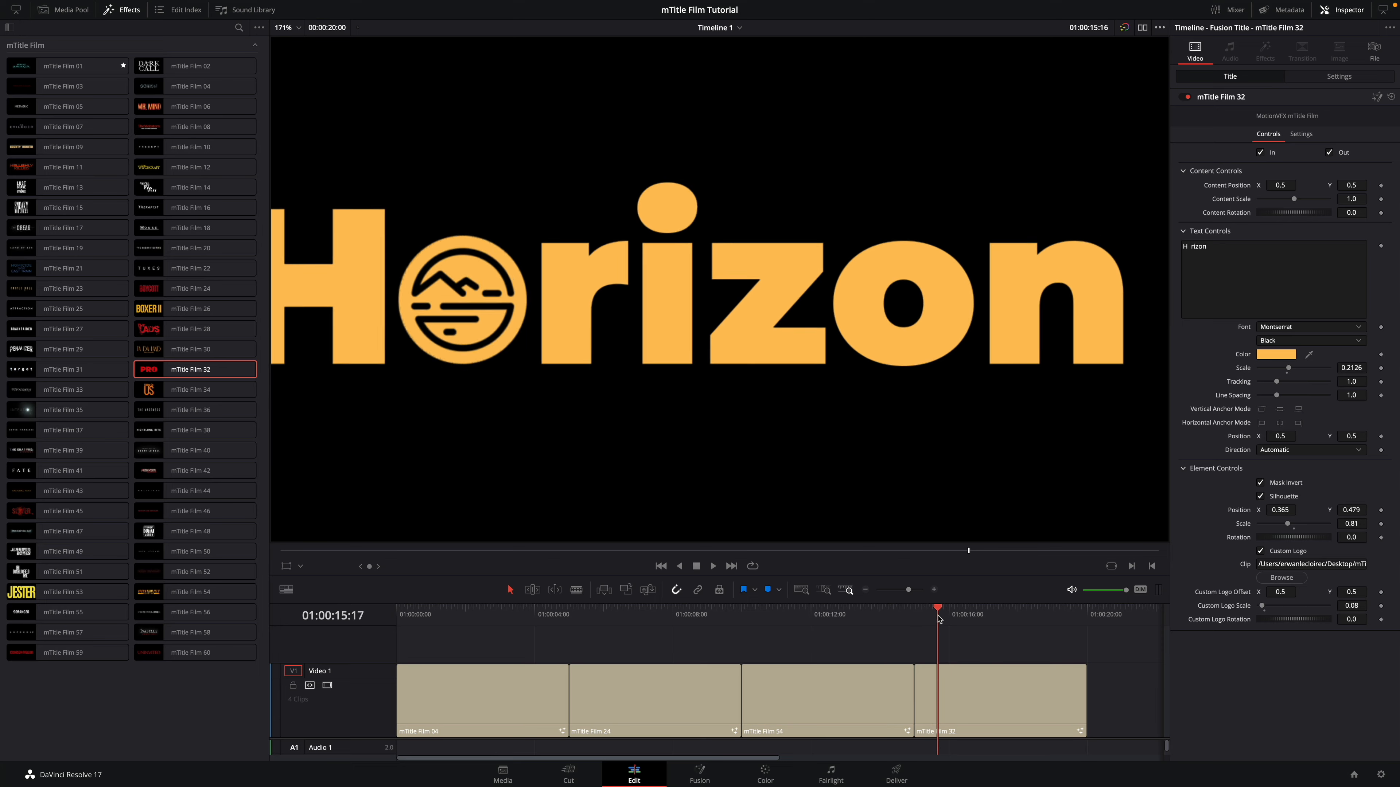
click(1064, 614)
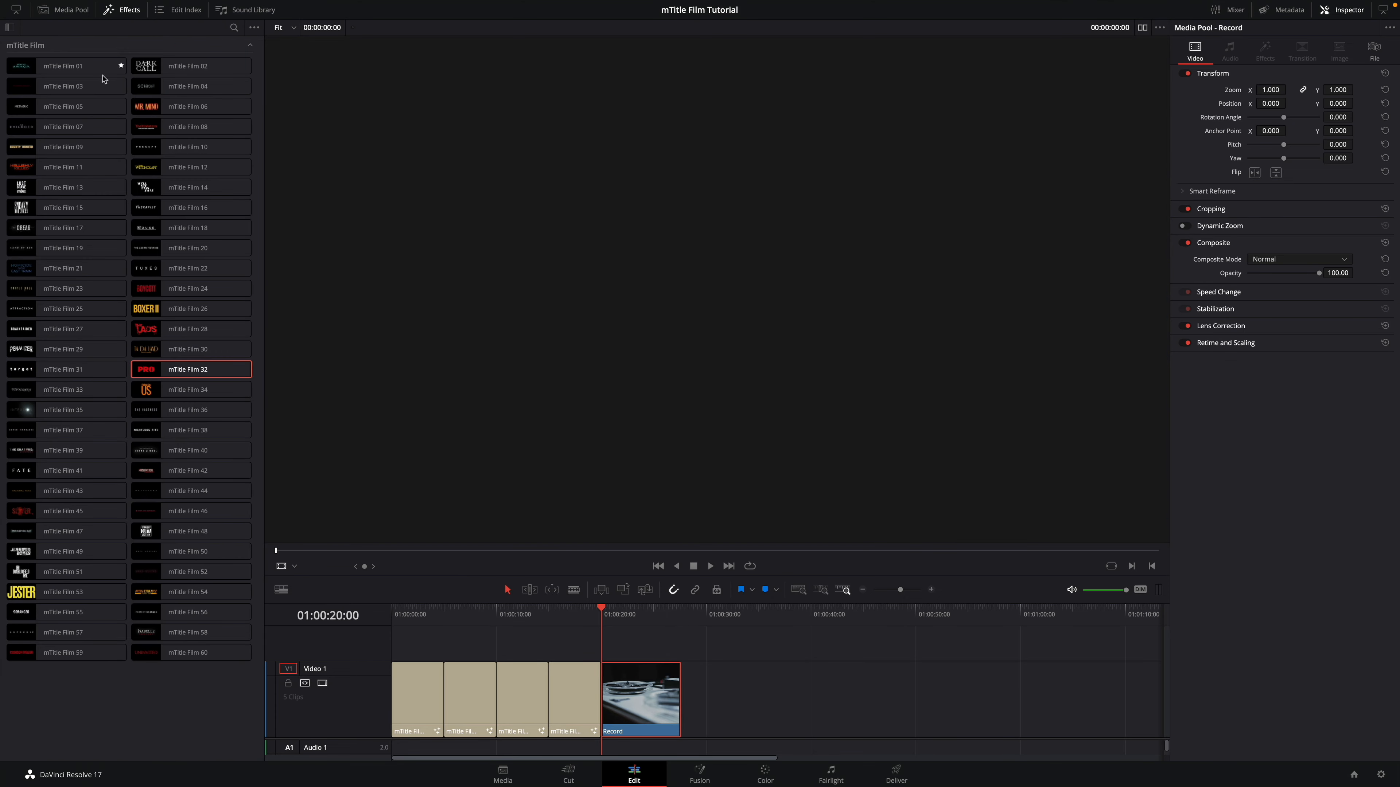
Step: Place the mTitle Film 47 title on Video 2 above the Record clip
click(63, 531)
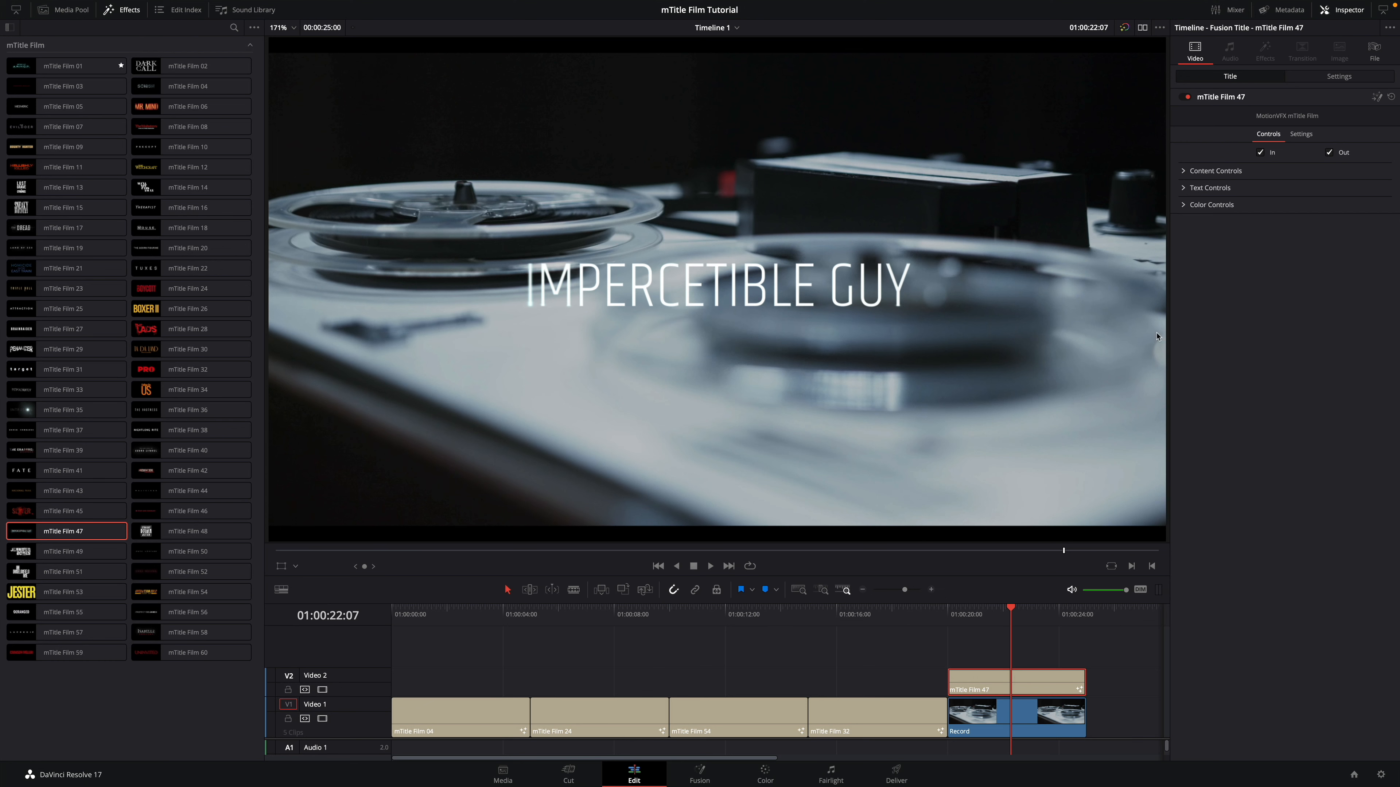
Step: Retype the mTitle Film 47 text as 'SPIRIT HUNTER'
click(1210, 187)
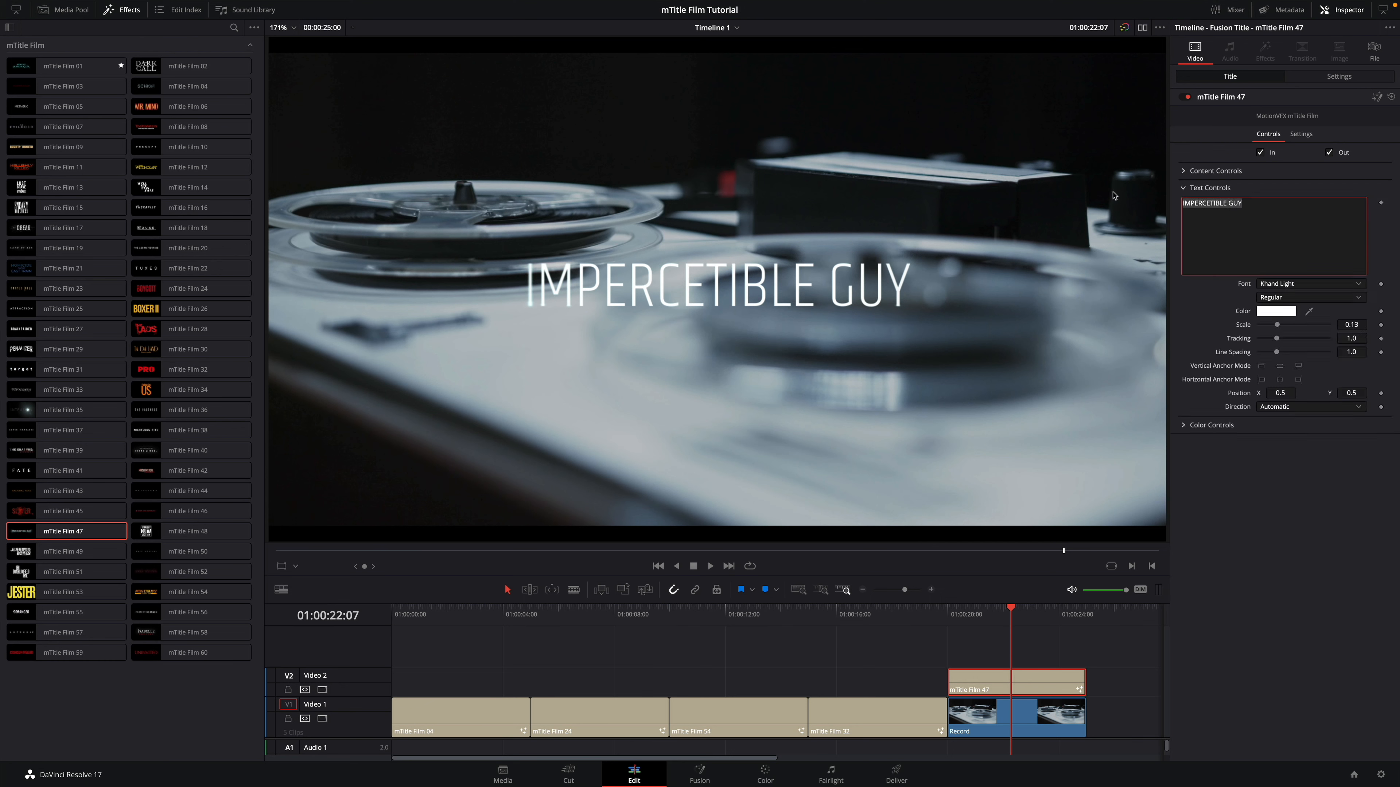
text(SPIRIT HUNTER)
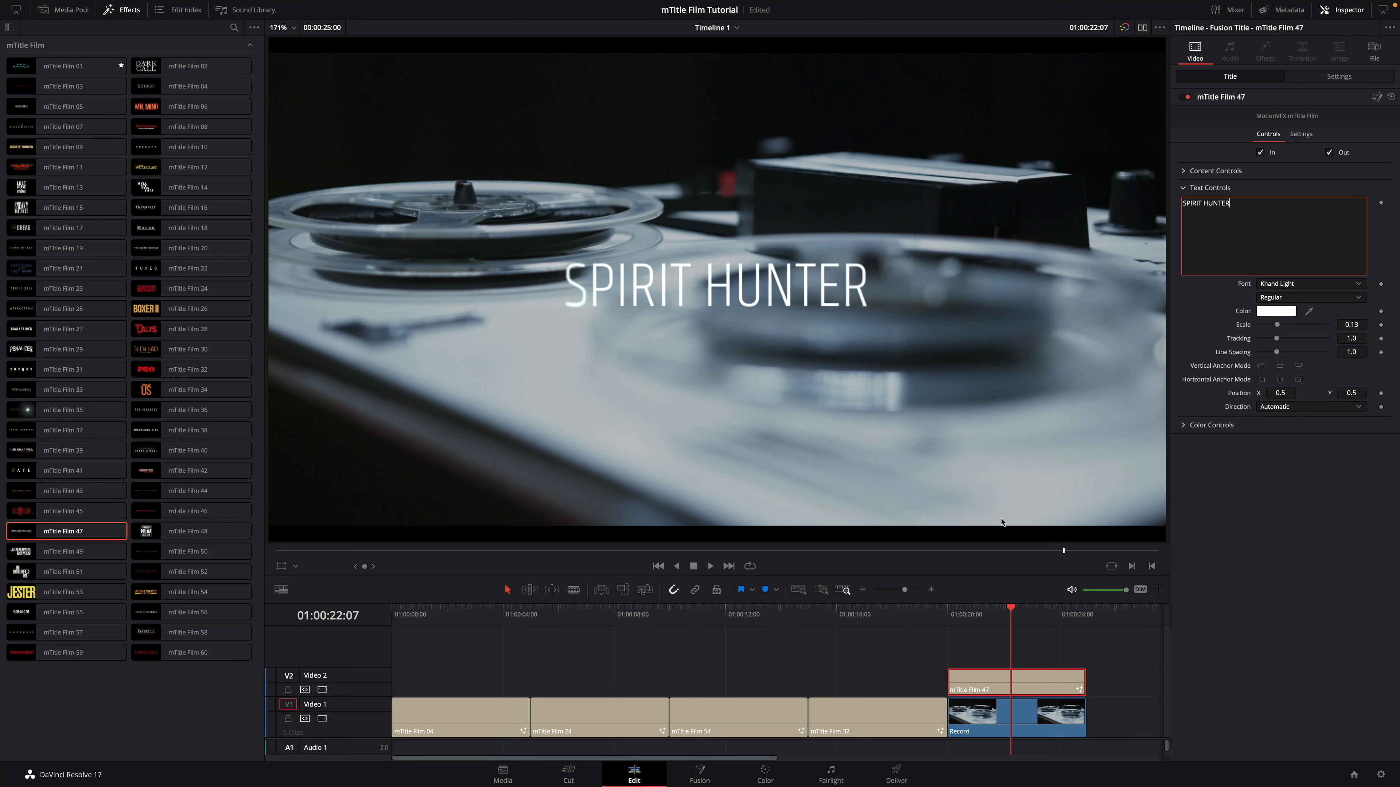
Step: Lower the Record clip's Composite opacity to about 62.6
click(1016, 715)
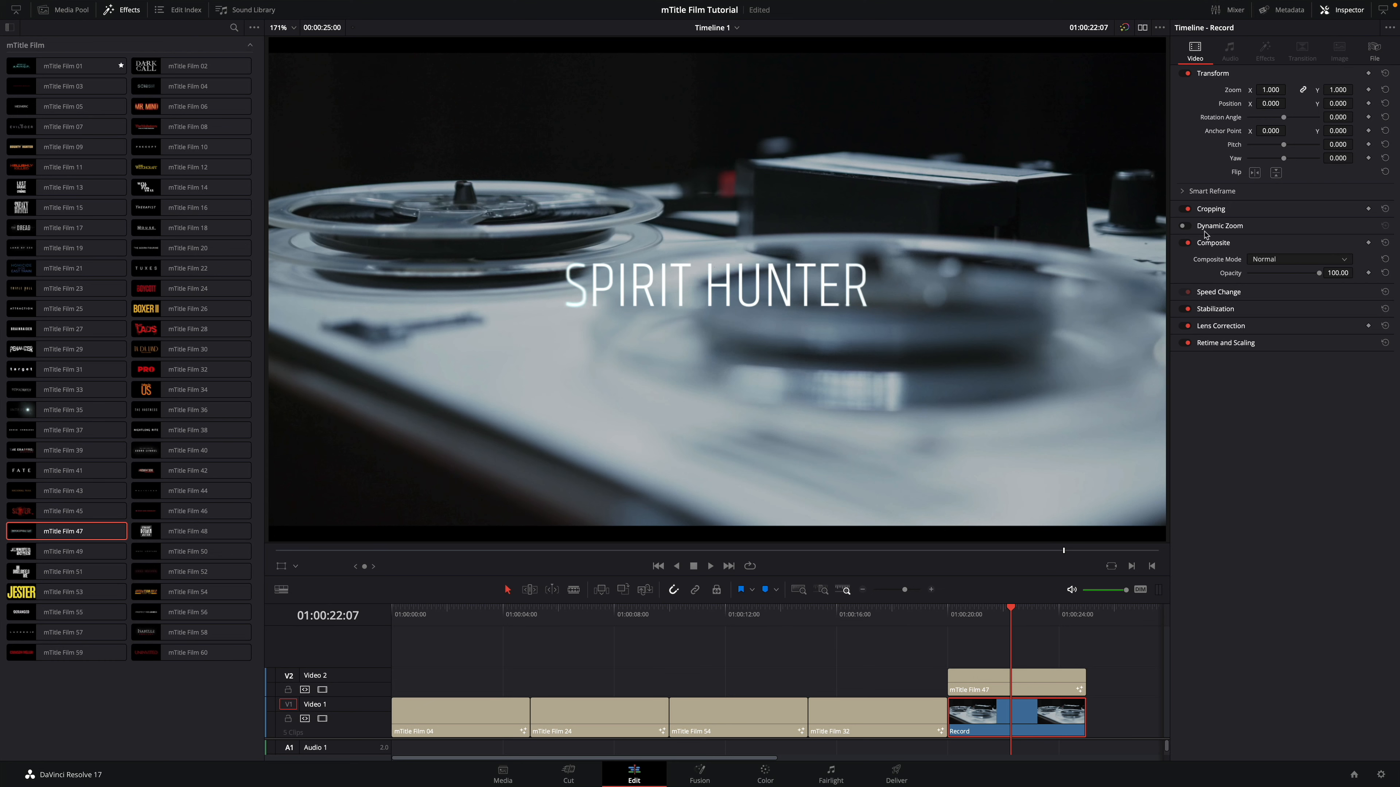
drag(1321, 274, 1319, 274)
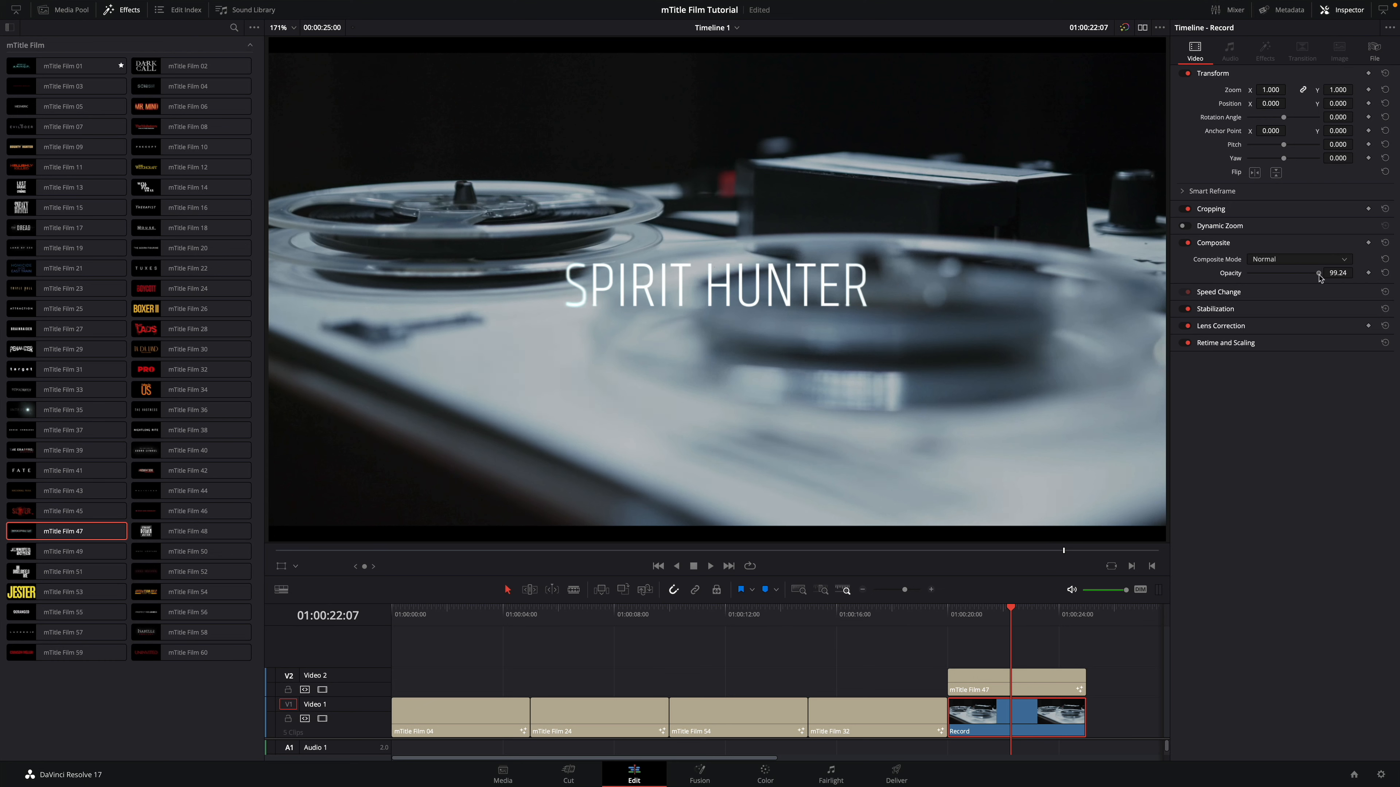
drag(1317, 273, 1293, 273)
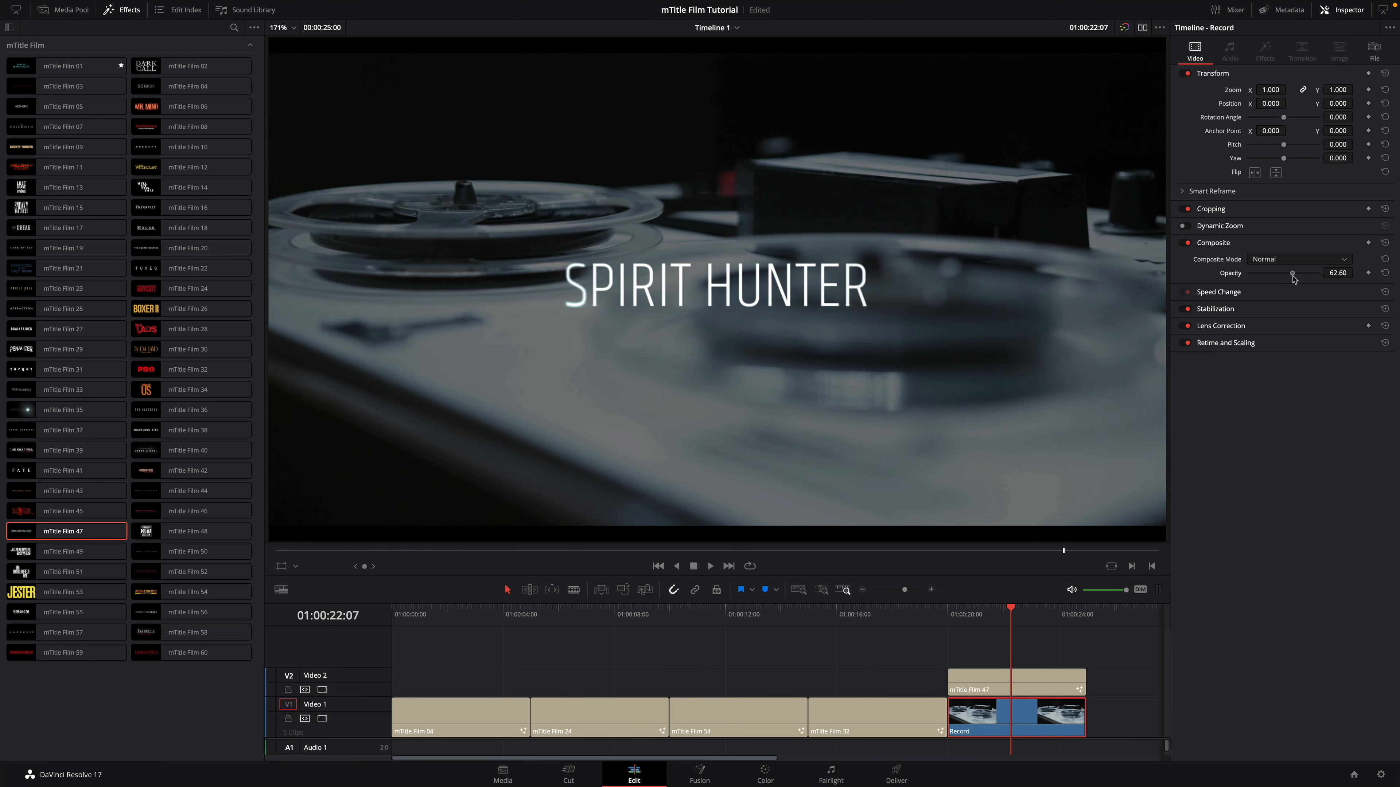